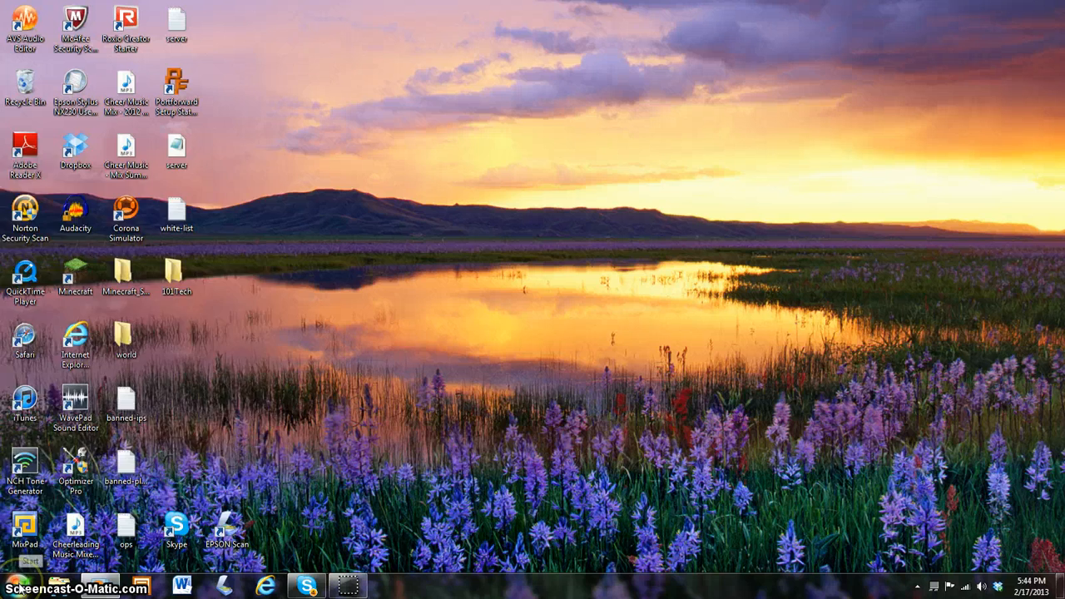
Launch Microsoft PowerPoint from a Start Menu search for 'pow'.
click(8, 587)
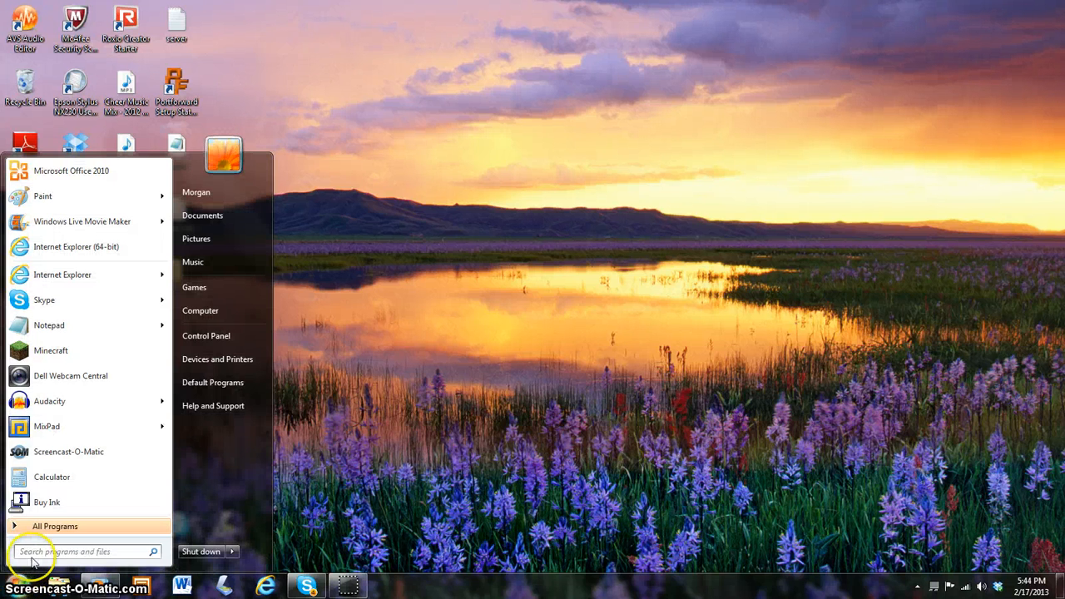
text(powerpoint)
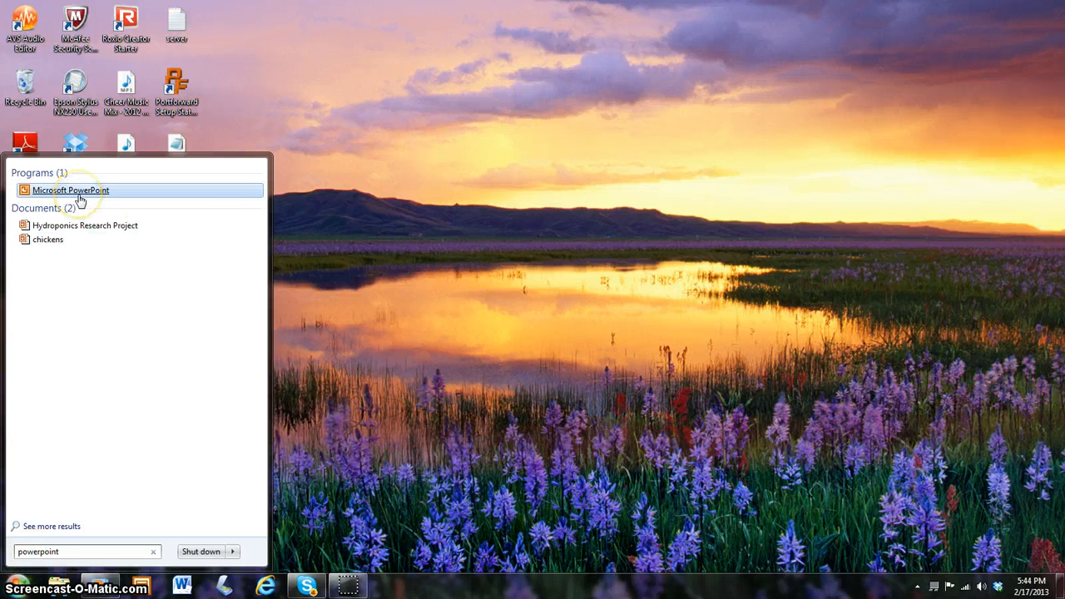
mouse_move(70, 190)
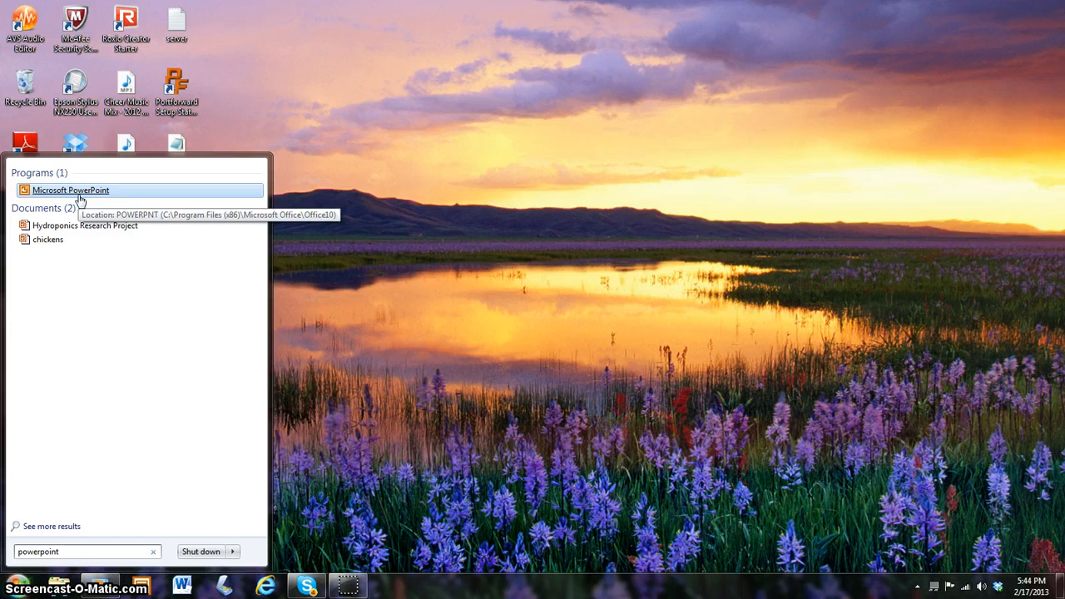
click(70, 189)
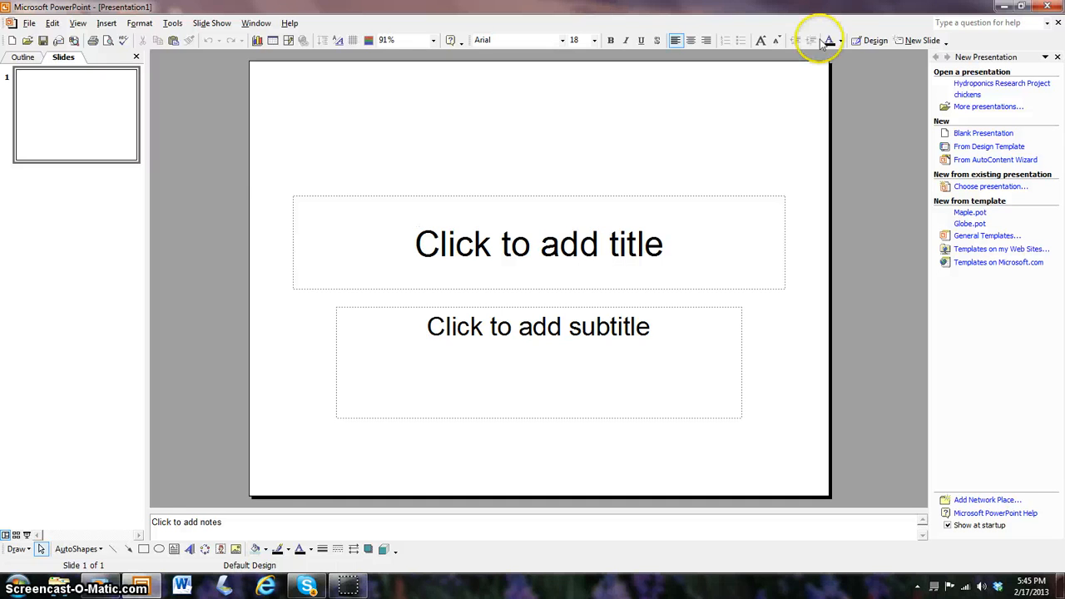
mouse_move(521, 255)
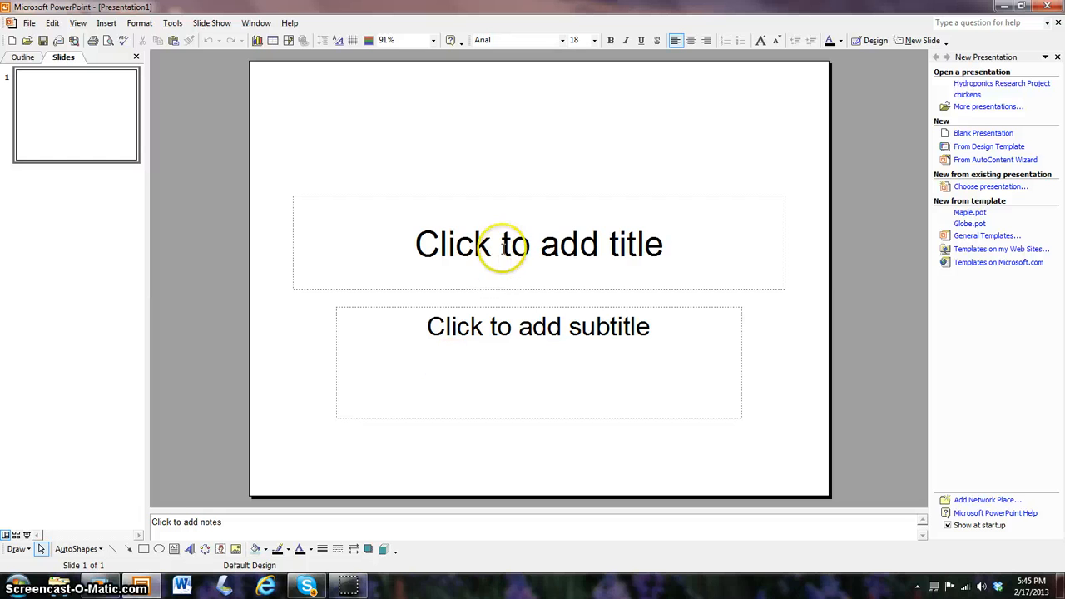
Title the slide 'Morgan is Awesome' with the subtitle 'Hi!!!'.
click(538, 243)
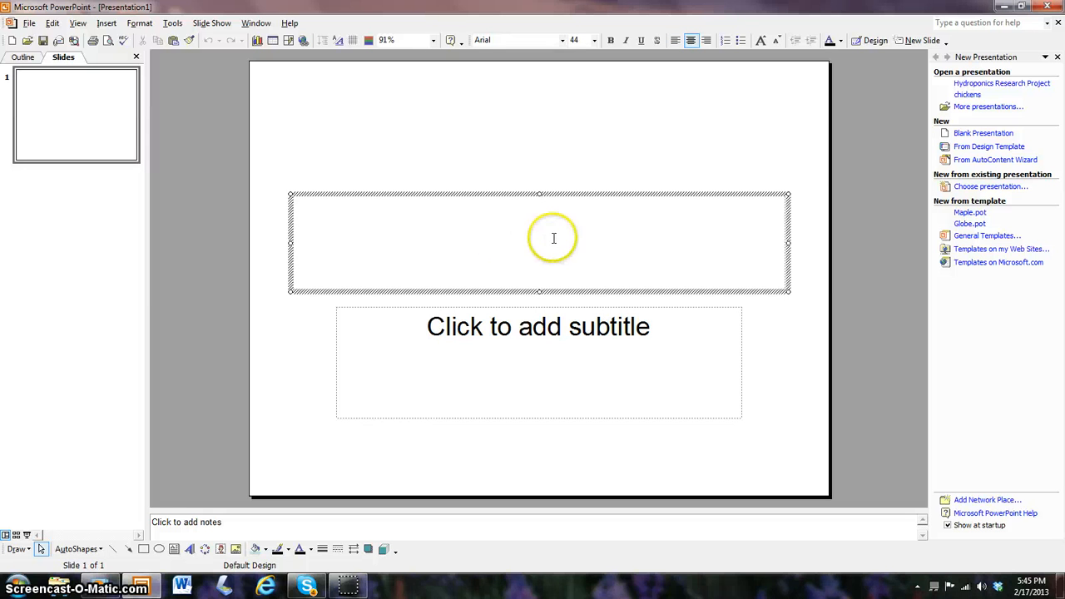
text(Morgan is Awesome)
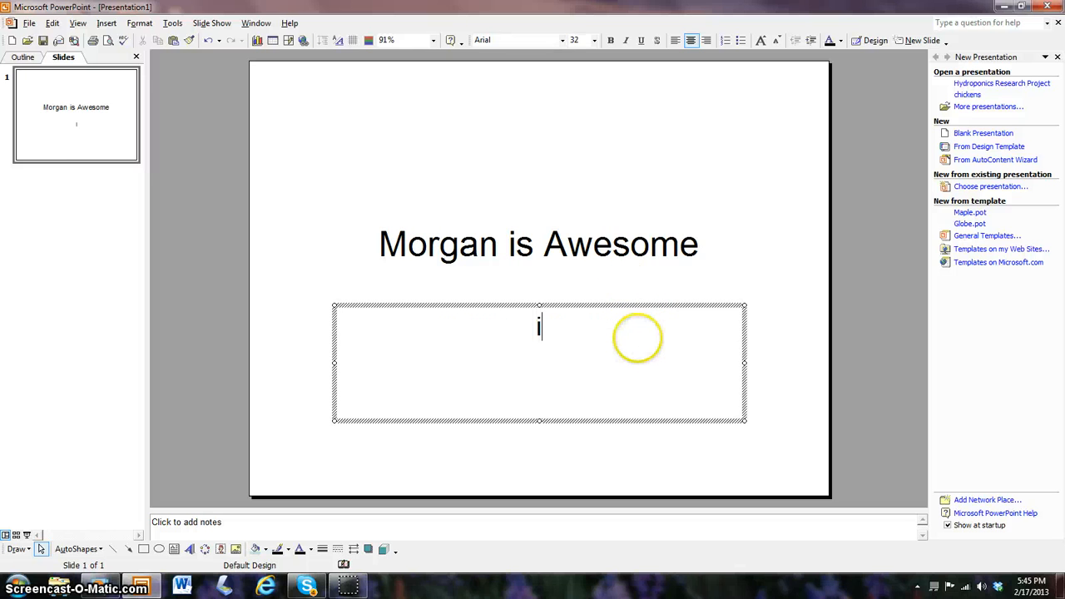
text(Hi!!!)
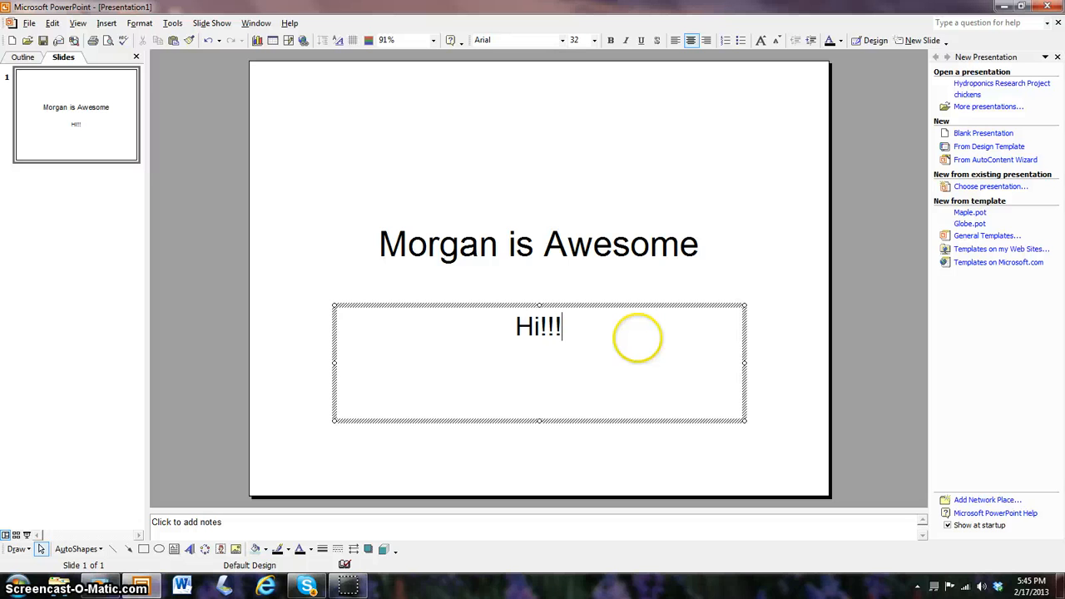
mouse_move(141, 158)
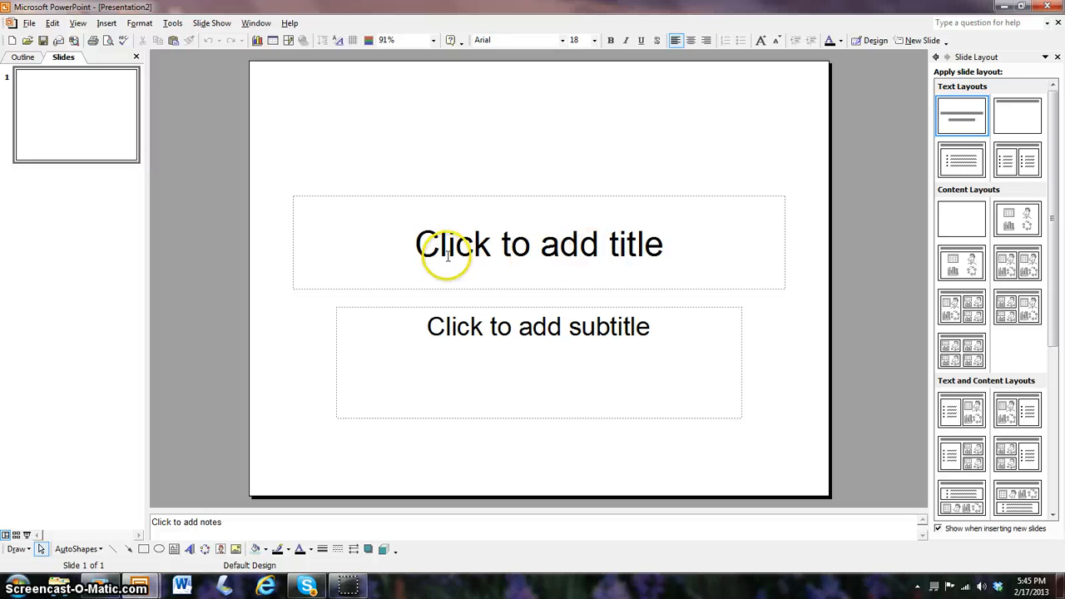
Title the new slide 'Morgan' with the subtitle 'HI!!!'.
click(538, 244)
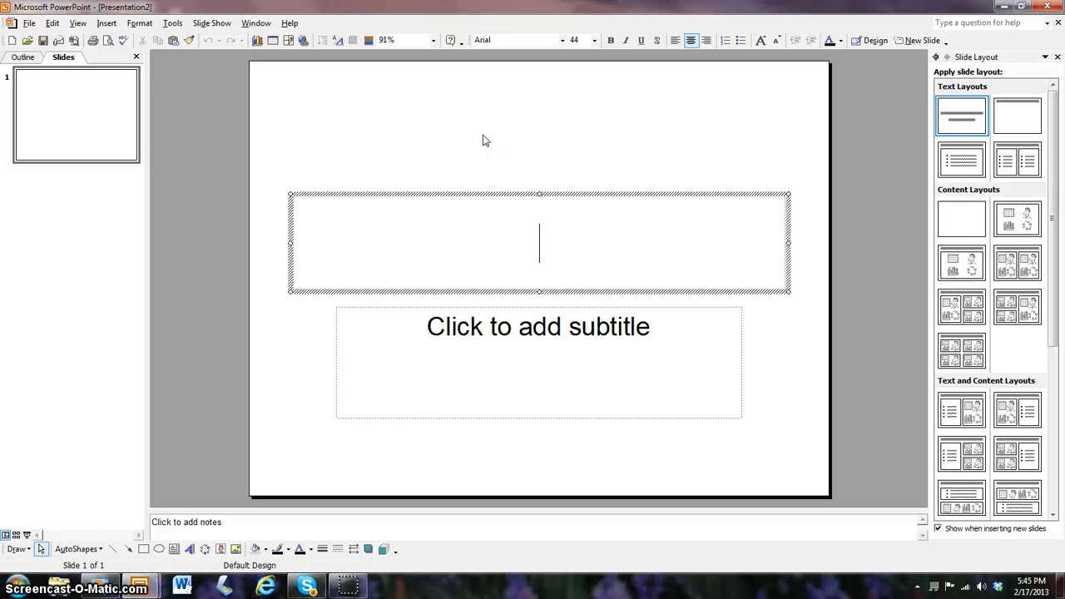
text(Morgan)
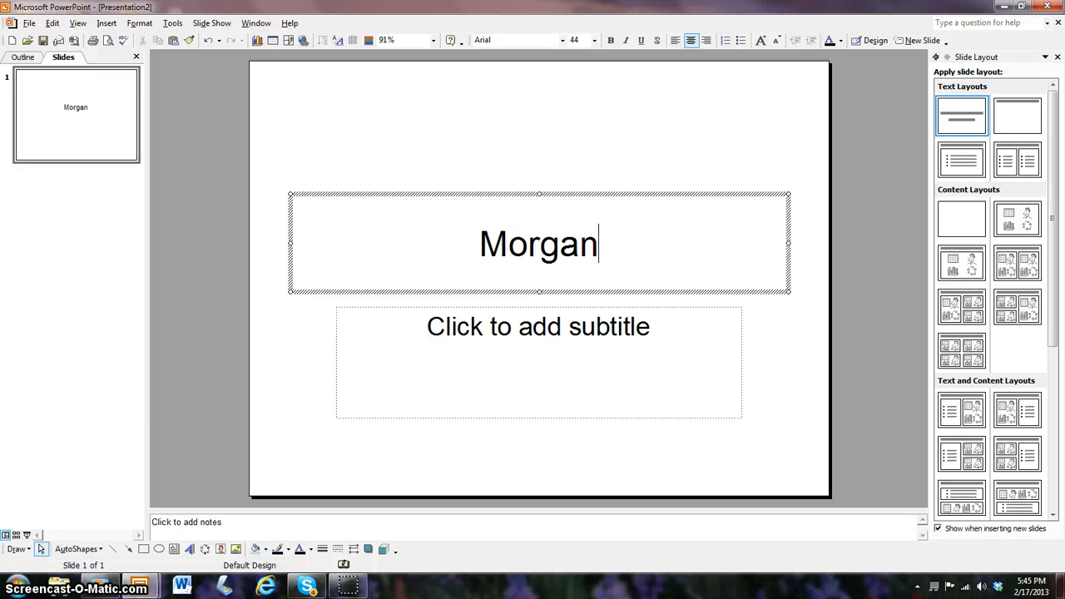
text(HI)
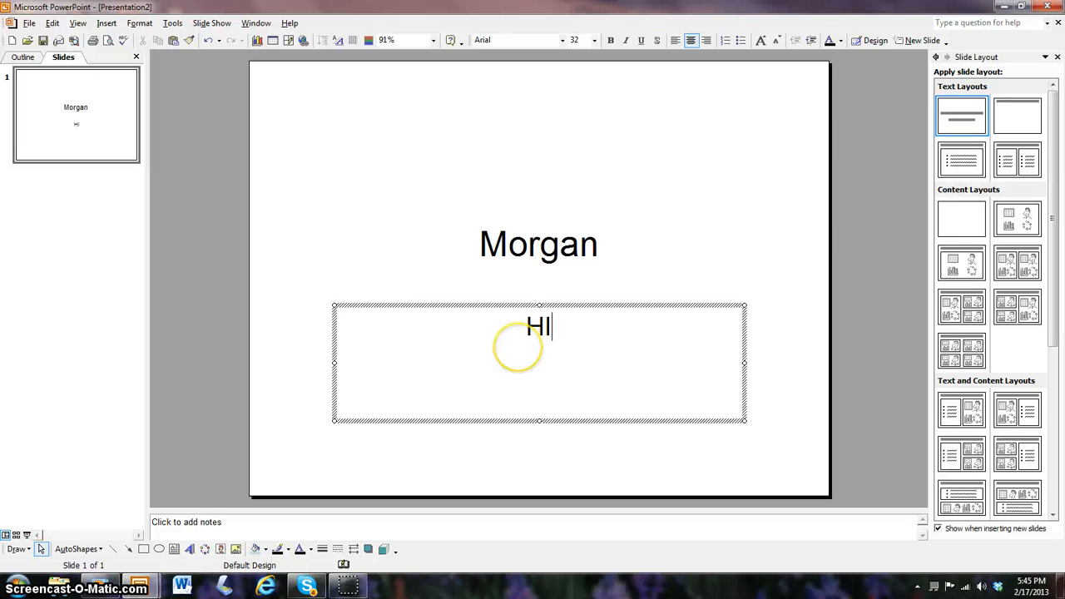
text(!!!)
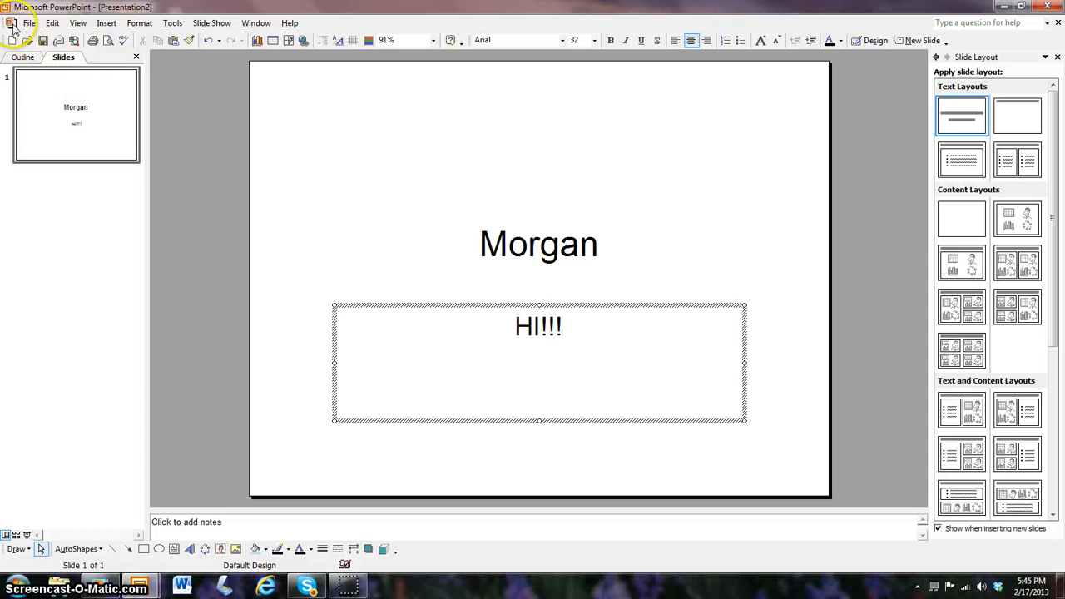
click(561, 326)
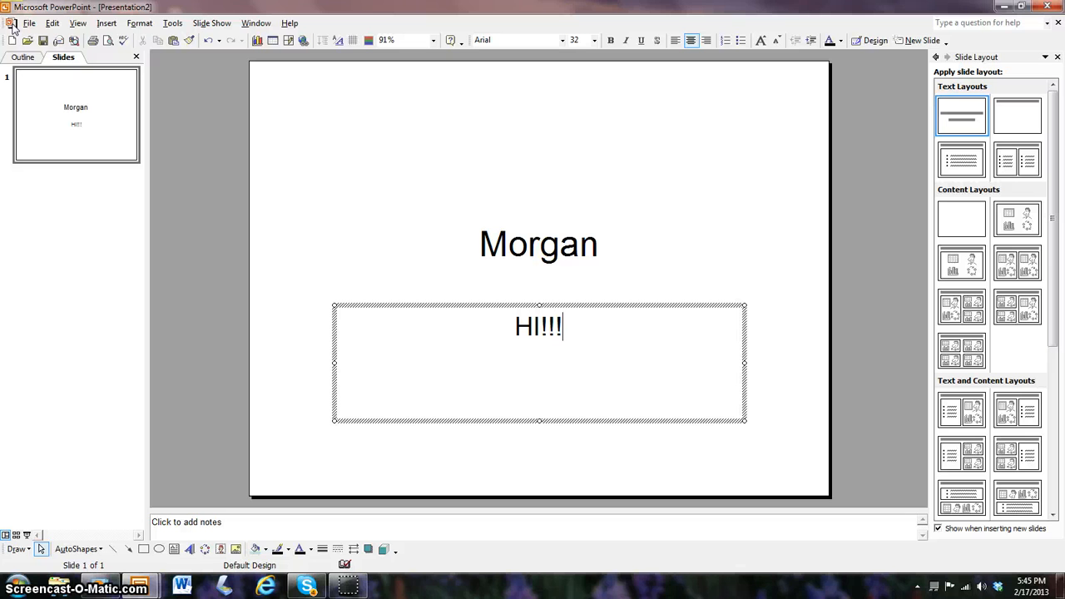
Browse the File and Edit menus, trying to close the presentation.
click(29, 22)
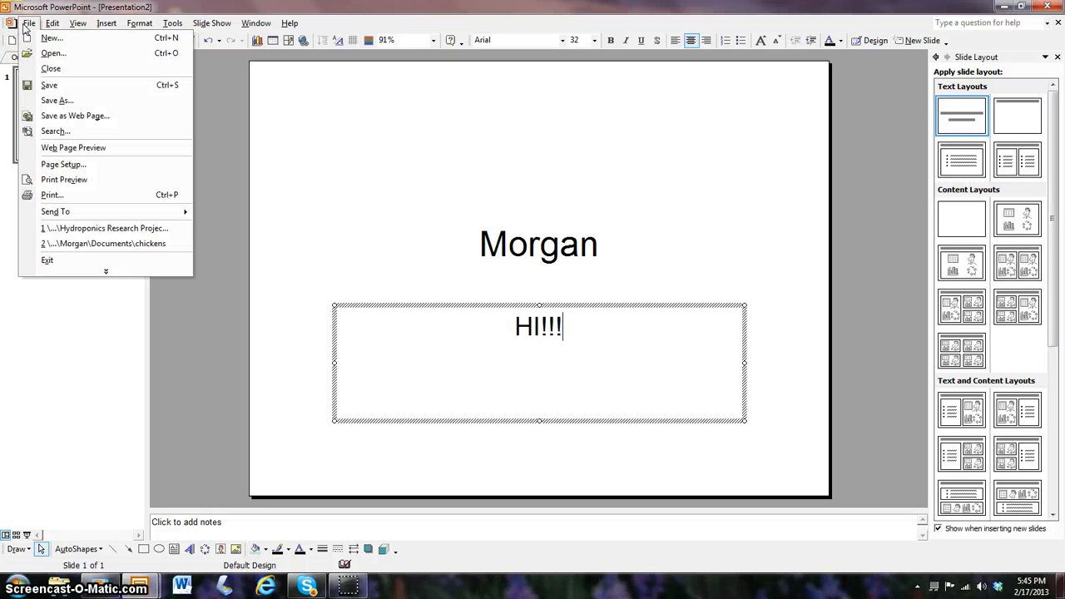
mouse_move(50, 68)
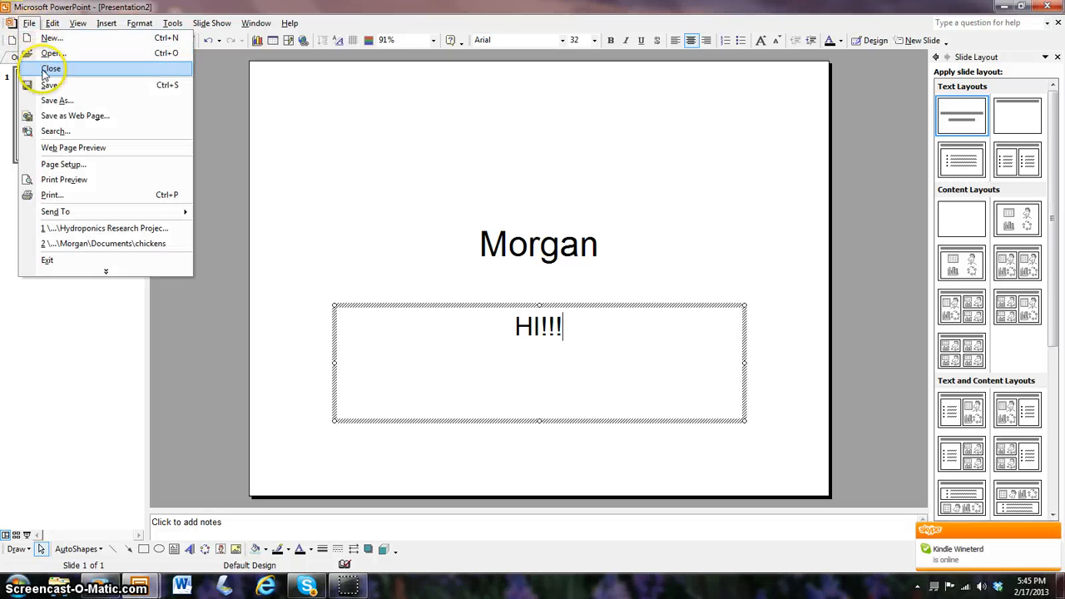
click(53, 22)
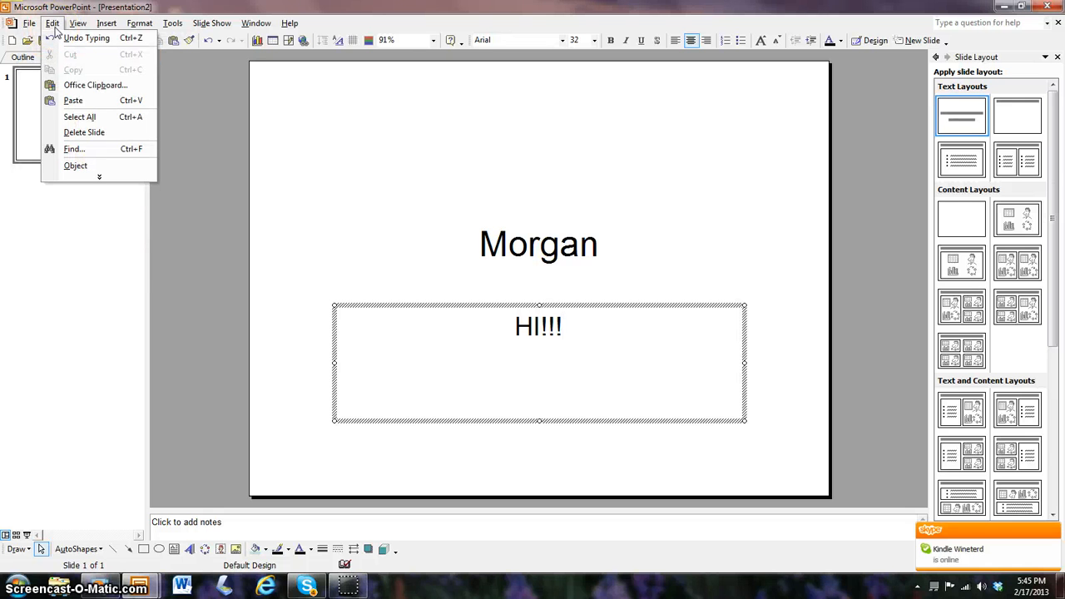
click(77, 22)
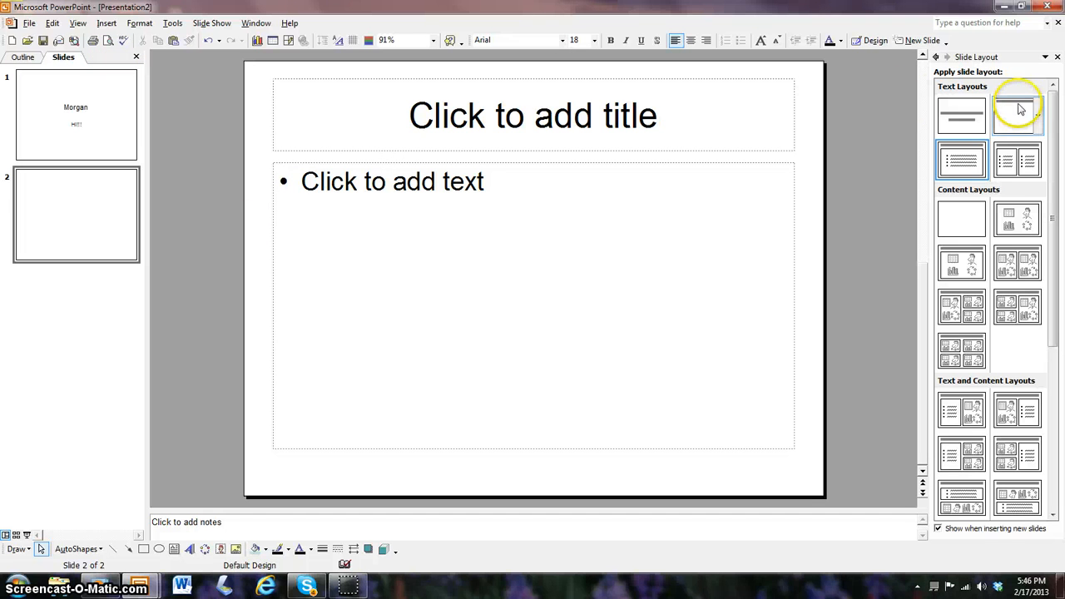
mouse_move(960, 94)
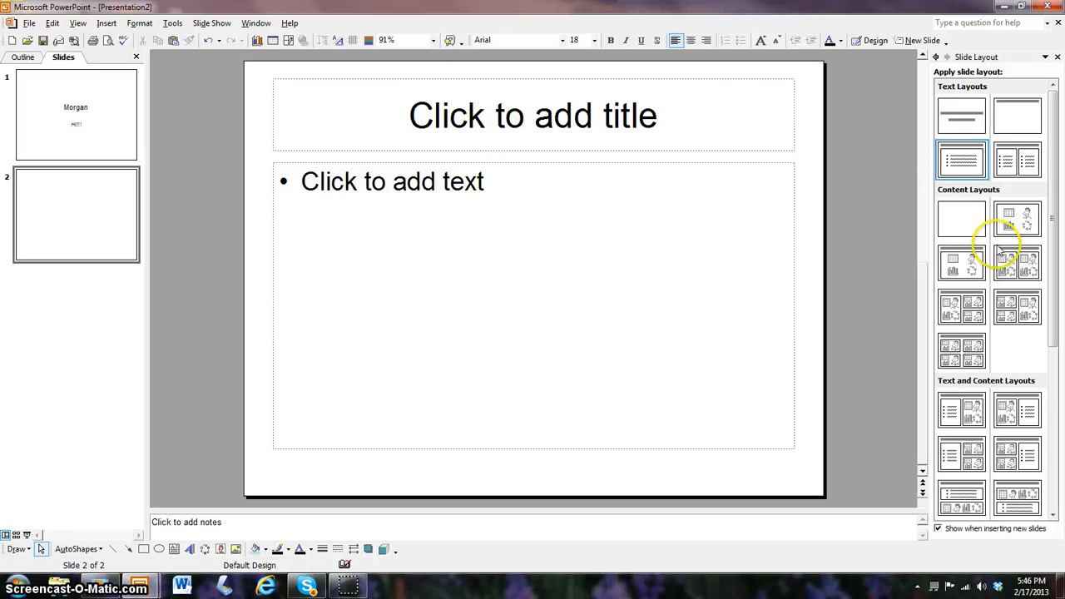
Give slide 2 the Title Slide layout with title 'cvni' and subtitle 'gjitgn'.
click(961, 349)
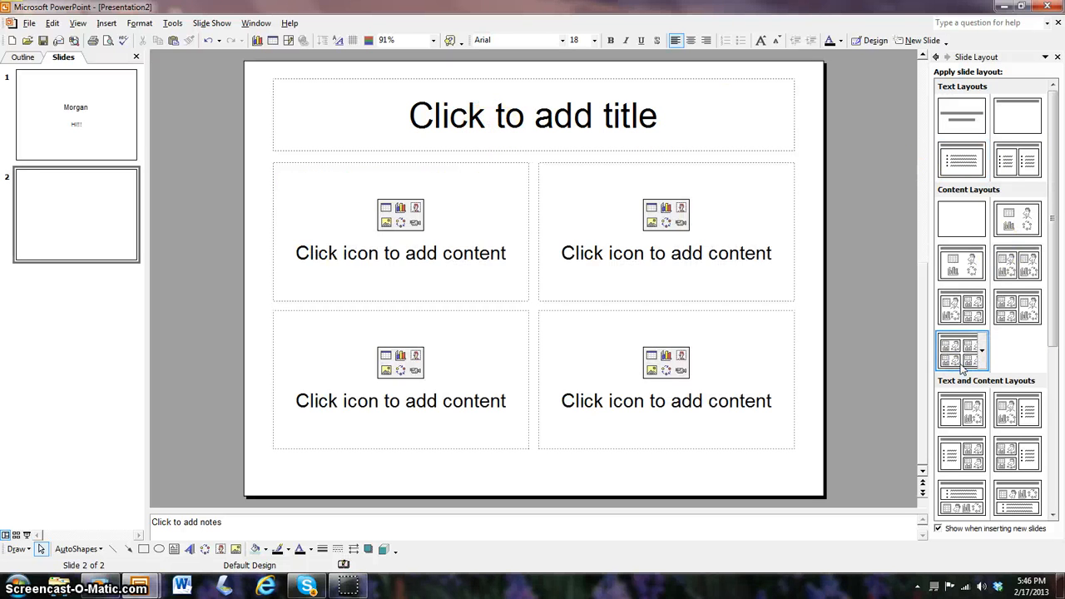
click(961, 115)
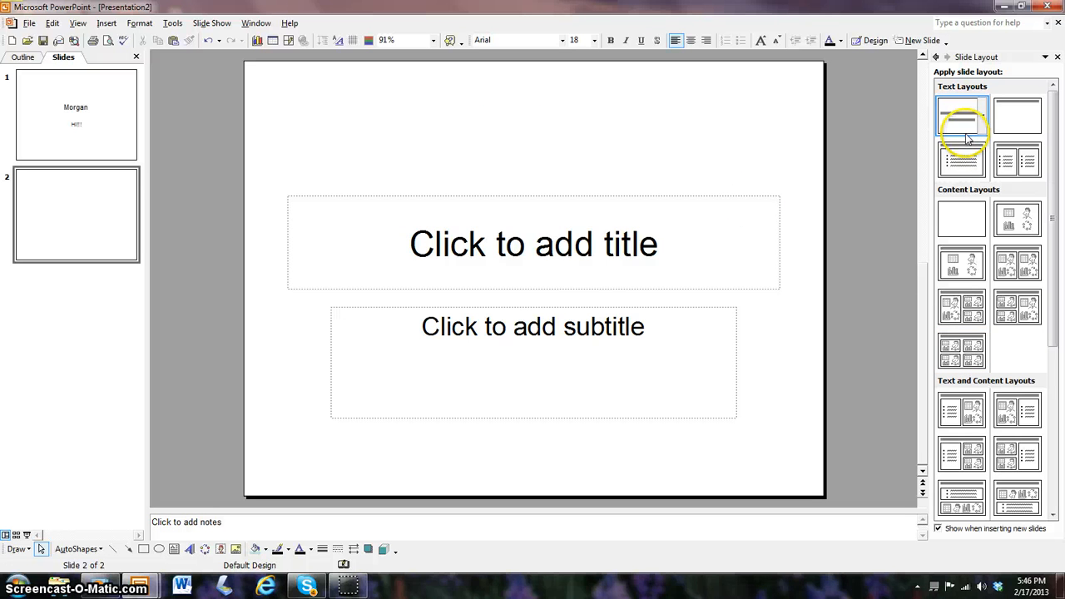
text(cvni)
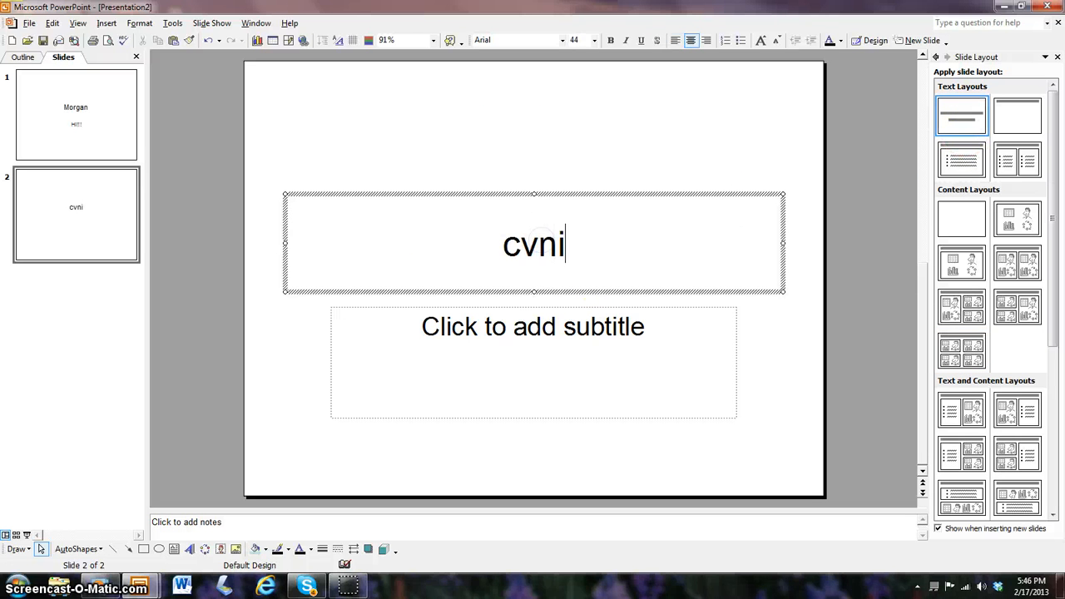
text(gjitgn)
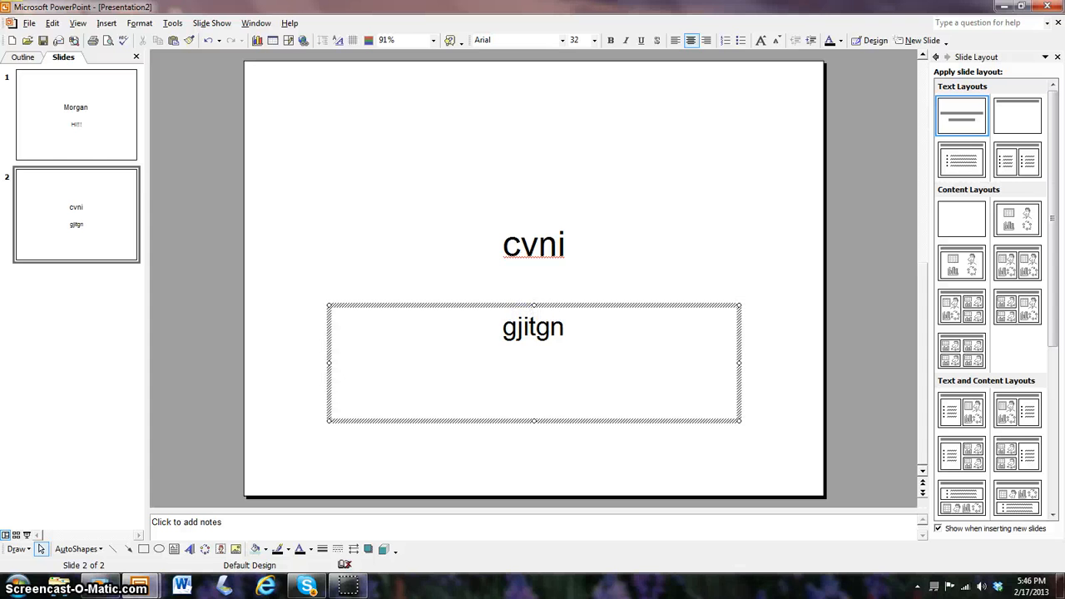
click(296, 138)
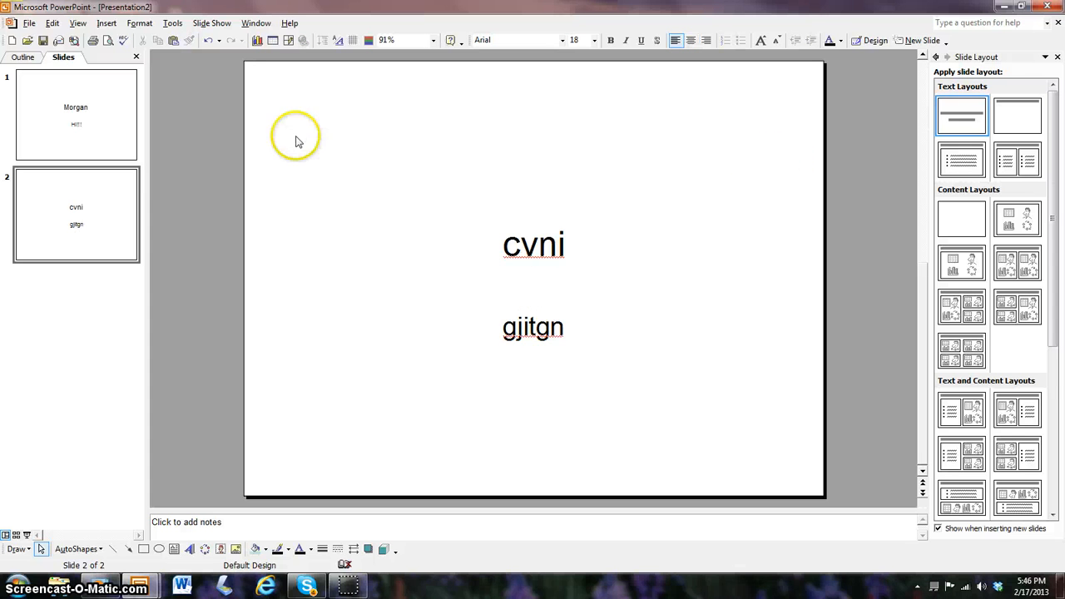
Return to slide 1 and let Clip Organizer catalogue media now, hiding its welcome message.
click(76, 115)
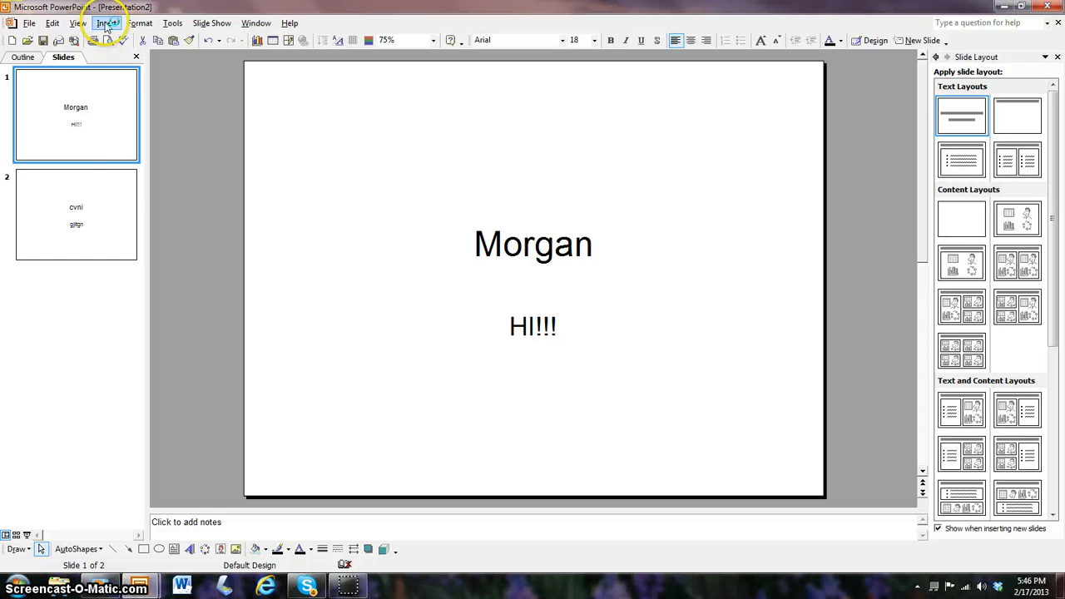
click(105, 22)
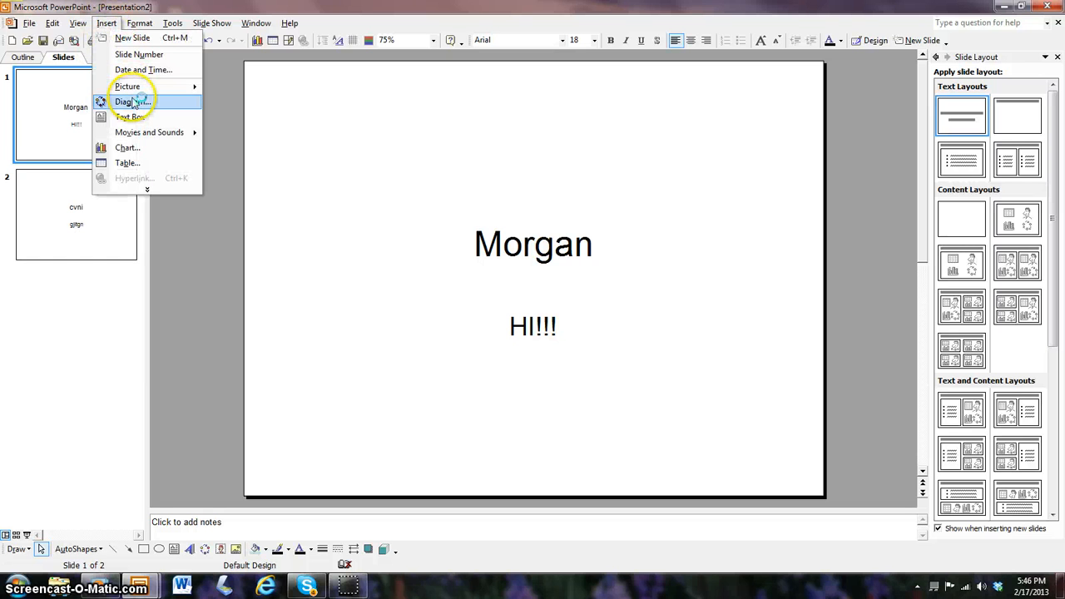
mouse_move(127, 86)
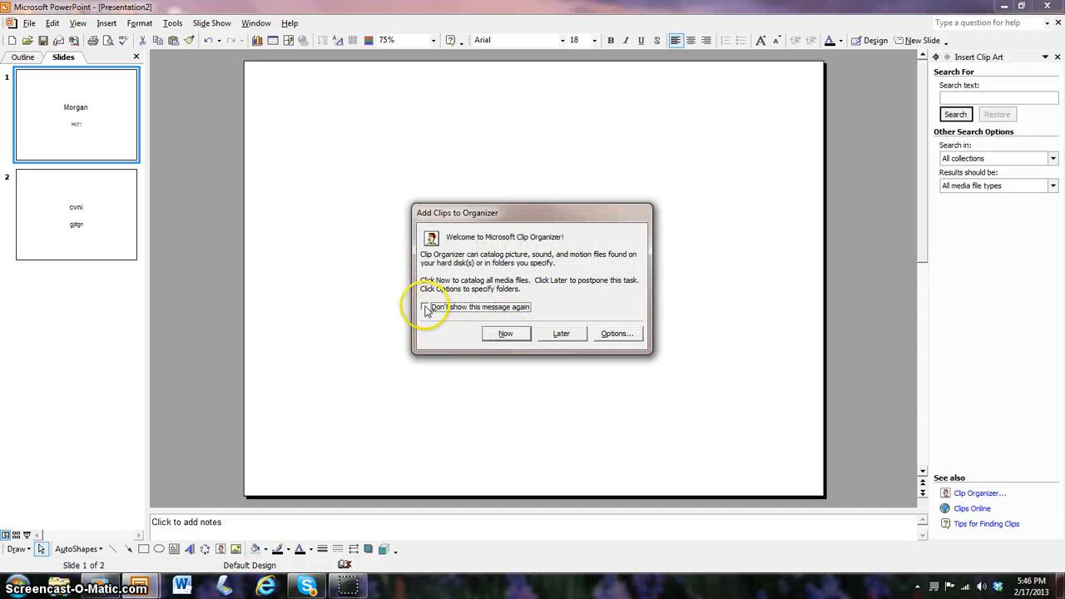
click(425, 306)
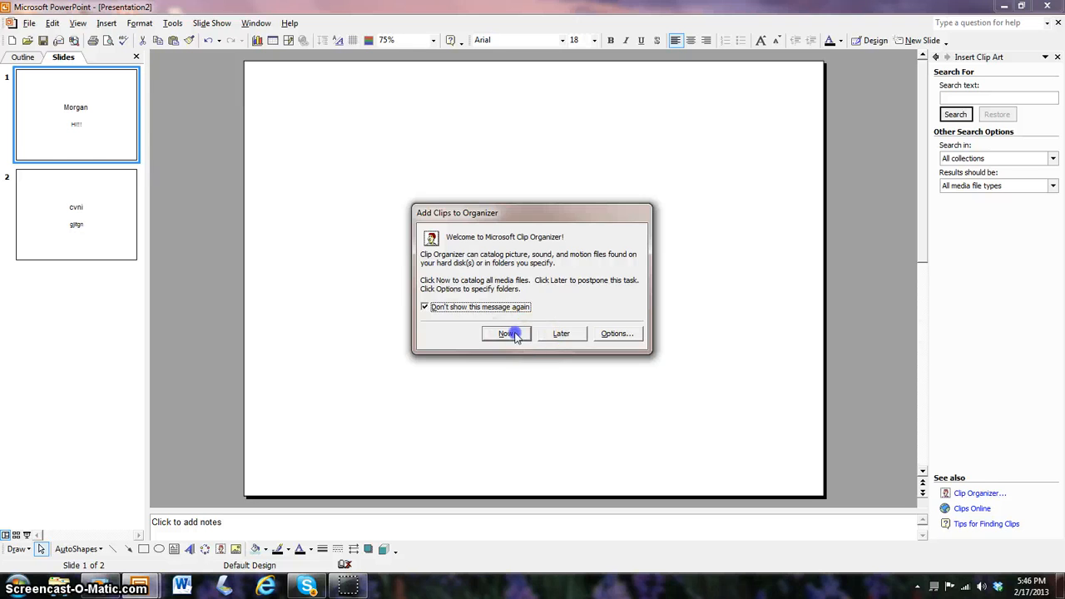
click(507, 333)
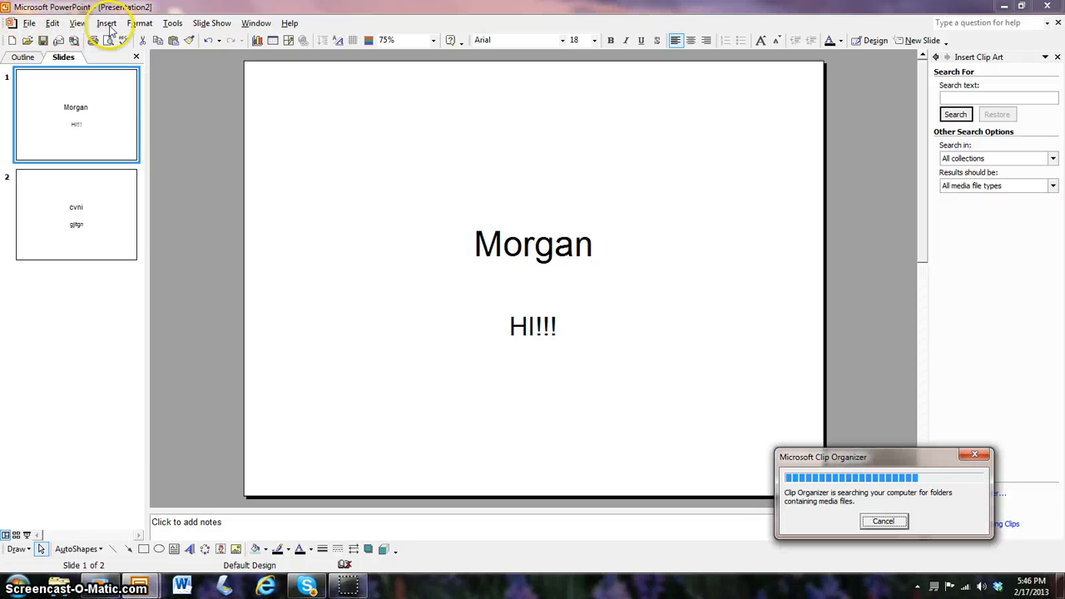
mouse_move(648, 252)
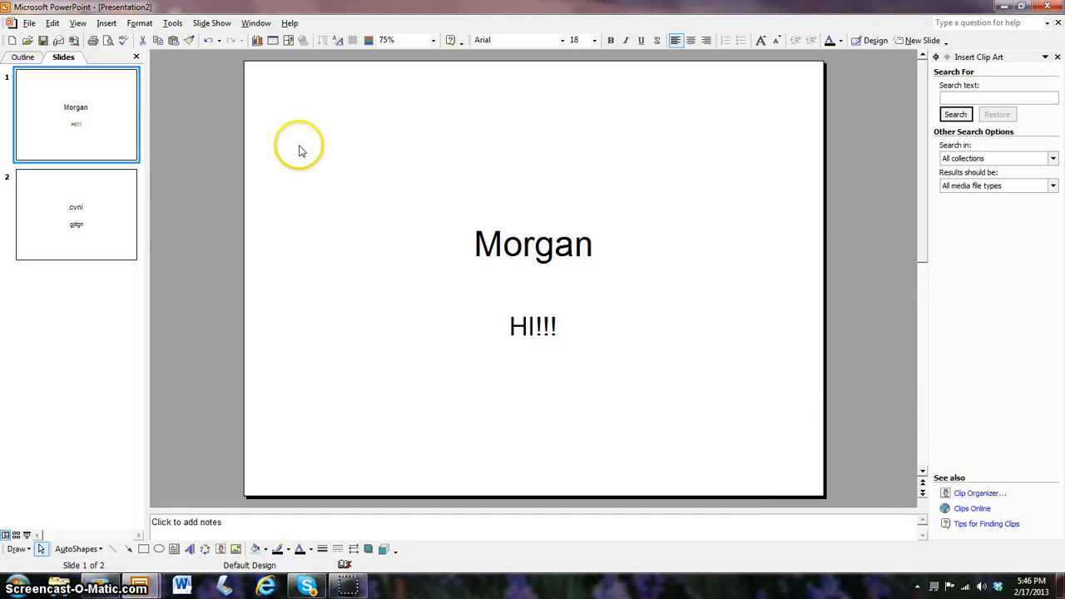
Insert the Claps sound from Clip Organizer onto slide 1, set to play automatically.
click(77, 23)
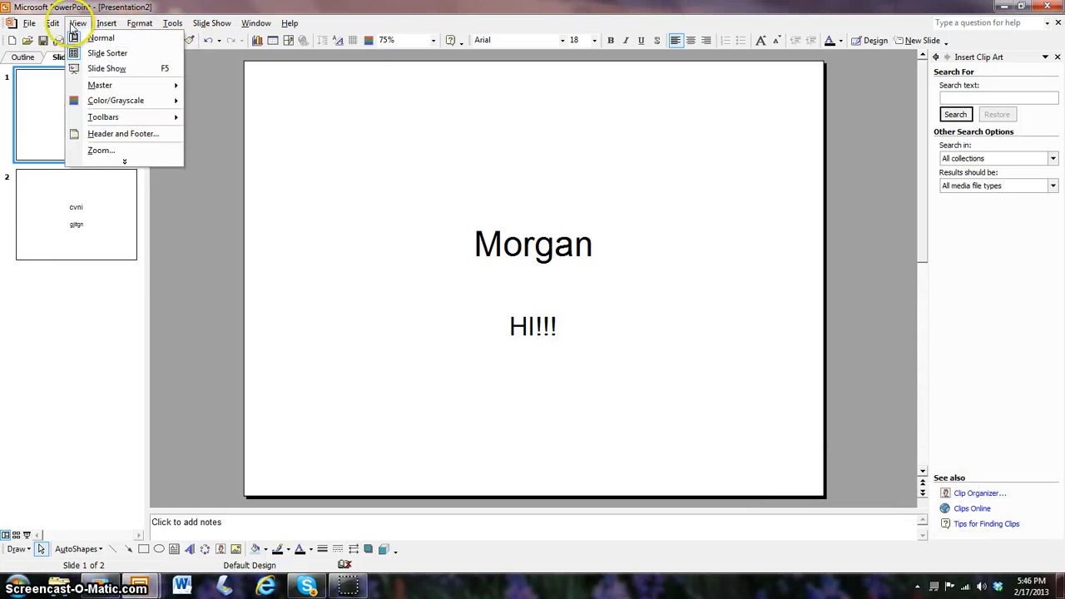
click(106, 23)
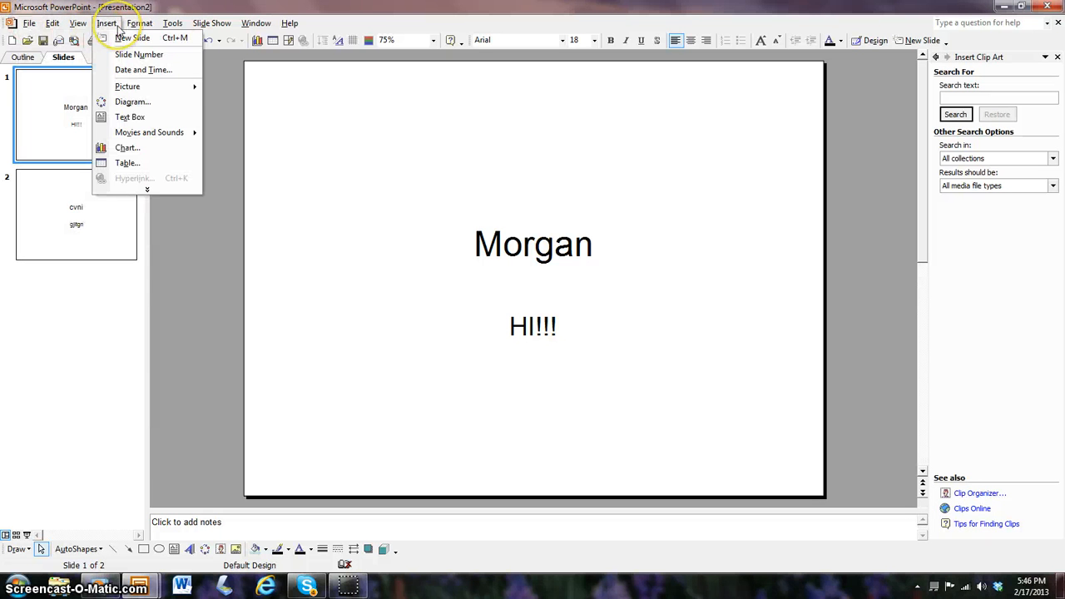
mouse_move(139, 54)
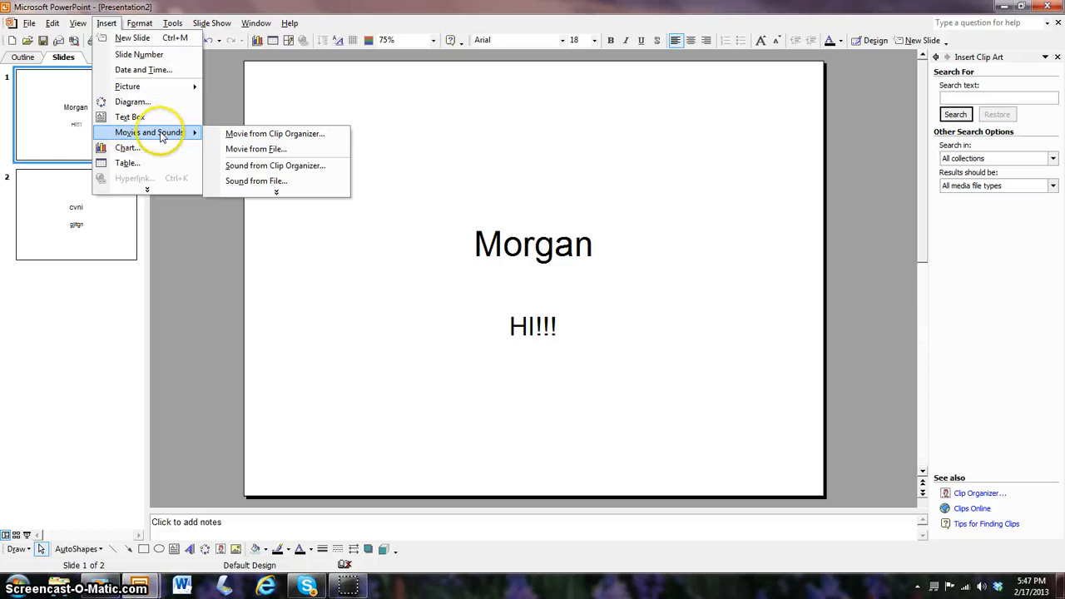
mouse_move(274, 133)
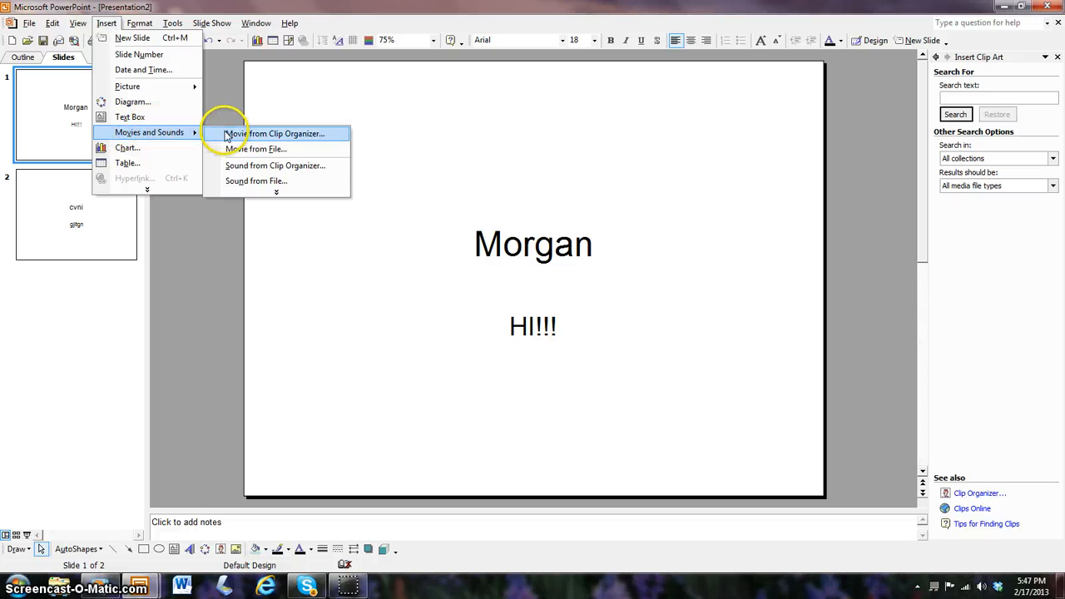
click(955, 114)
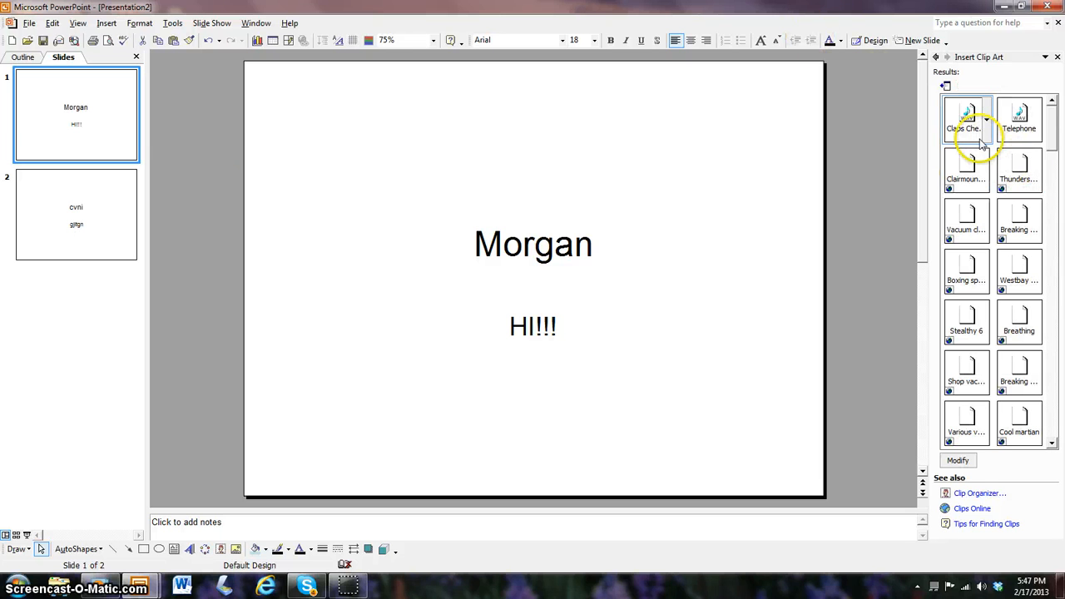
click(966, 119)
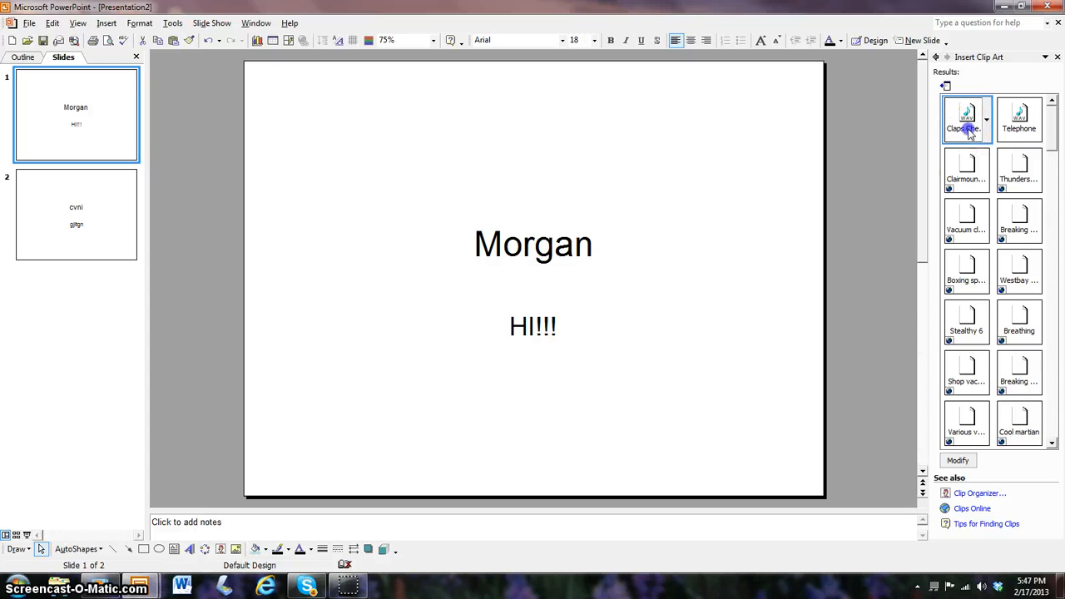
click(965, 117)
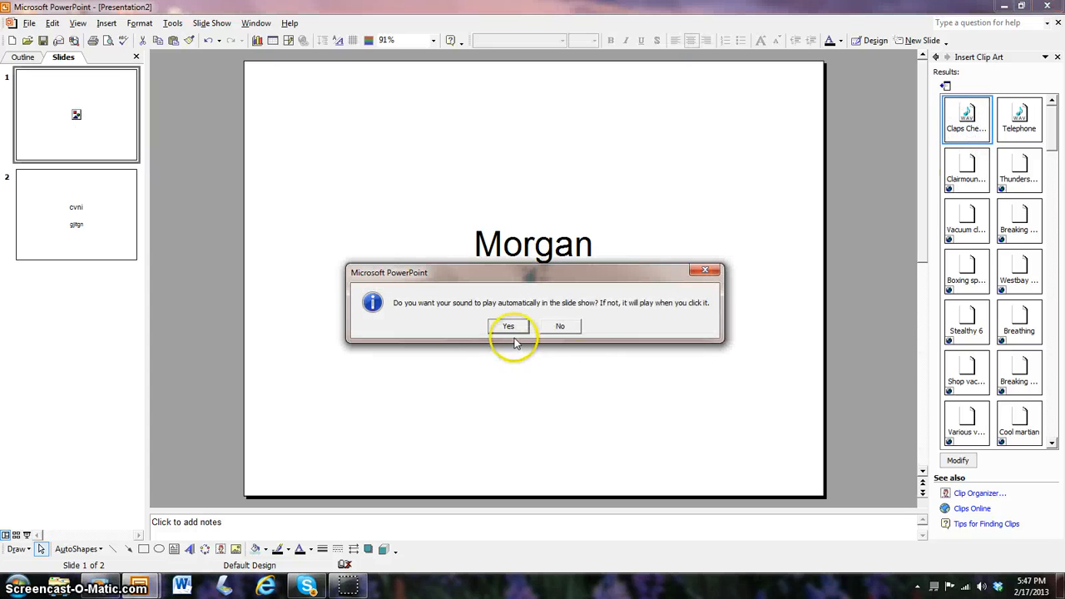
click(507, 325)
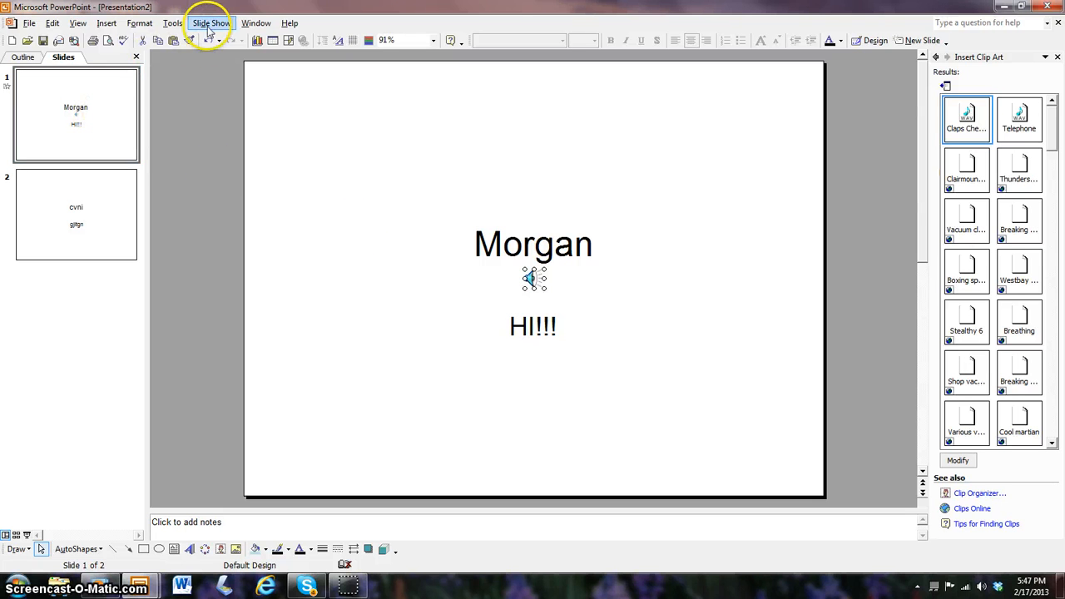
mouse_move(262, 146)
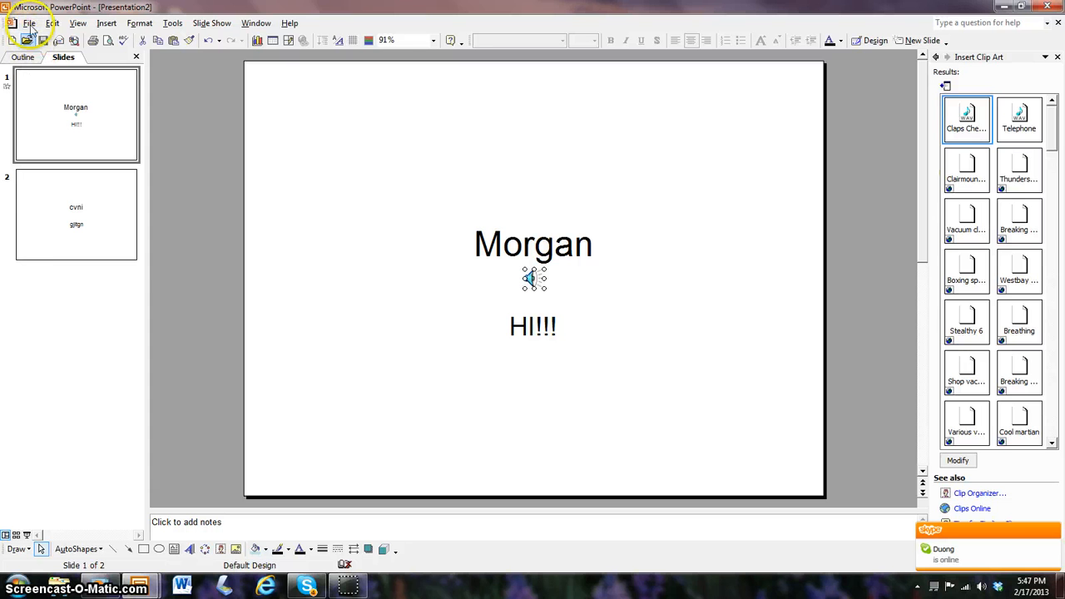
click(29, 23)
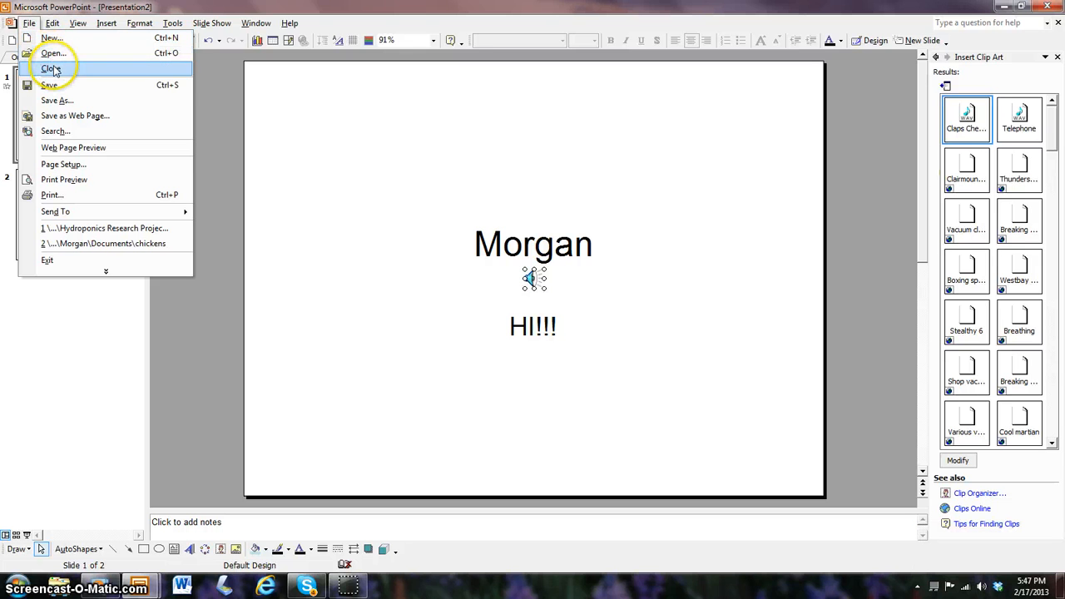
mouse_move(49, 85)
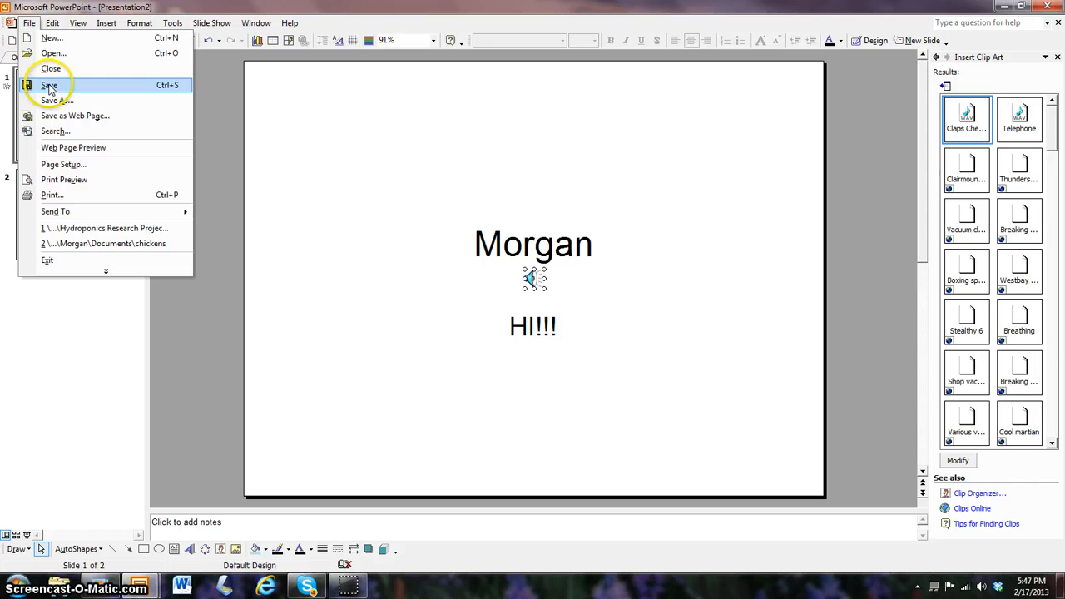
mouse_move(57, 100)
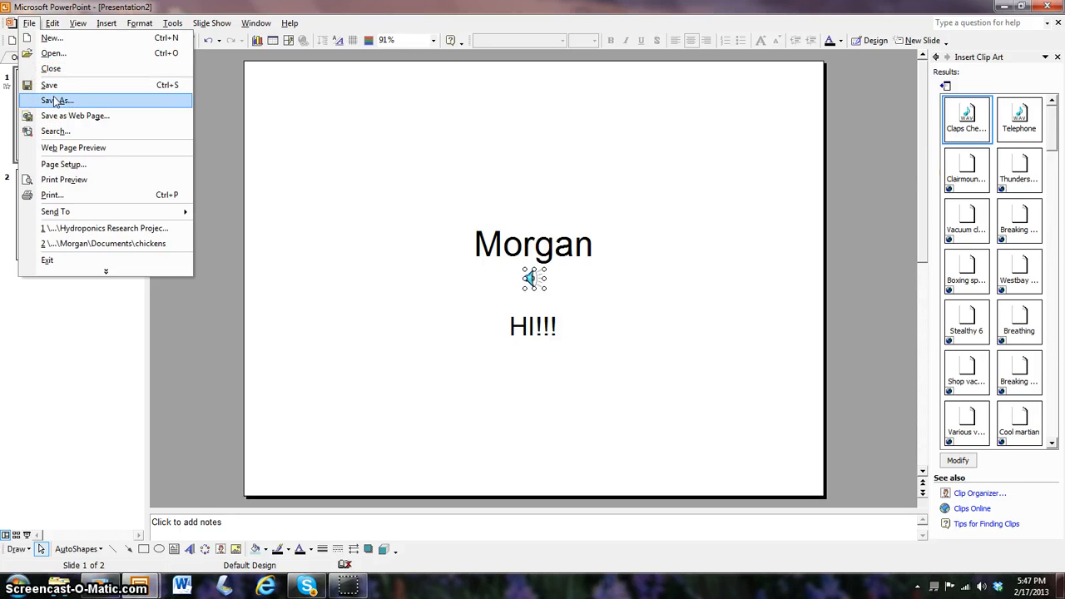
mouse_move(75, 116)
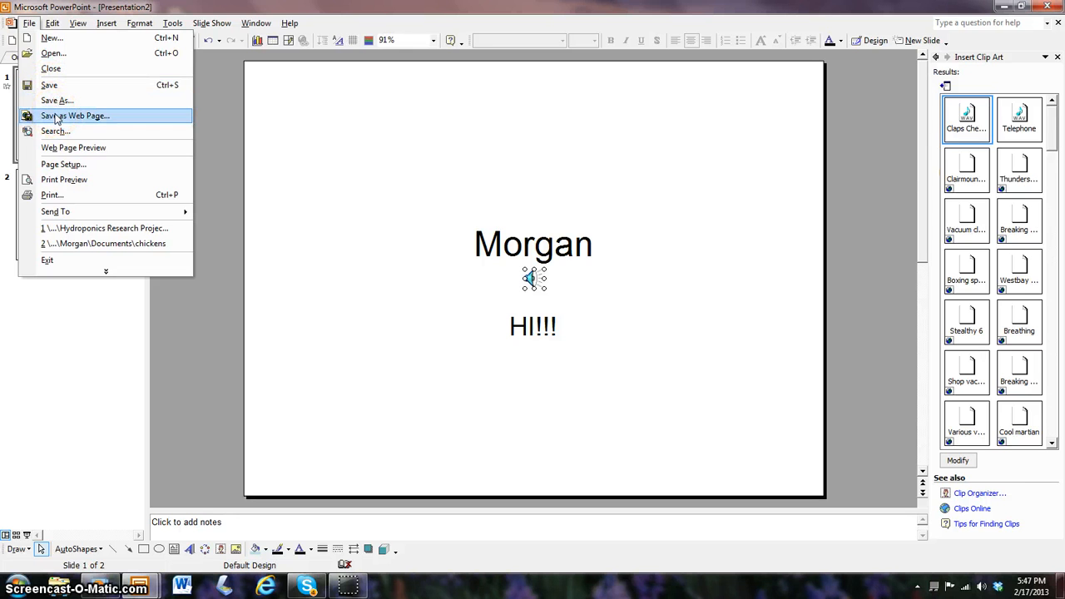
mouse_move(55, 131)
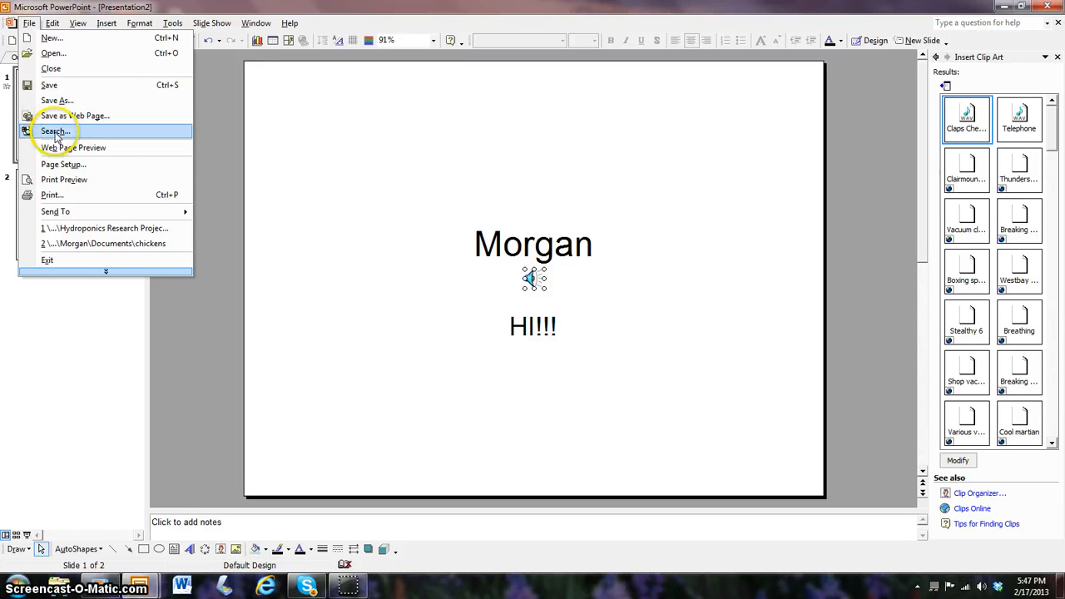
mouse_move(64, 163)
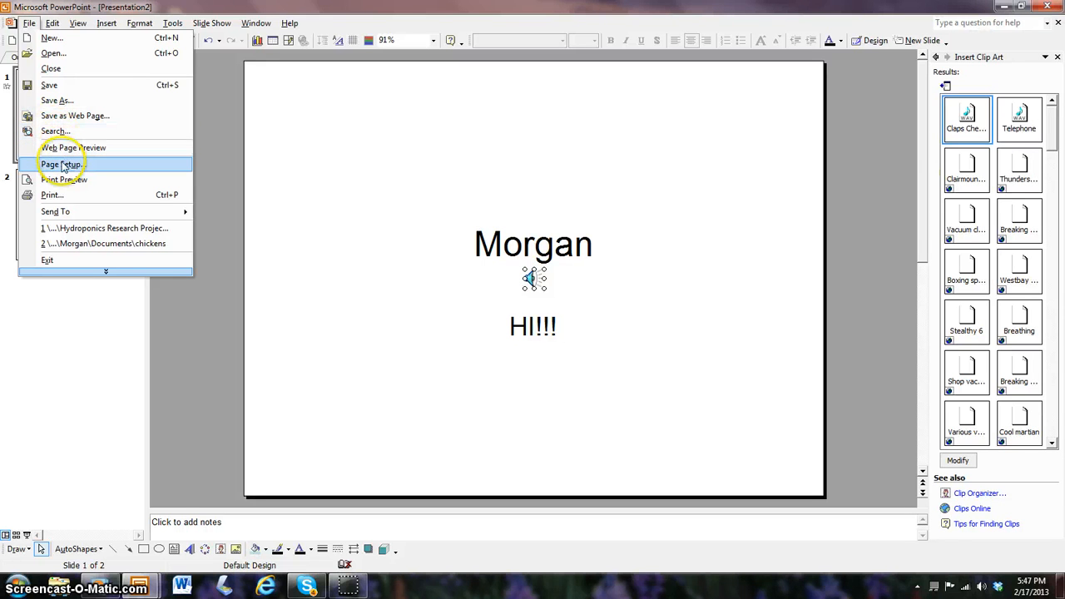
mouse_move(63, 164)
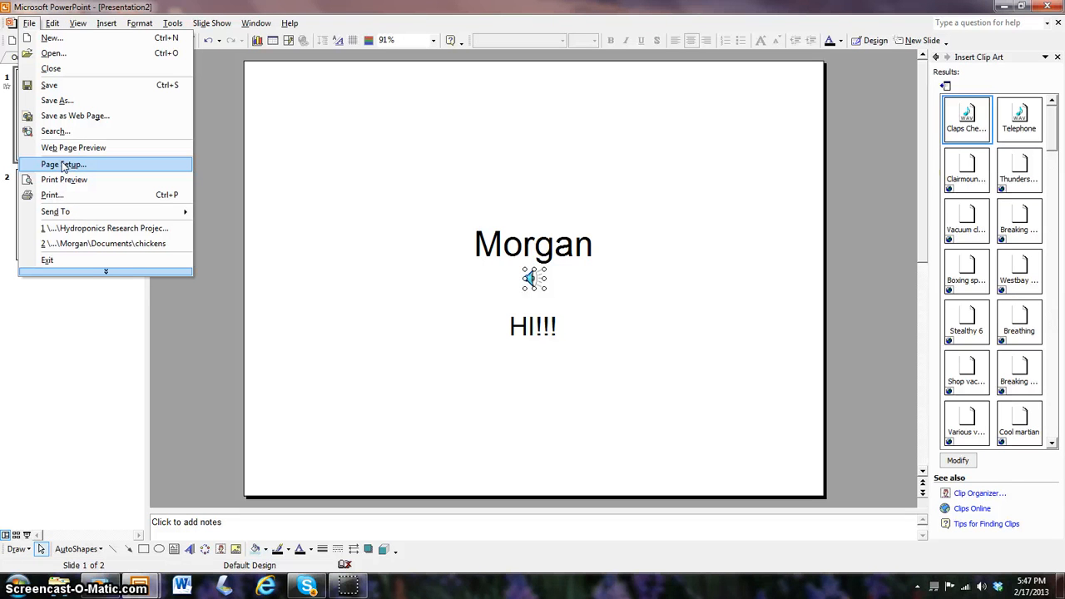
mouse_move(65, 167)
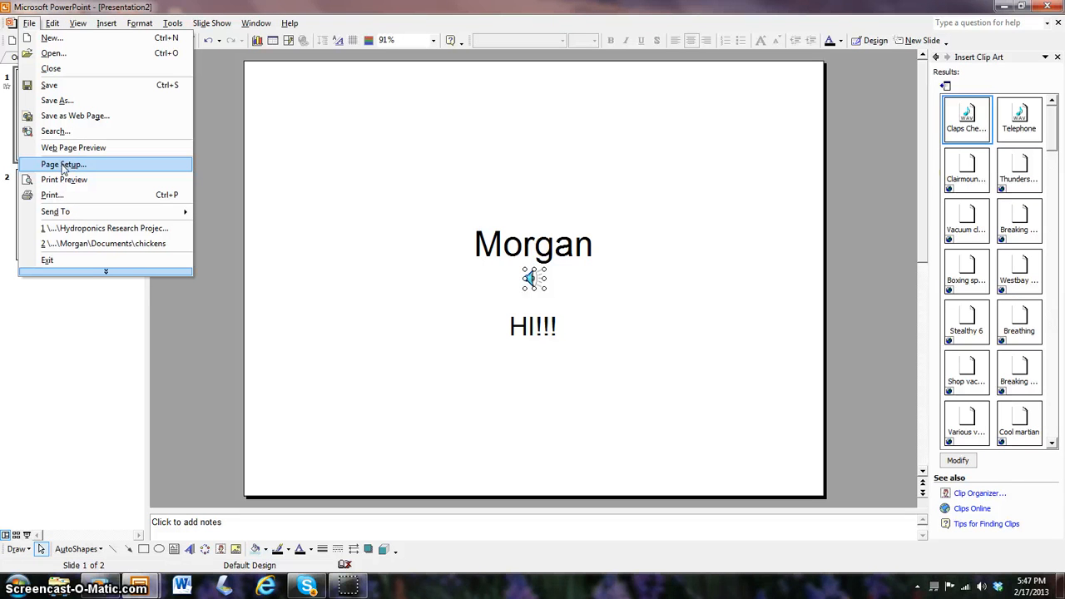
mouse_move(64, 180)
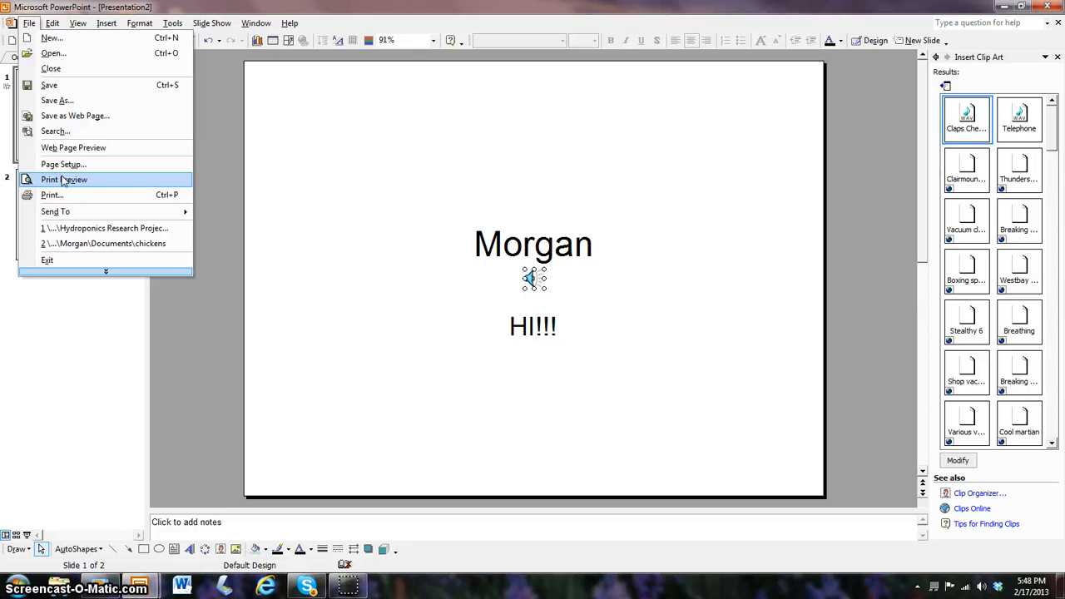
mouse_move(52, 194)
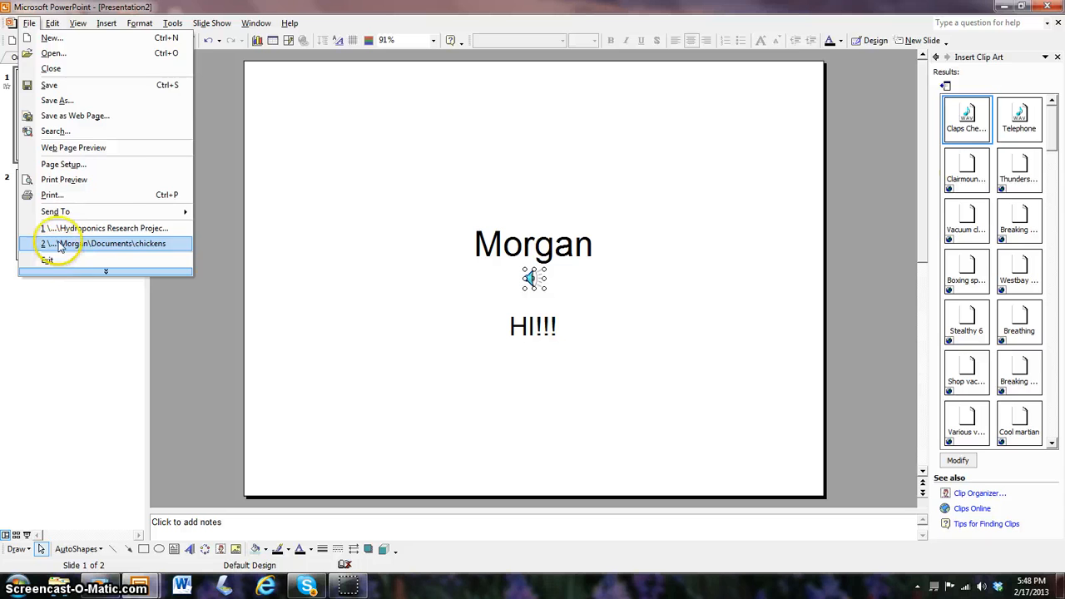
click(53, 23)
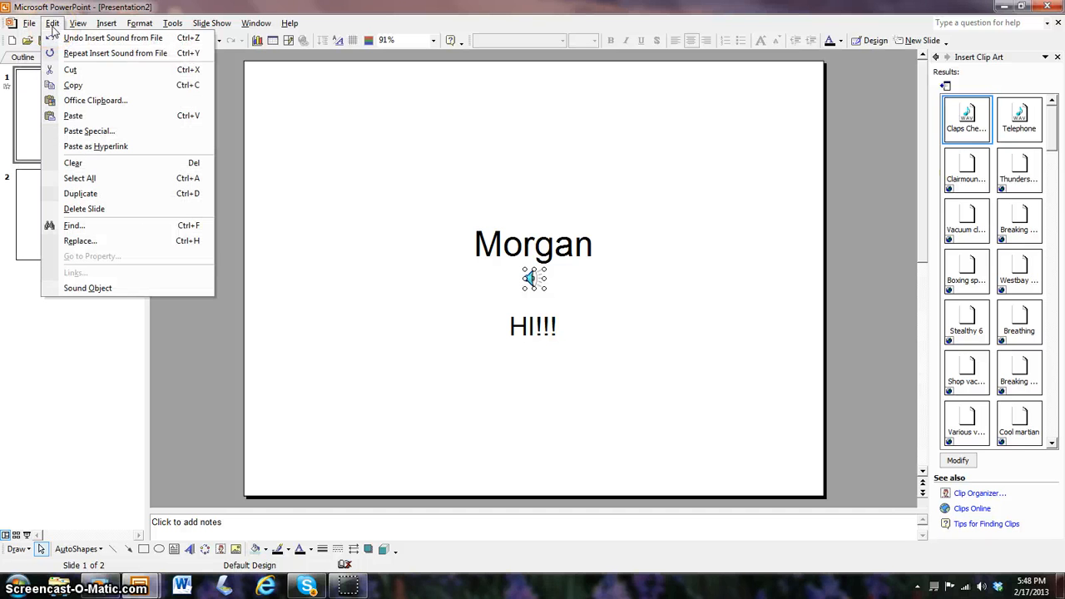
mouse_move(114, 38)
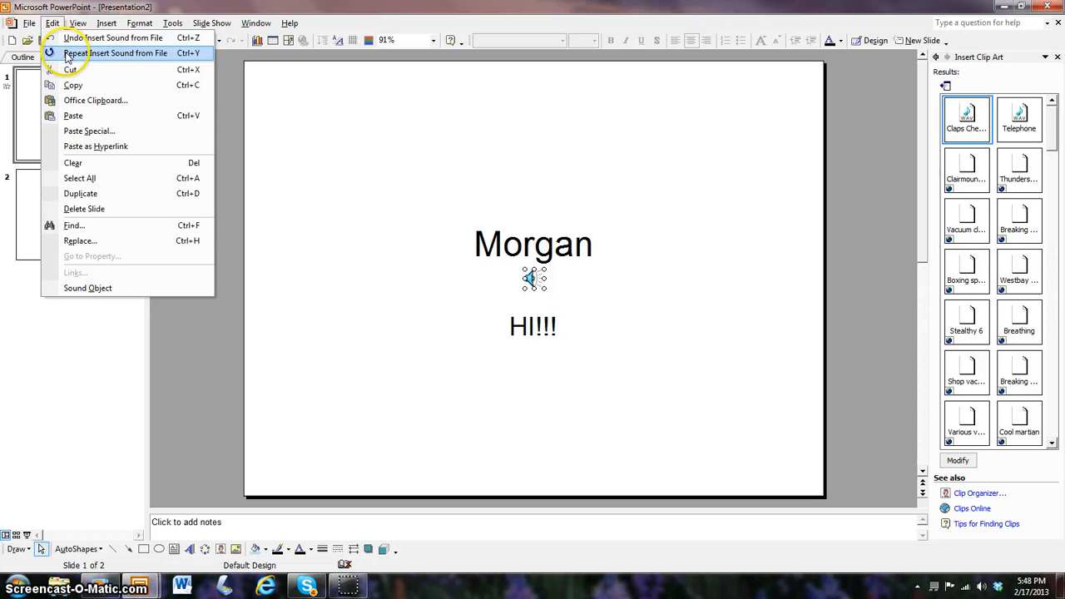
mouse_move(115, 53)
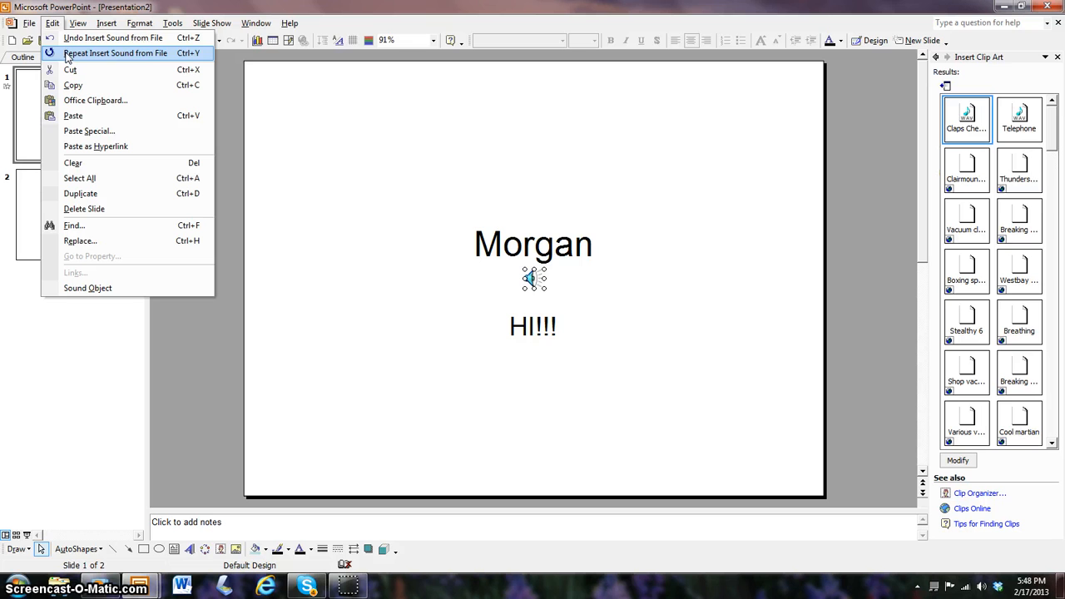
mouse_move(70, 69)
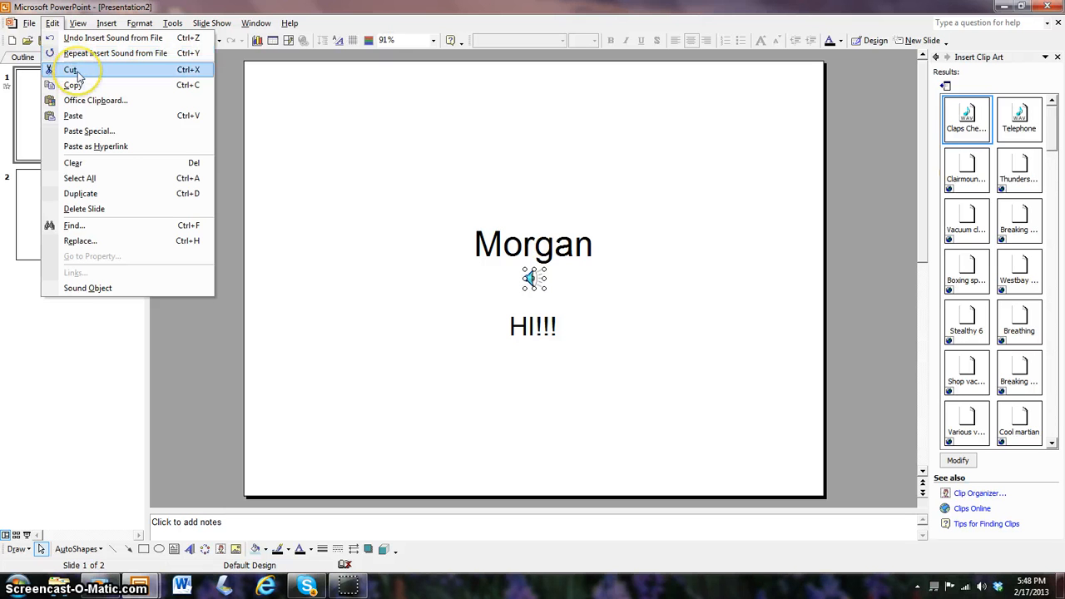
mouse_move(73, 85)
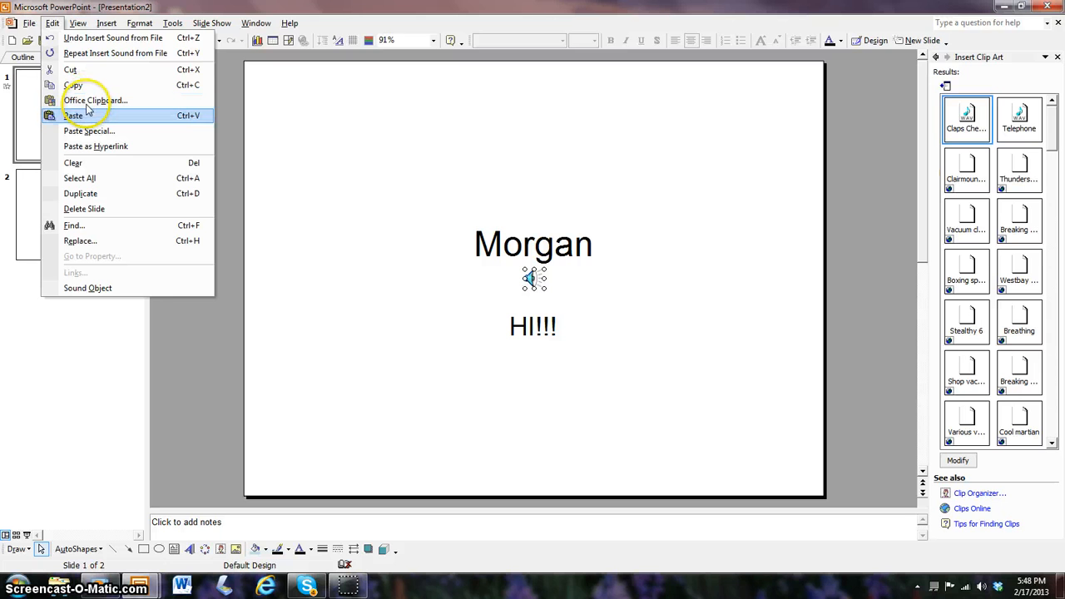
mouse_move(86, 130)
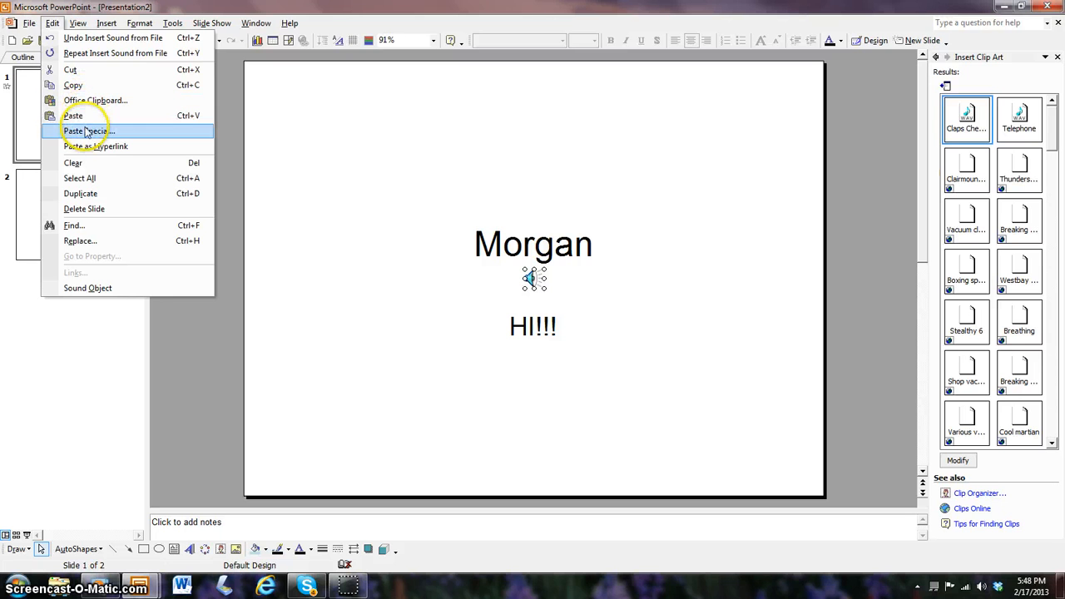
mouse_move(80, 151)
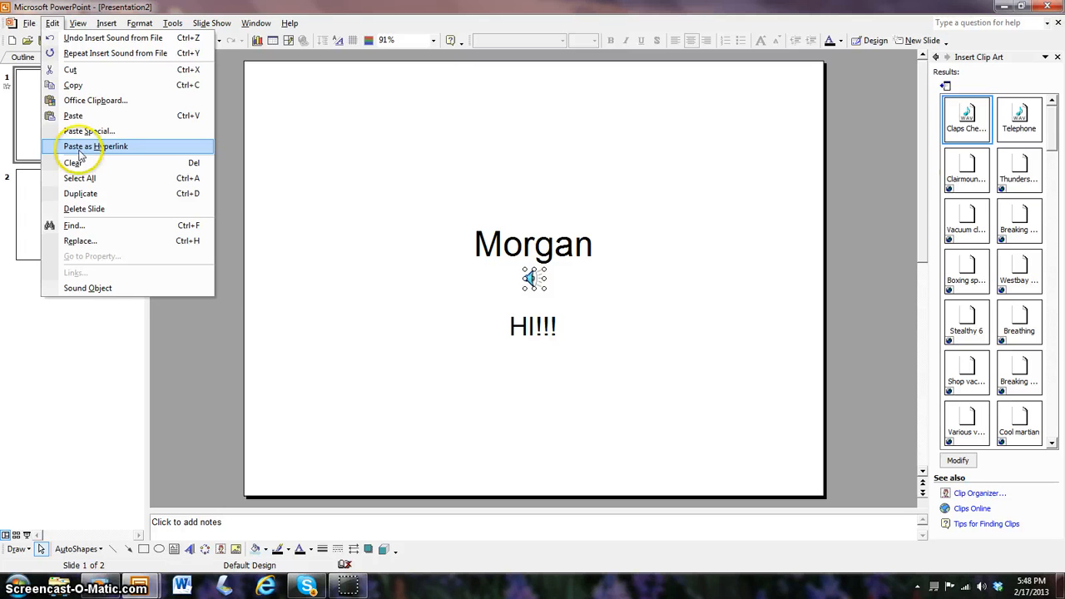
mouse_move(75, 162)
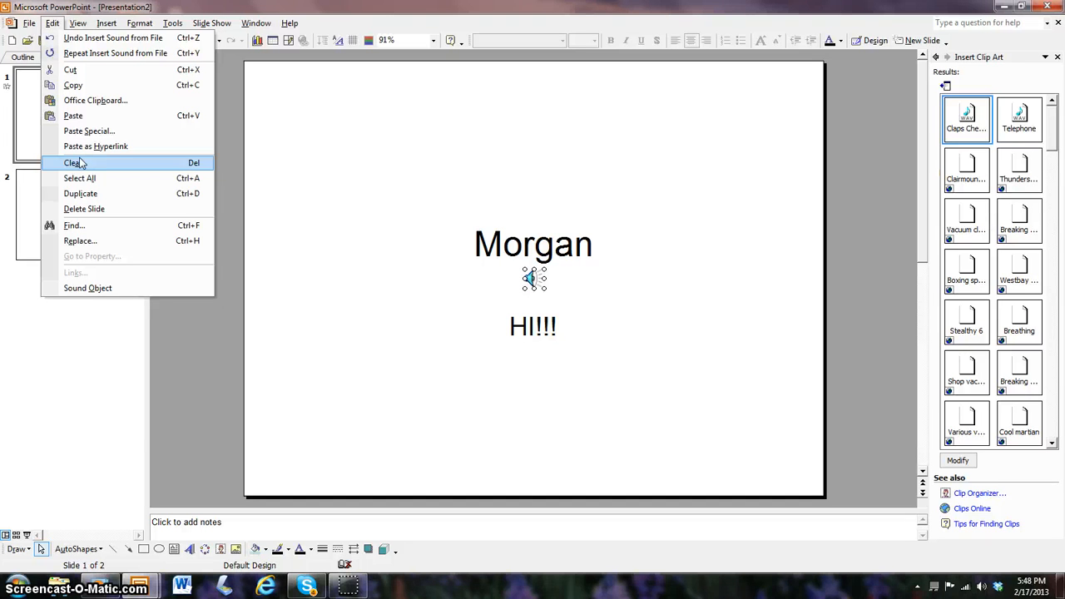
mouse_move(81, 193)
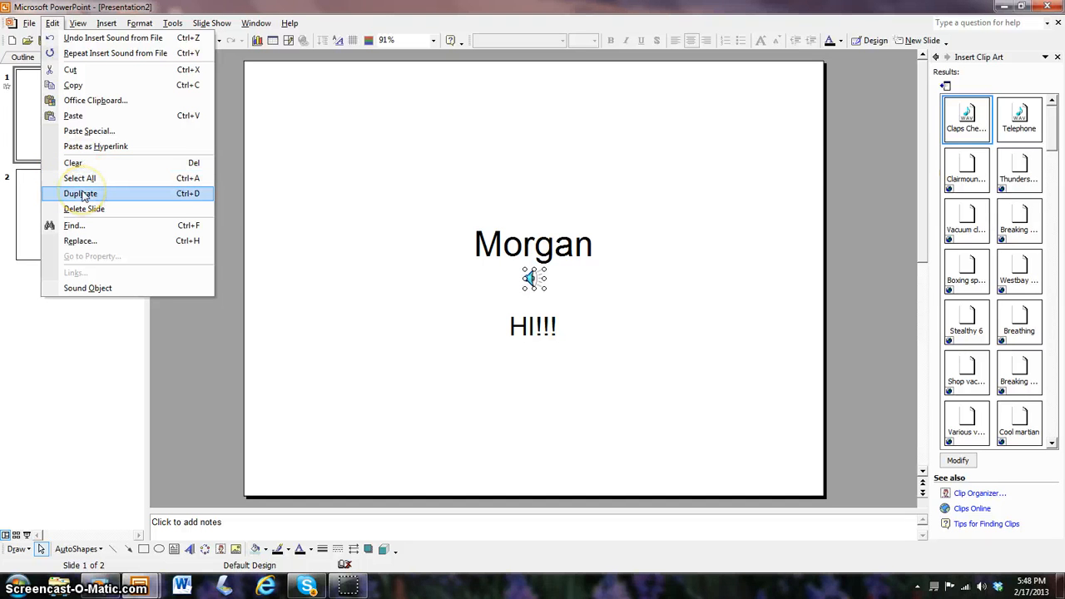
mouse_move(84, 208)
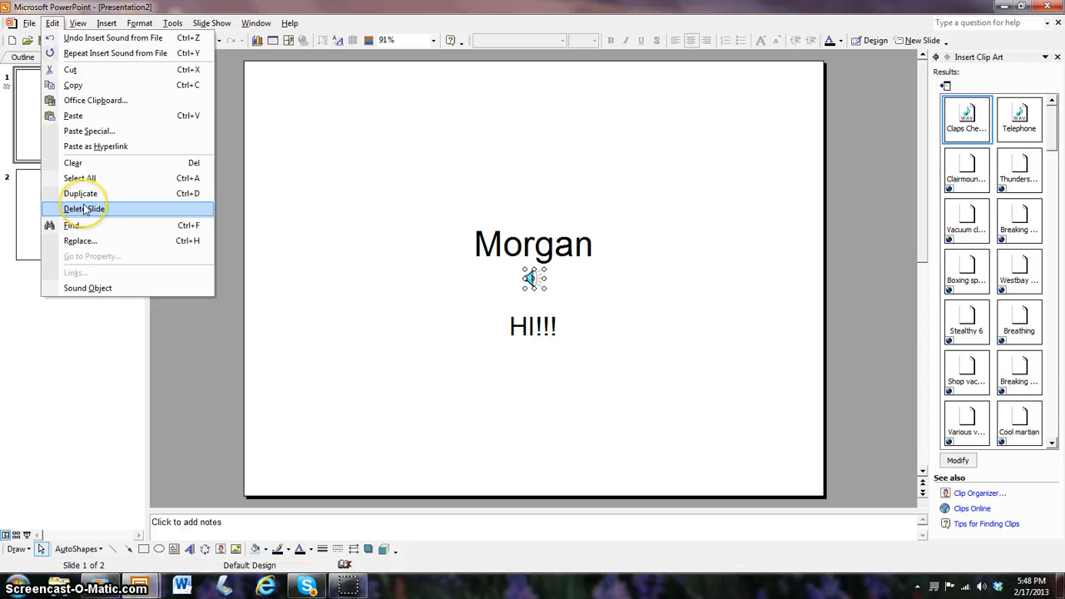
mouse_move(75, 226)
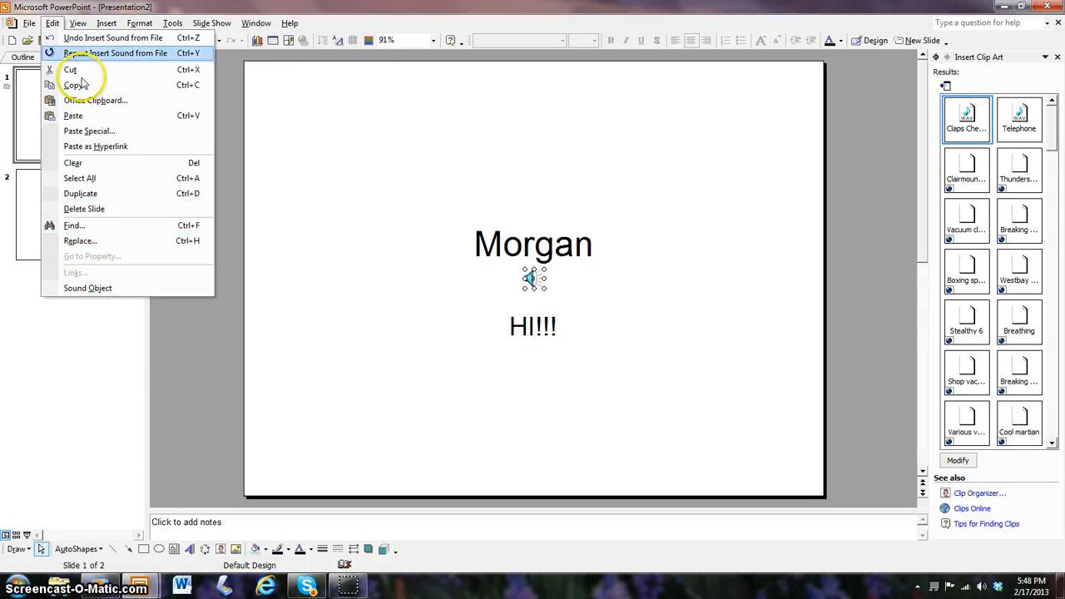
click(77, 23)
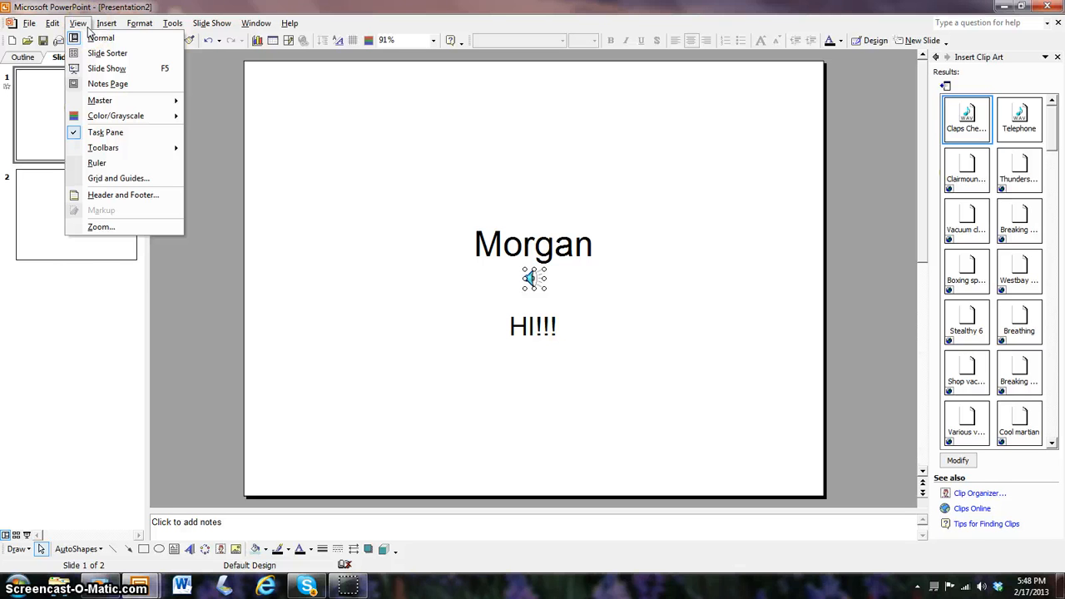
click(105, 23)
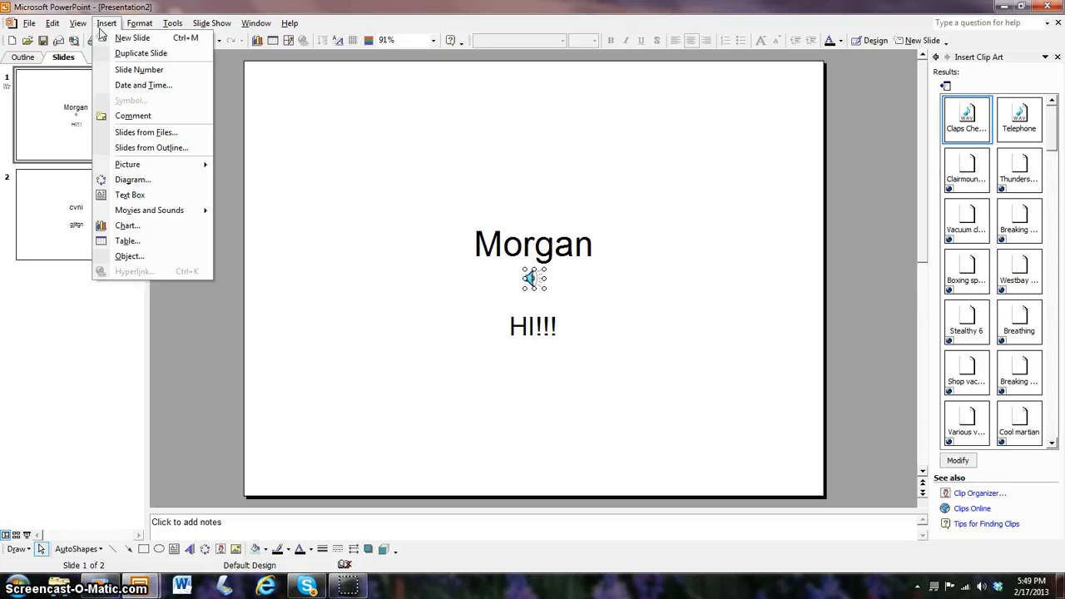
Show the slide design template gallery from the Format menu.
click(139, 22)
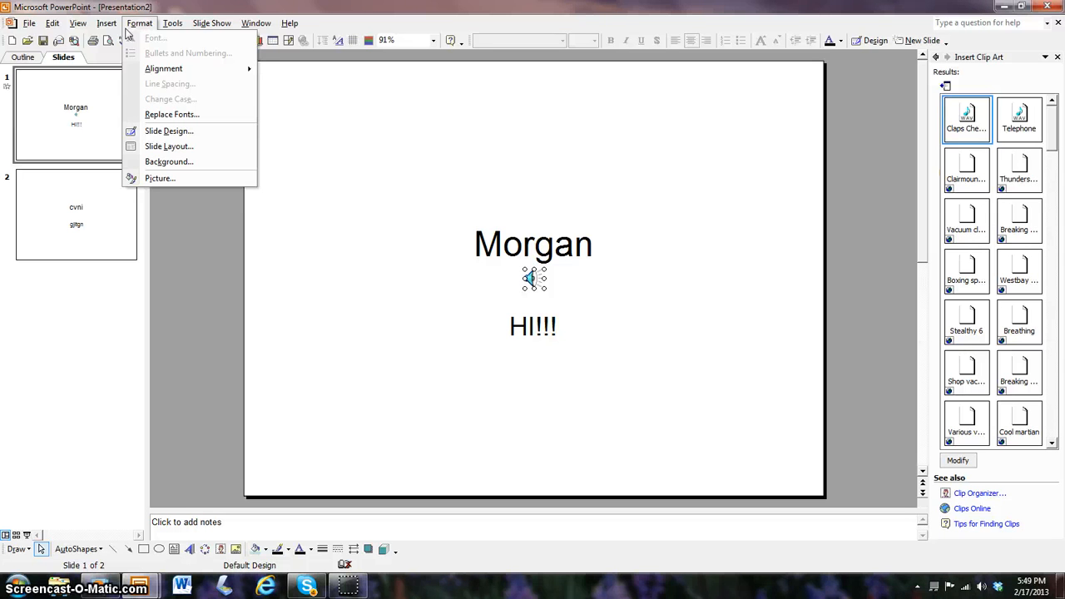
mouse_move(169, 131)
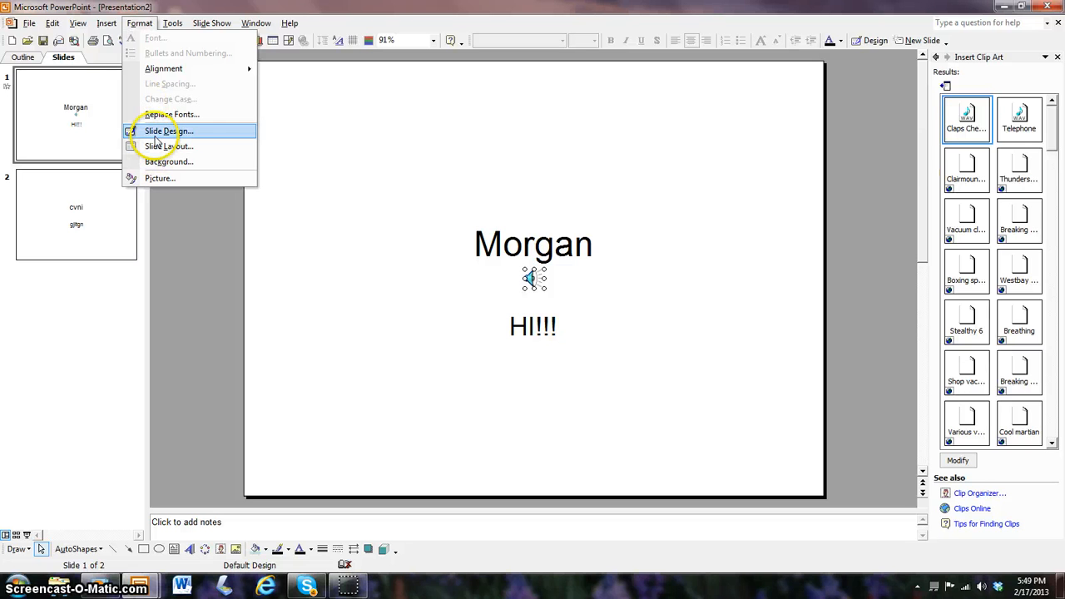
click(168, 131)
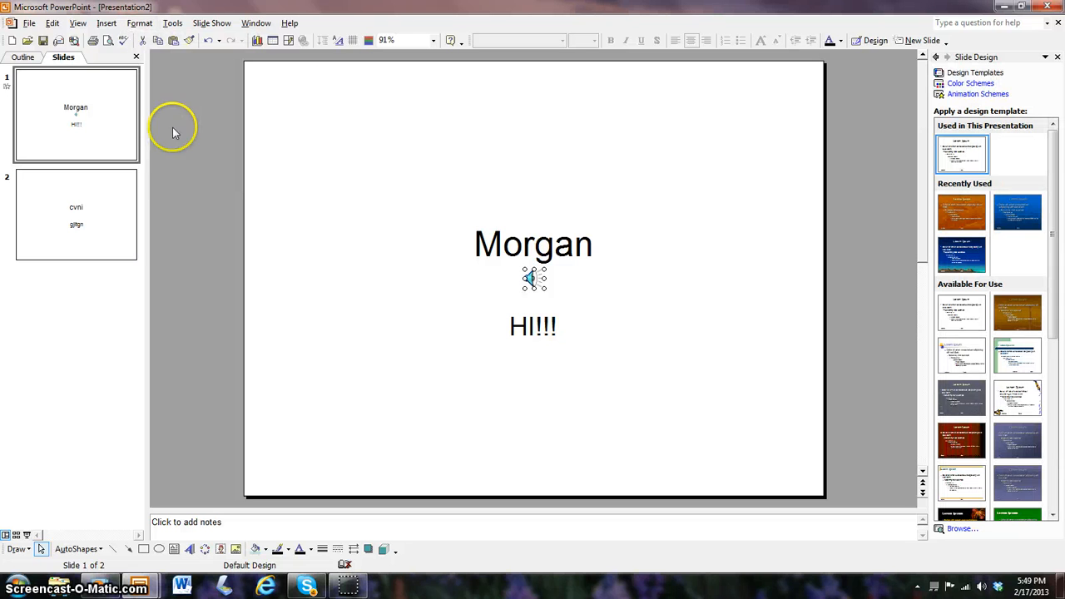
mouse_move(962, 420)
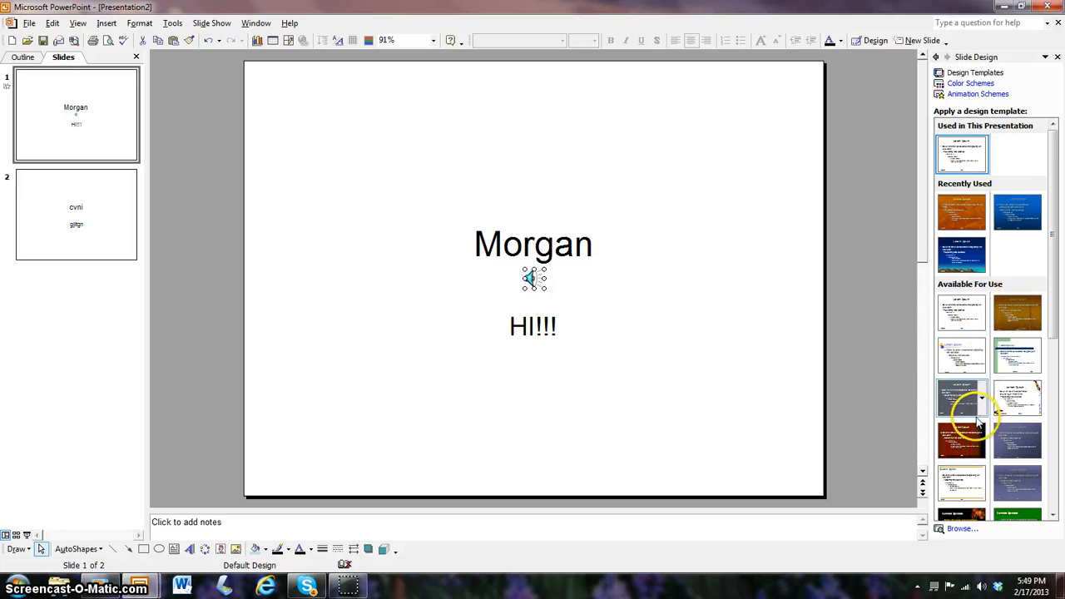
Apply the Curtain Call design template and check it on both slides.
click(961, 439)
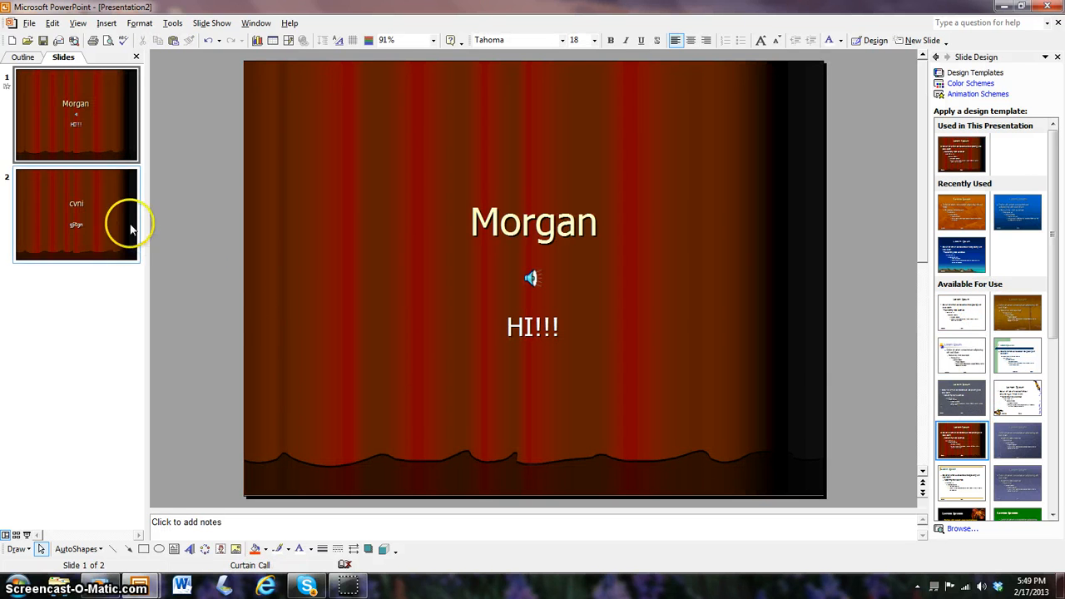
click(77, 214)
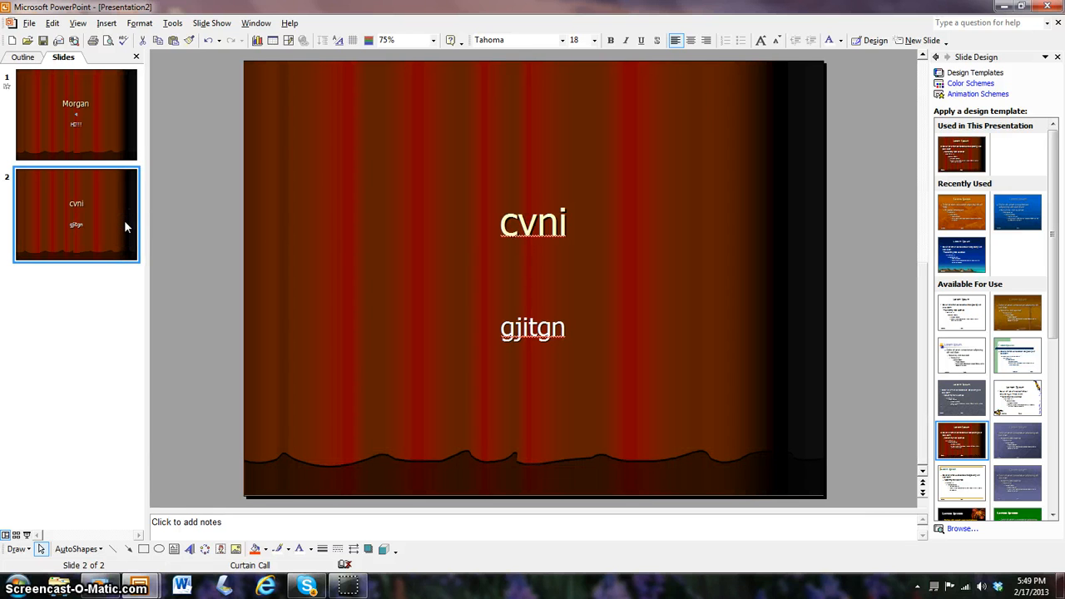
click(75, 115)
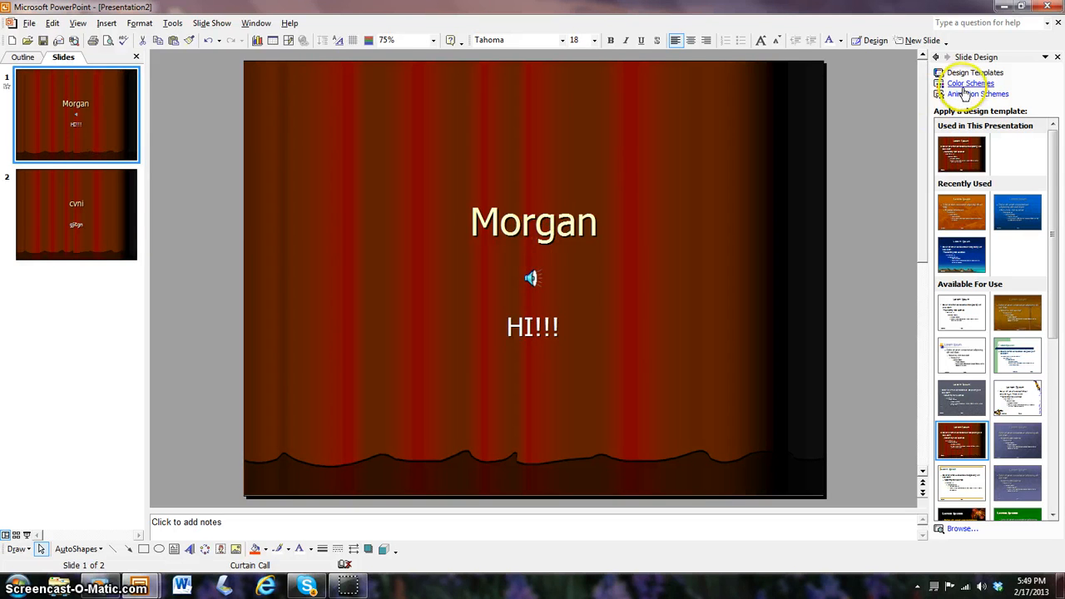
Preview Flash bulb, then apply the Descend animation scheme to slide 1.
click(979, 93)
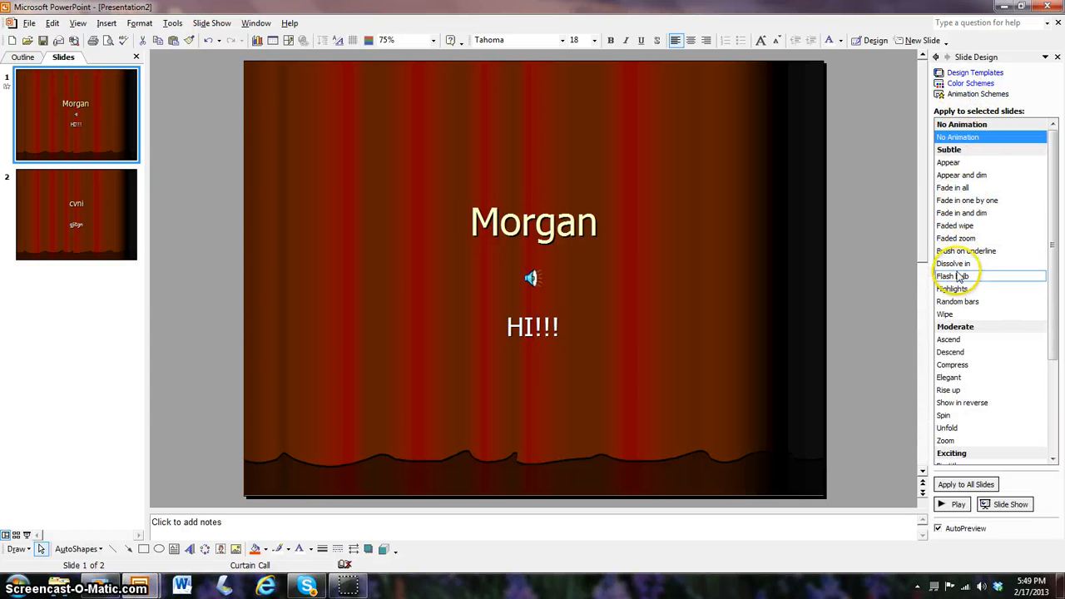
click(953, 275)
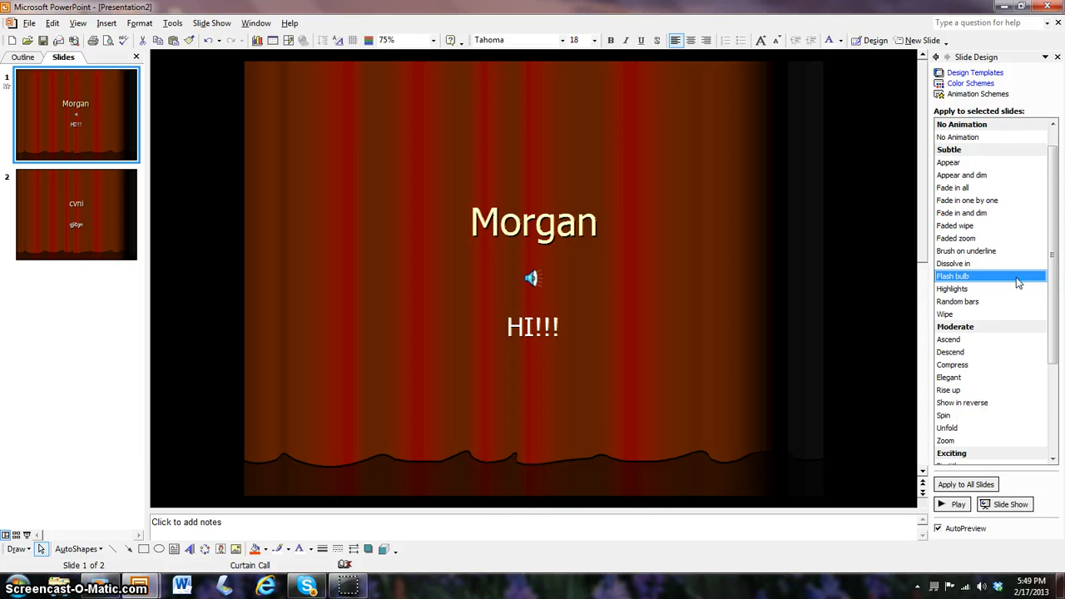
click(949, 351)
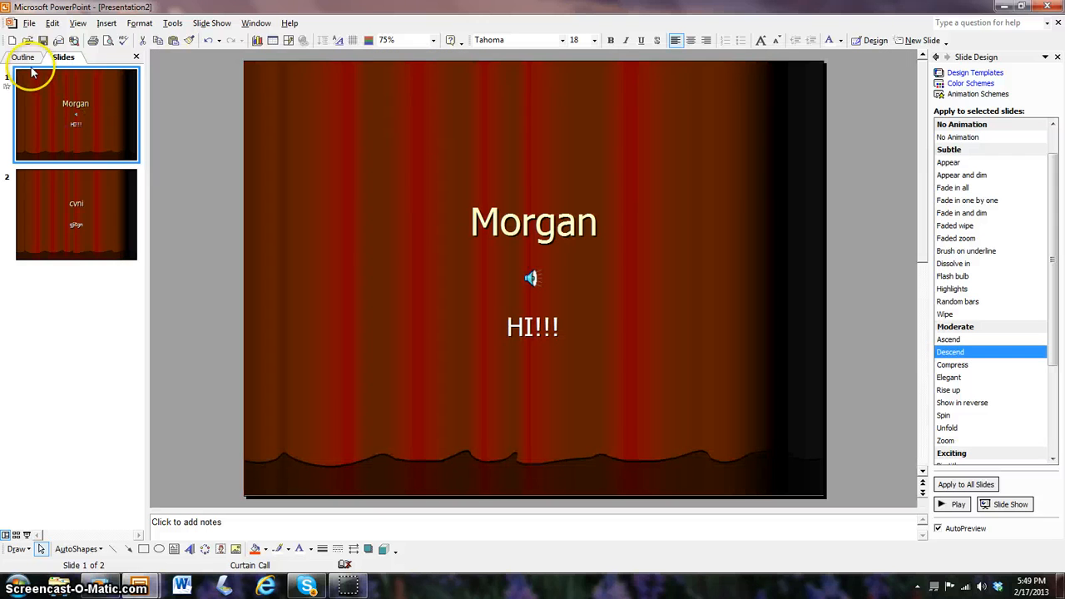
Preview Spin, then apply the Unfold animation scheme to slide 2.
click(76, 214)
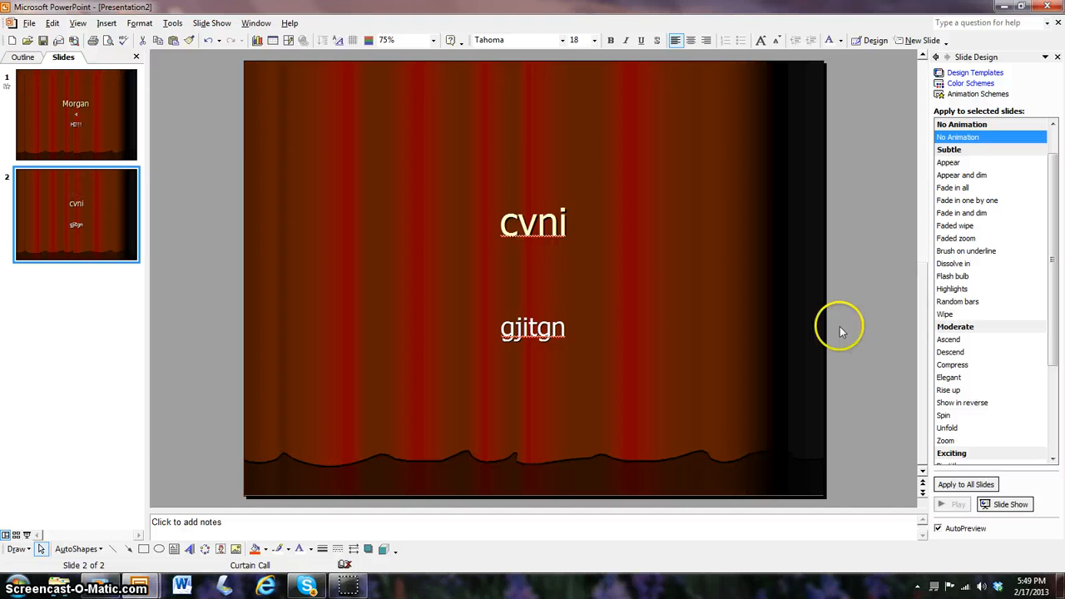
click(944, 415)
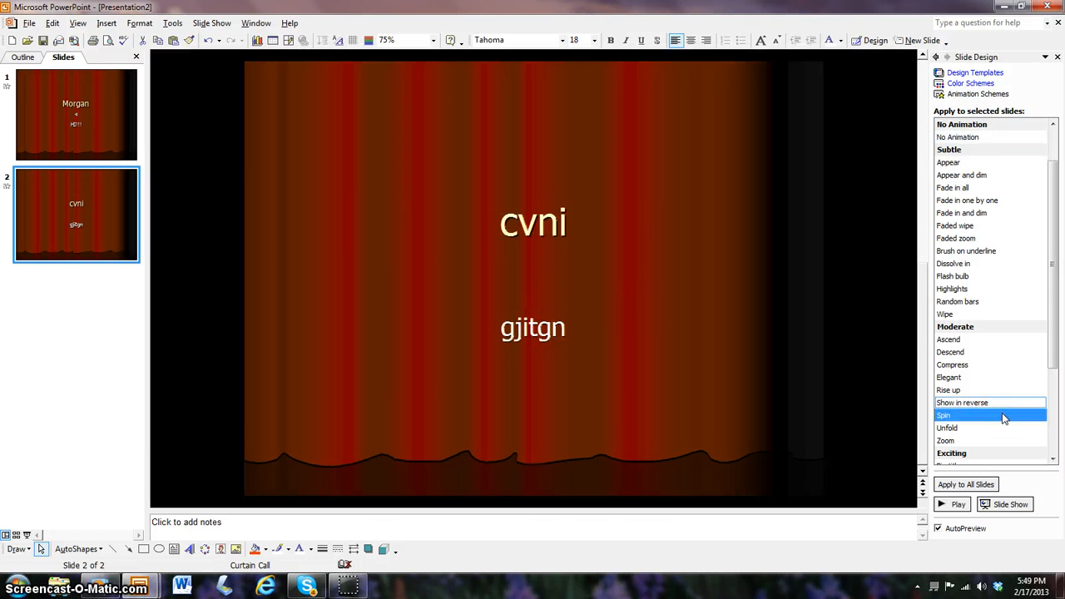
scroll(down, 3)
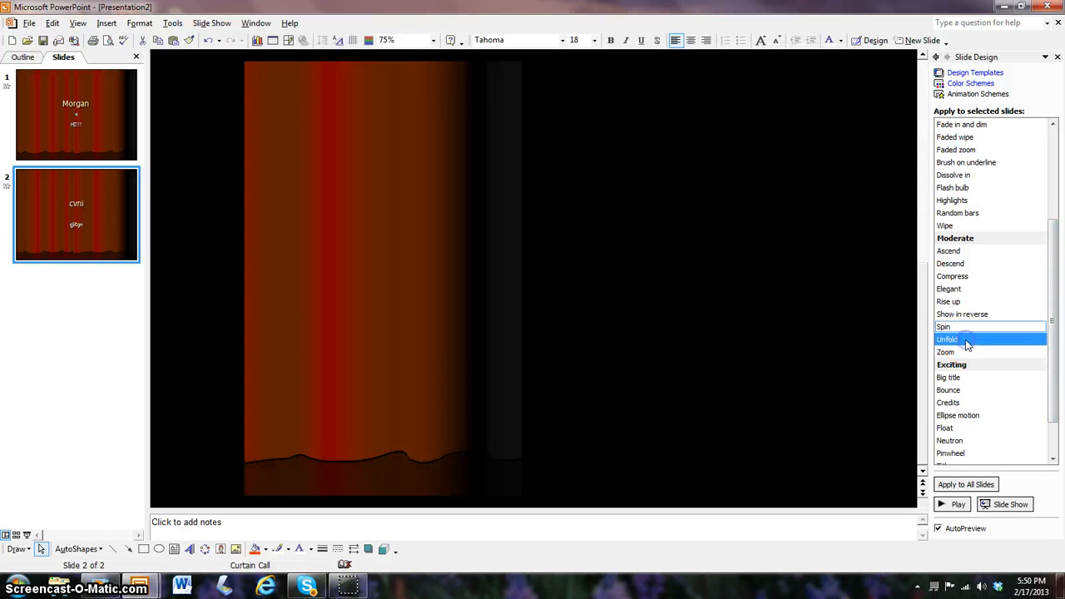
click(947, 340)
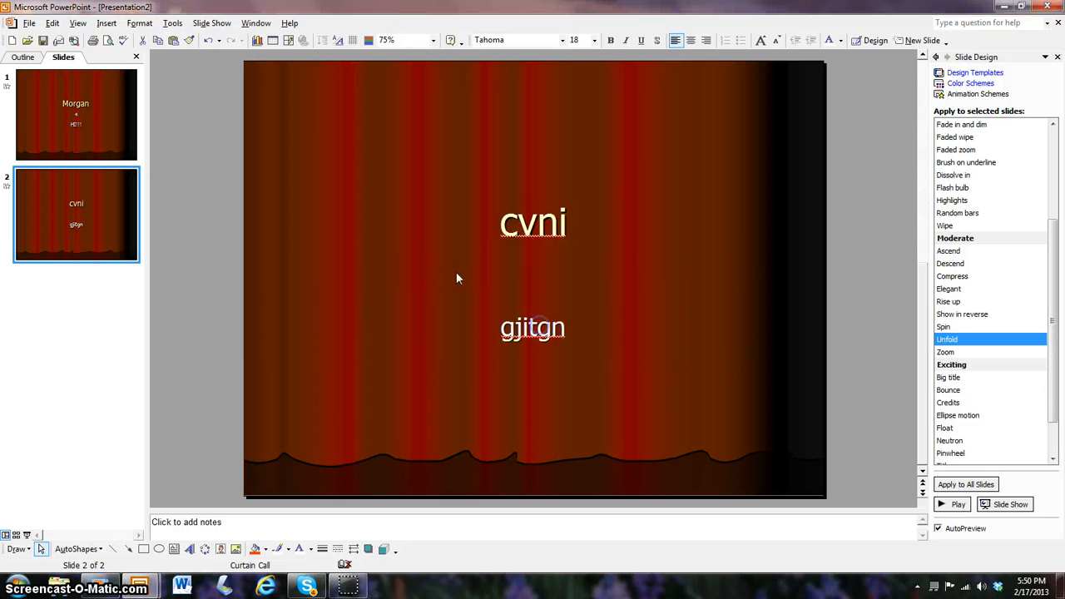
click(172, 23)
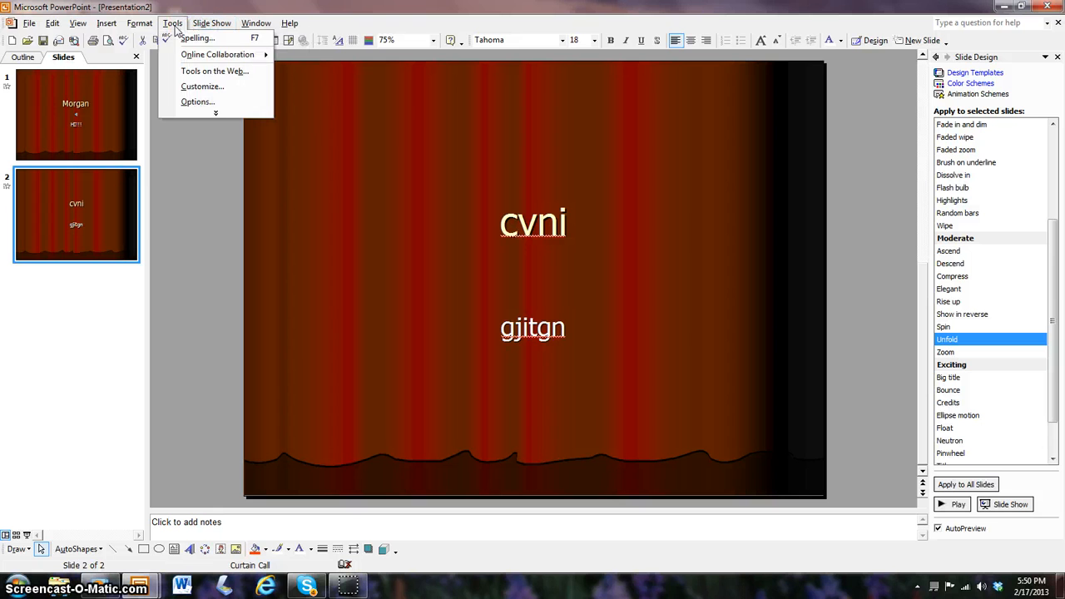
Browse the Insert, Format and Tools menus, then bring up the Slide Transition settings.
click(107, 23)
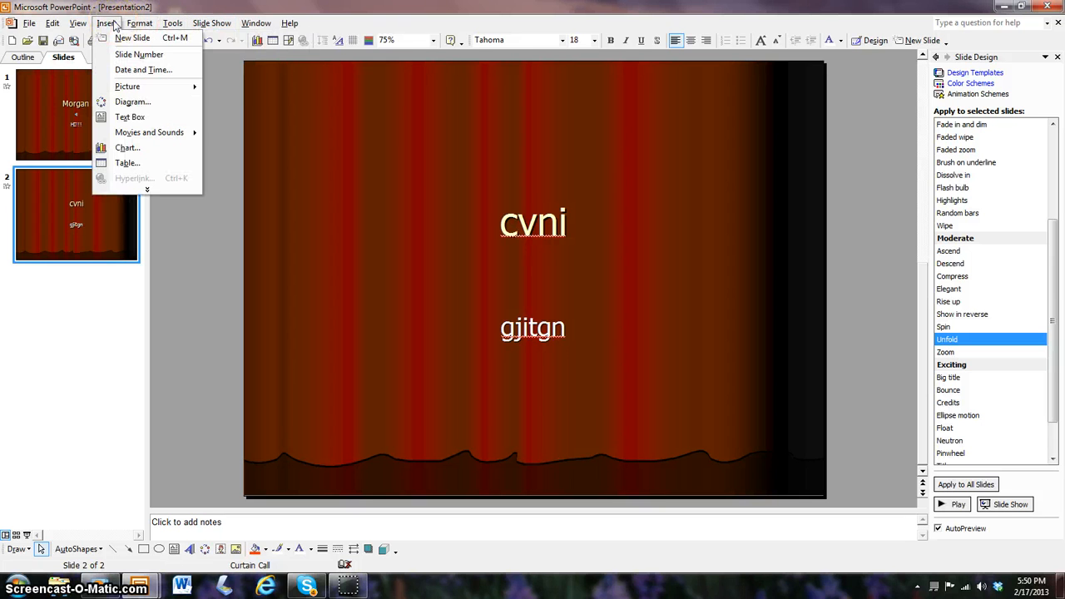
click(139, 22)
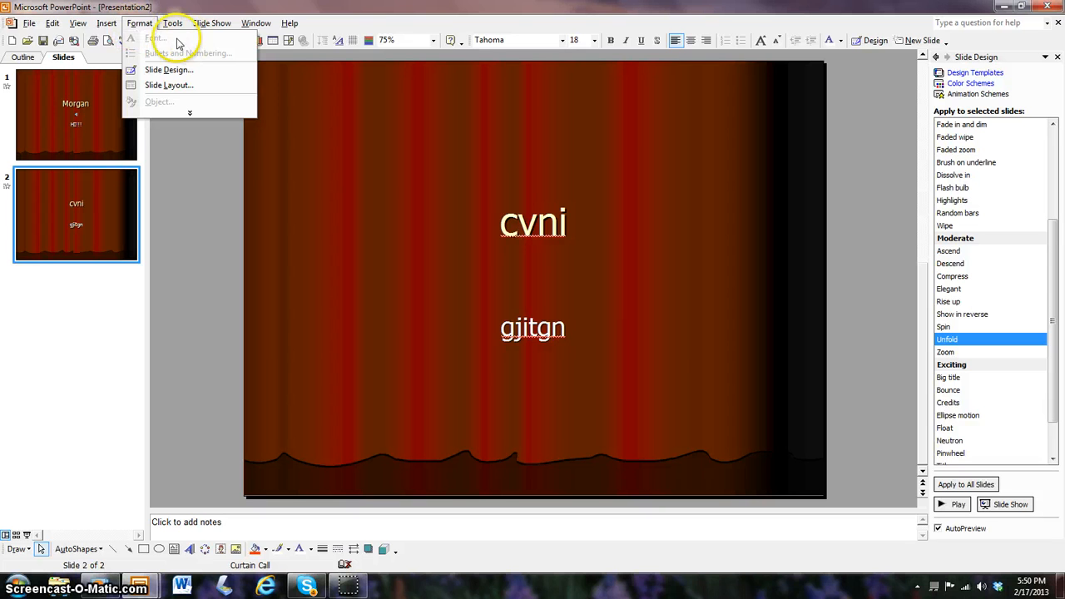
click(172, 22)
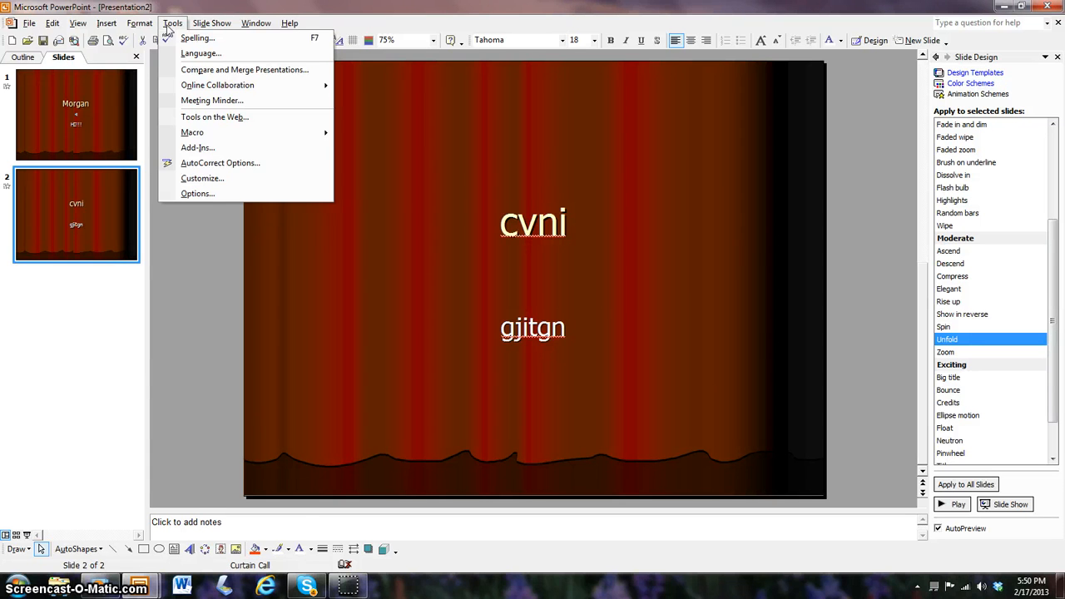
click(211, 22)
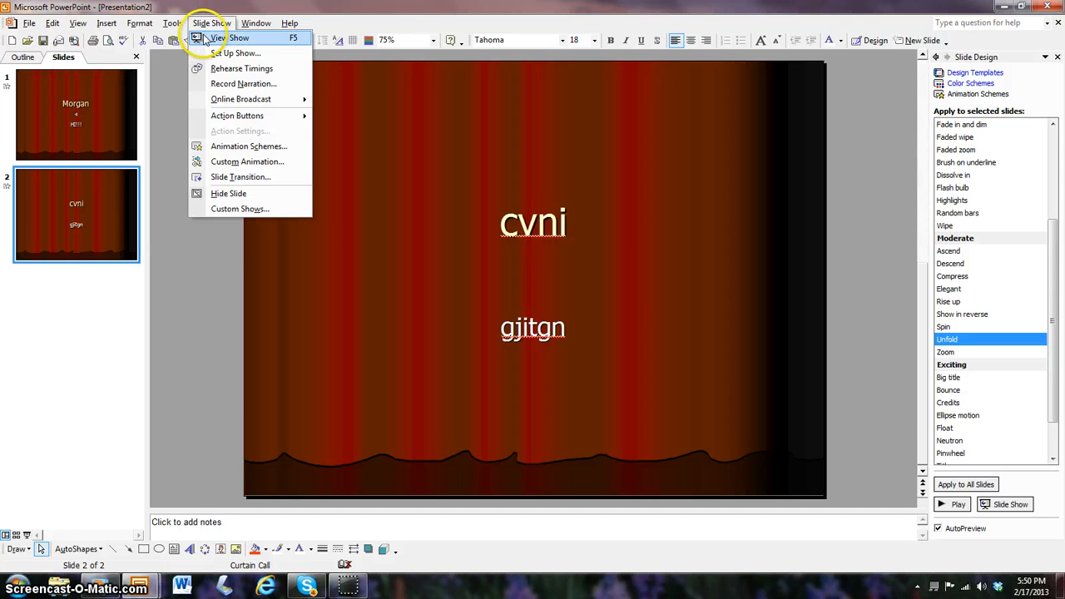
mouse_move(243, 83)
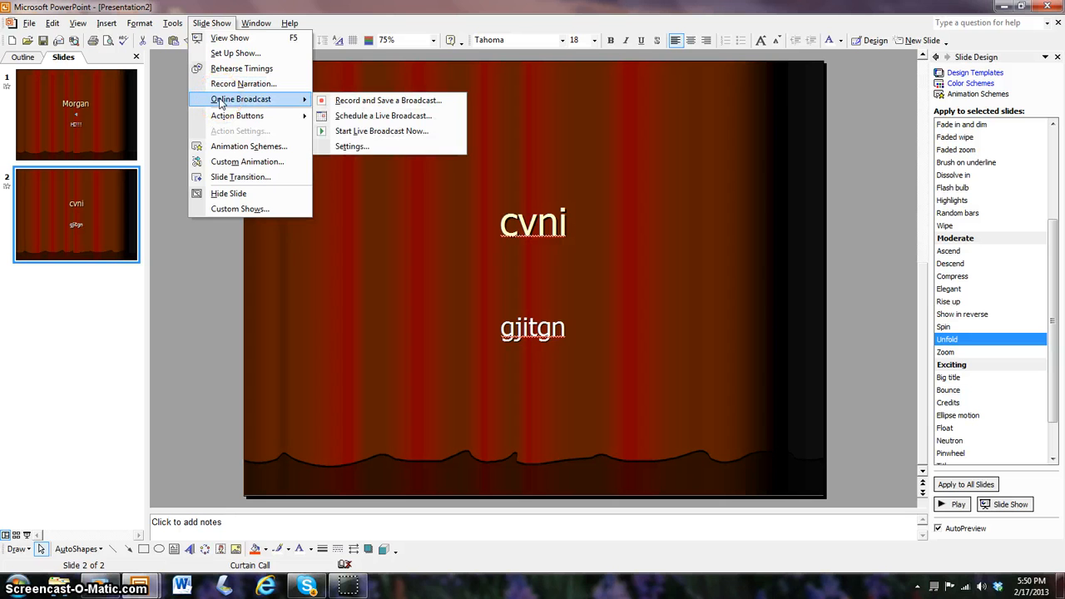
mouse_move(241, 161)
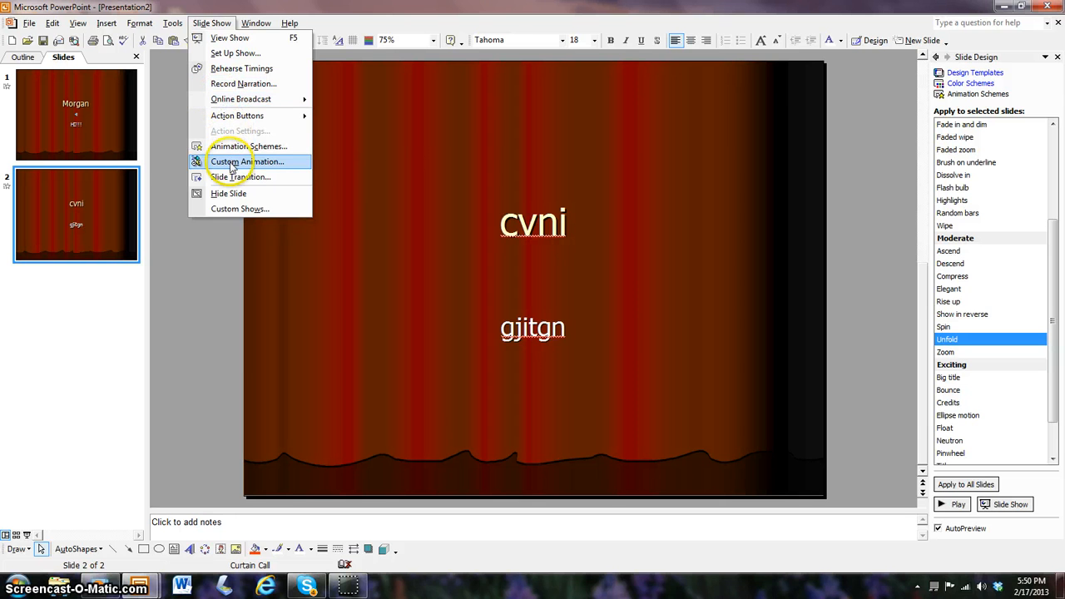
mouse_move(240, 176)
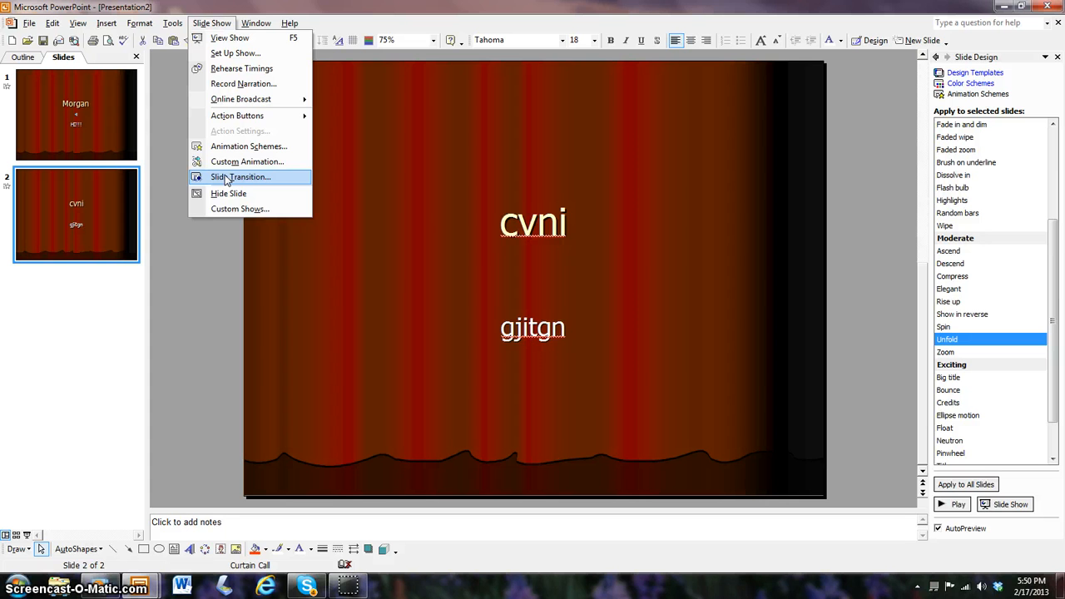
click(241, 176)
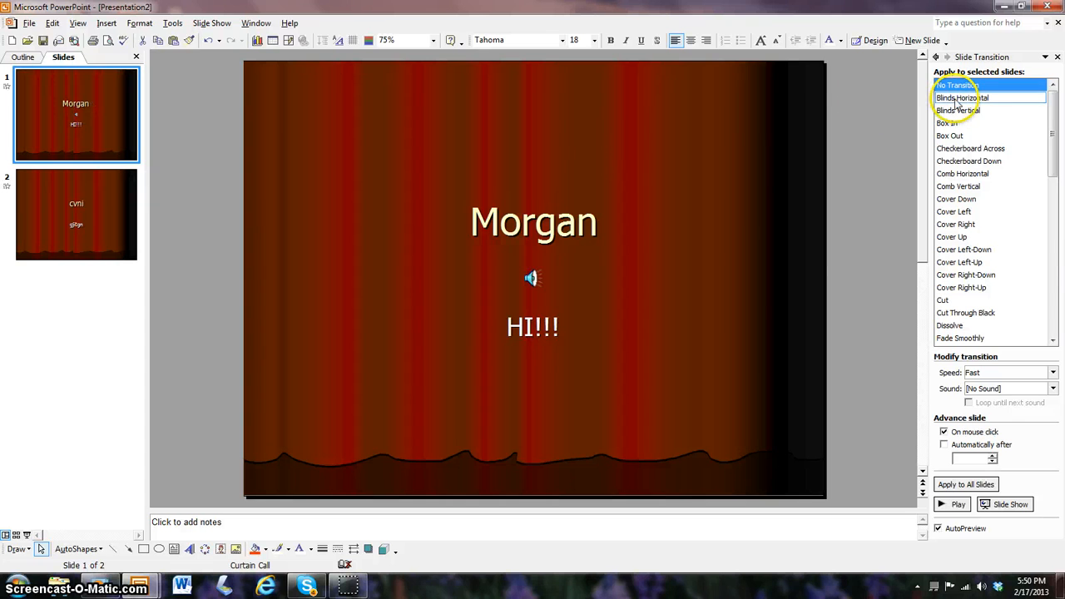
Preview the Blinds Horizontal, Cover Left-Down, Fade Smoothly and Cut Through Black transitions.
click(962, 97)
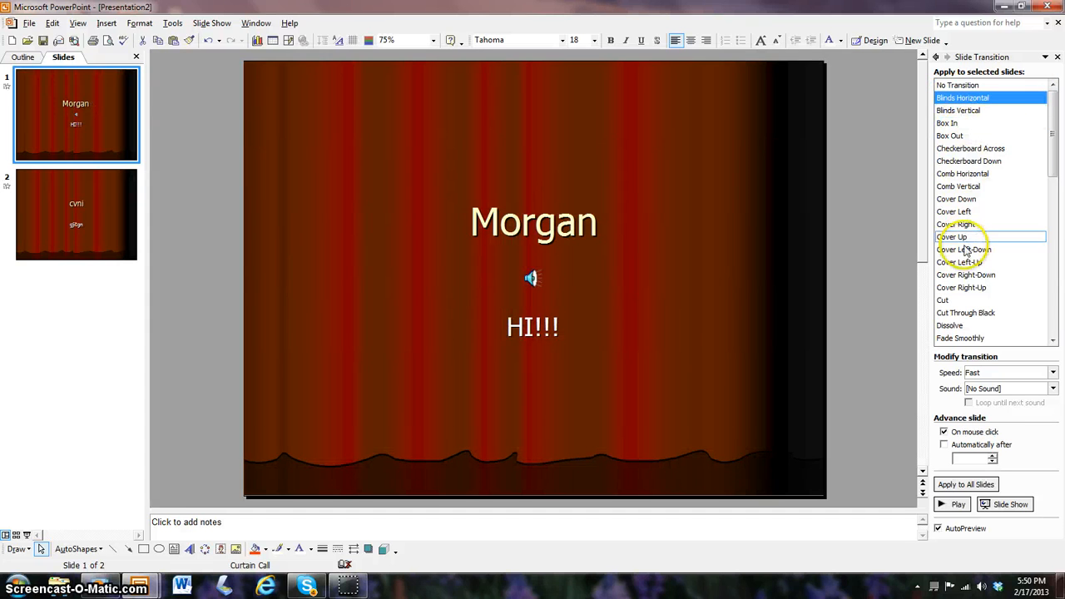
click(963, 249)
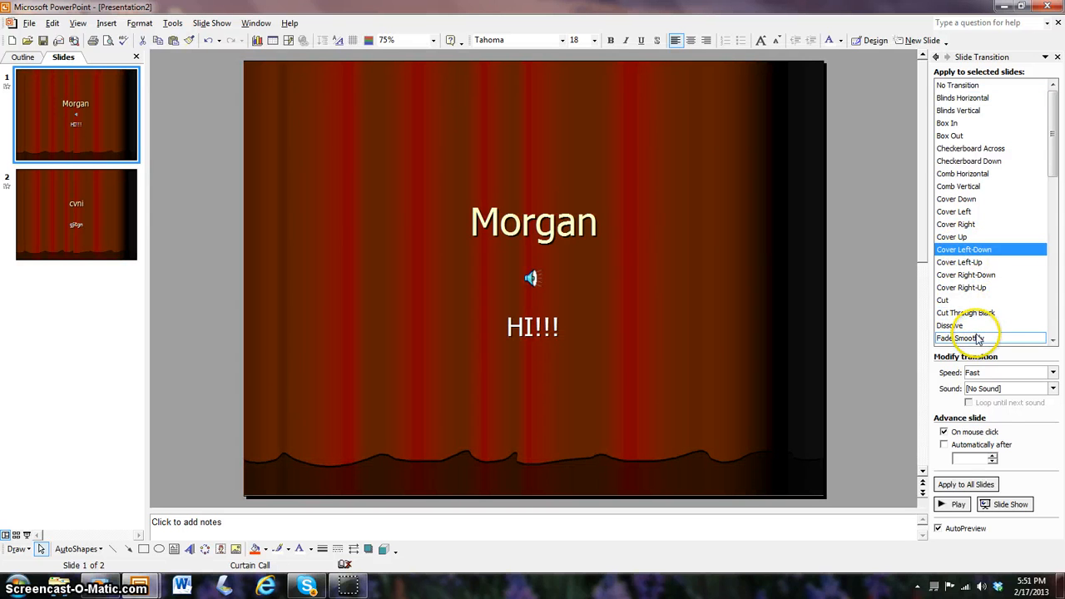
click(959, 337)
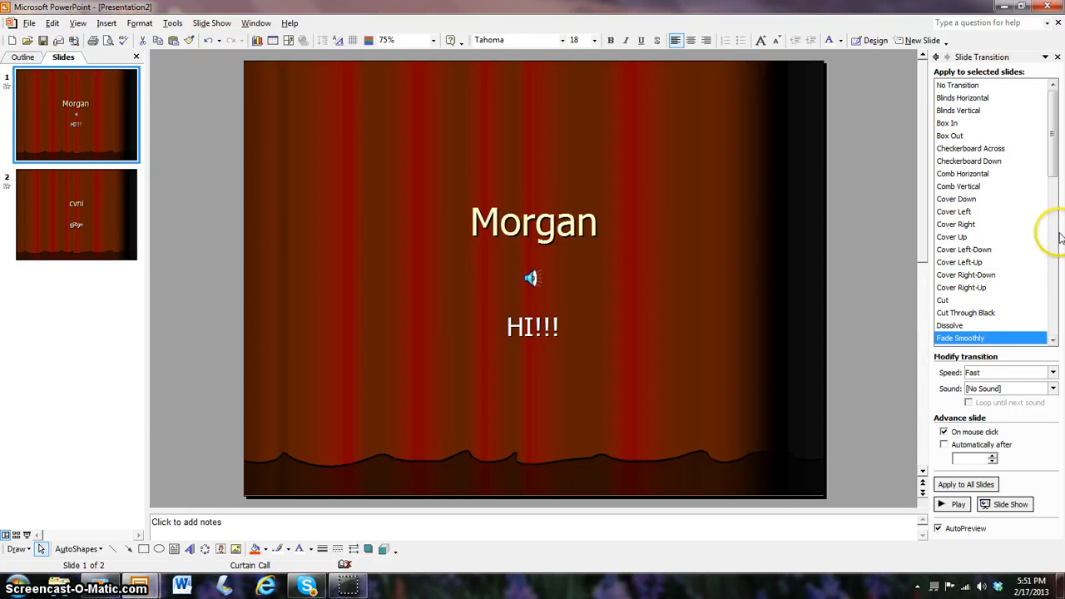
click(964, 312)
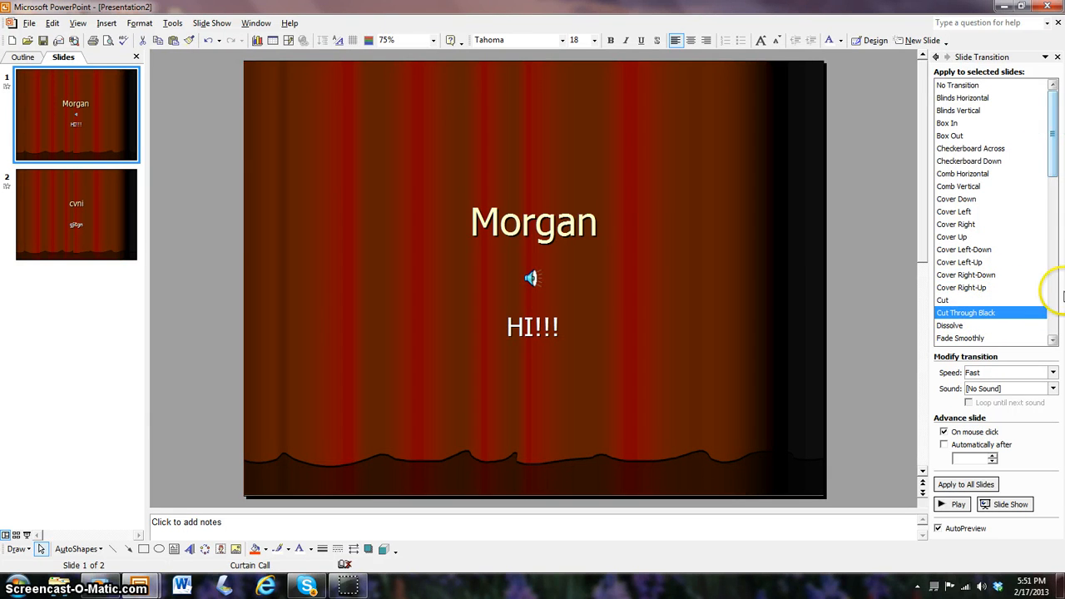
mouse_move(927, 397)
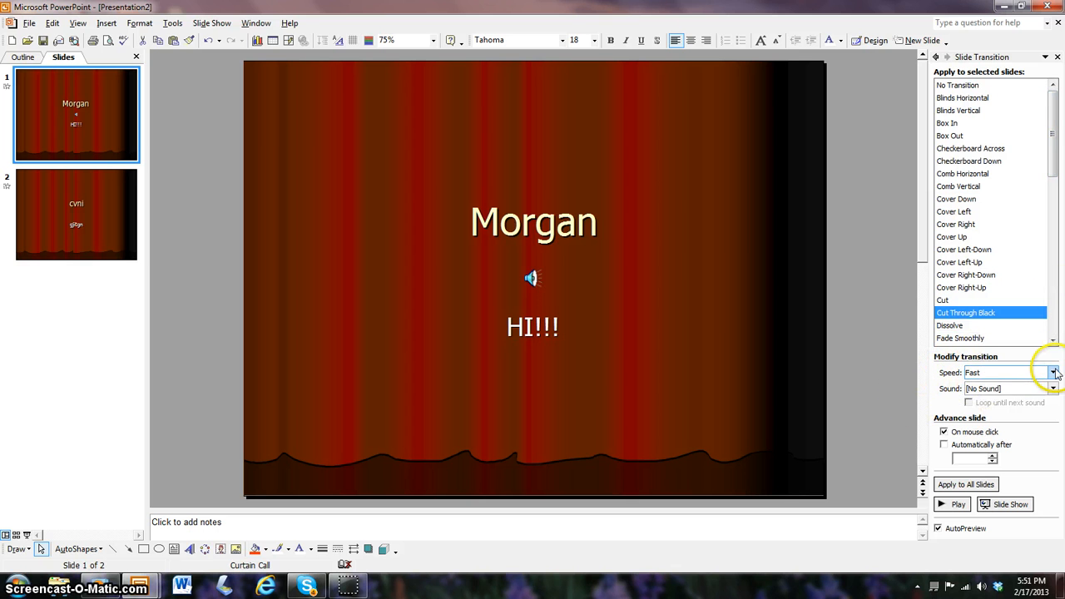
Set transition speed to Slow and apply Strips Right-Down to slide 1.
click(1053, 372)
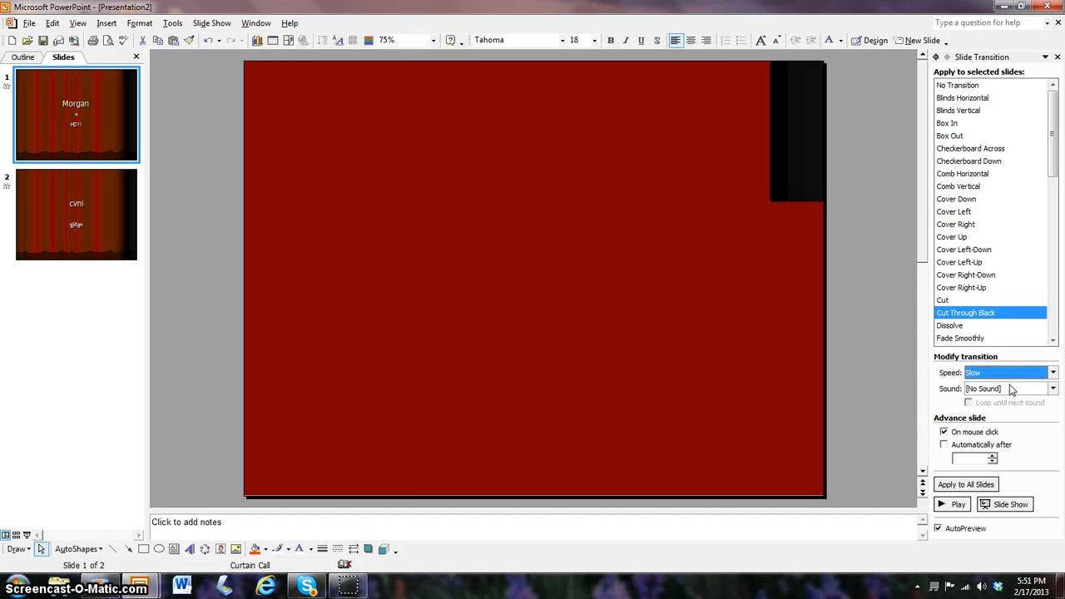
click(943, 300)
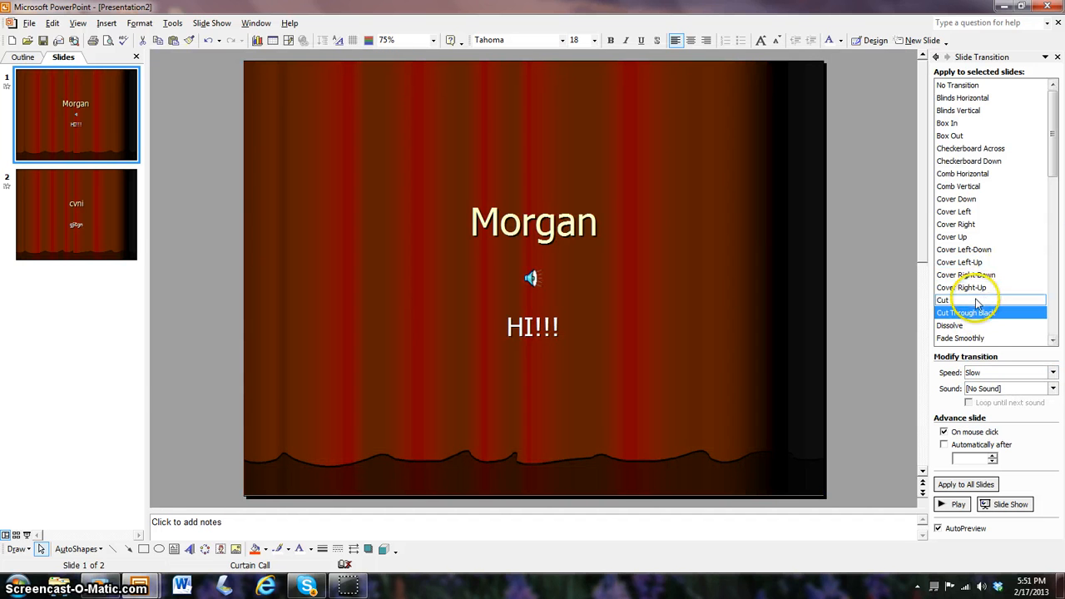
scroll(down, 3)
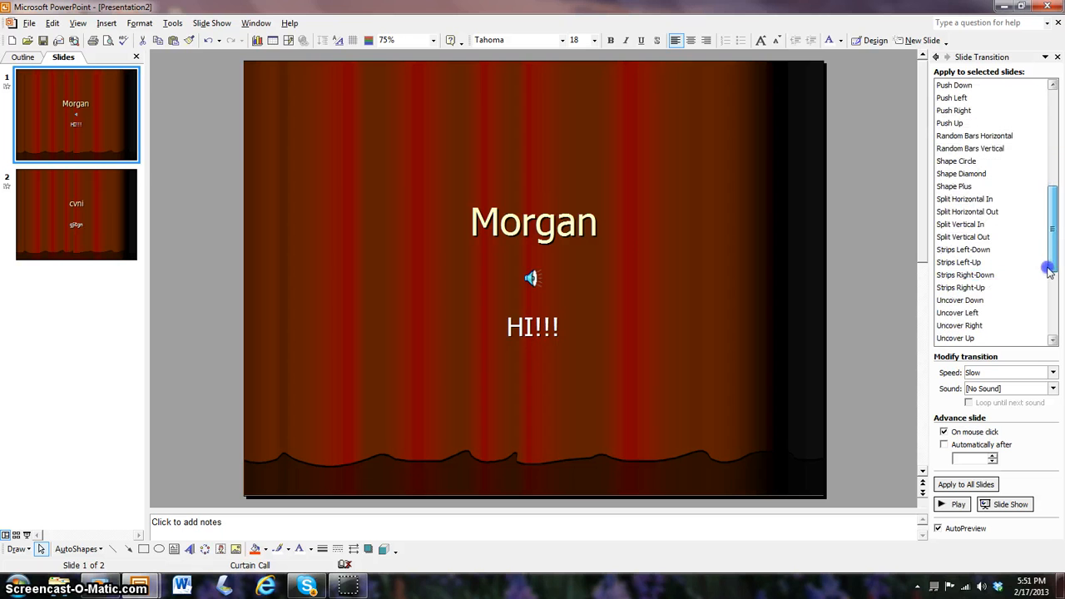
click(964, 275)
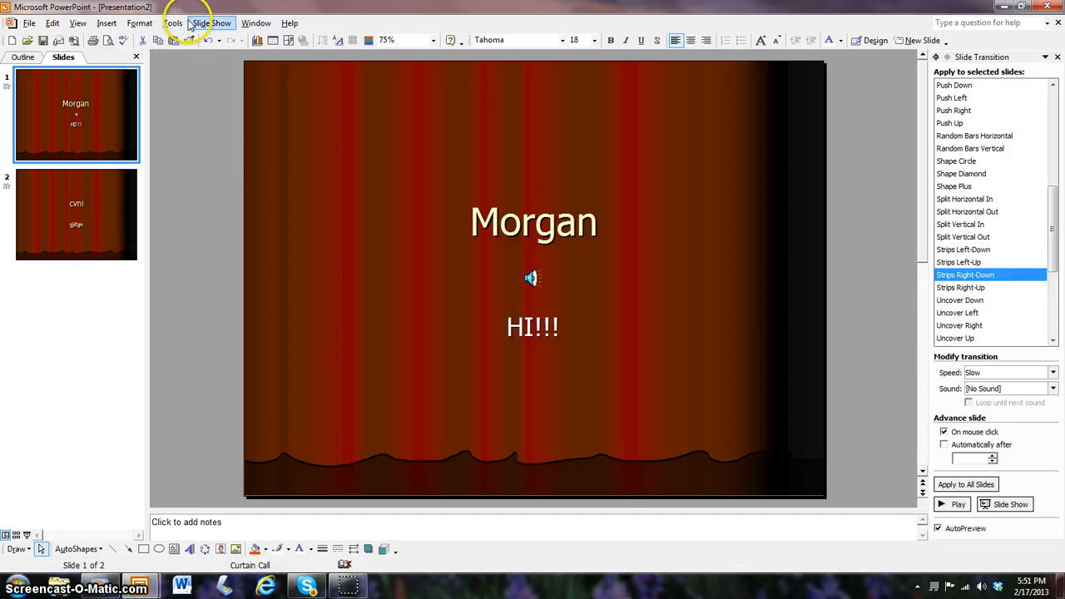
click(254, 23)
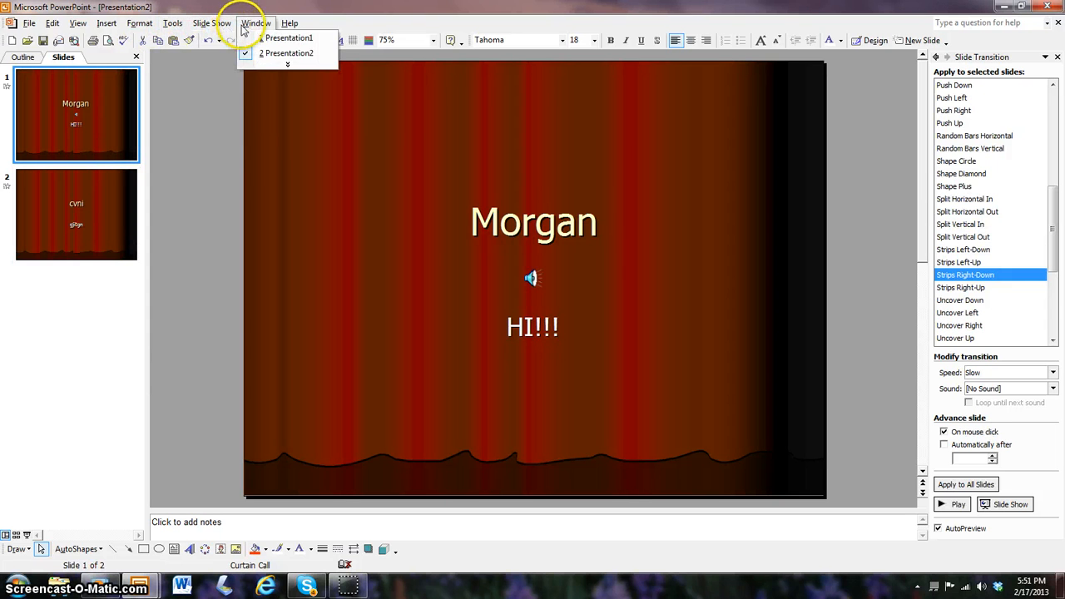
click(288, 22)
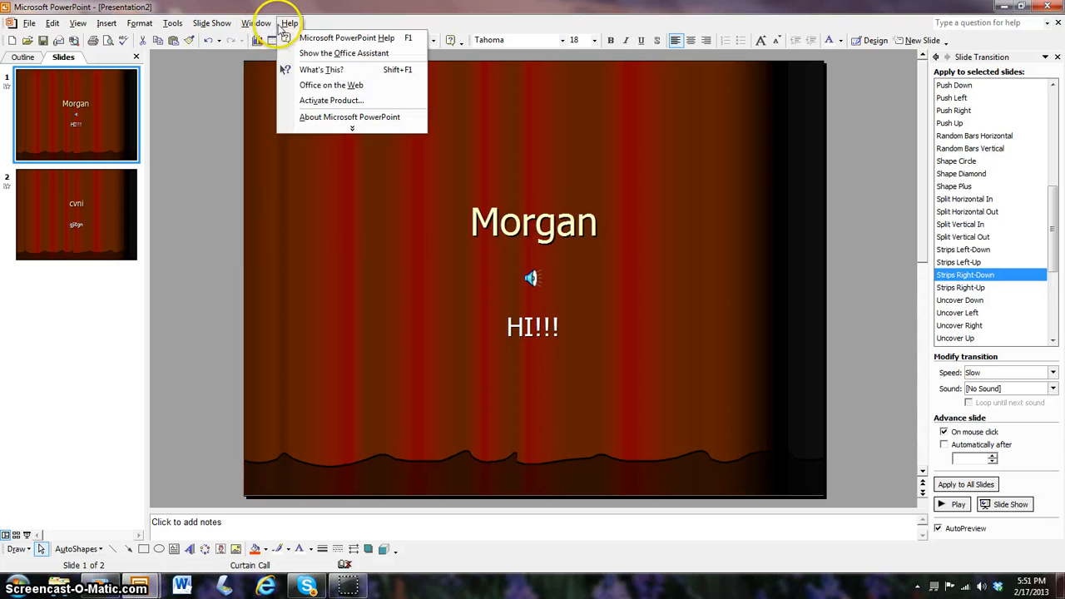
click(212, 22)
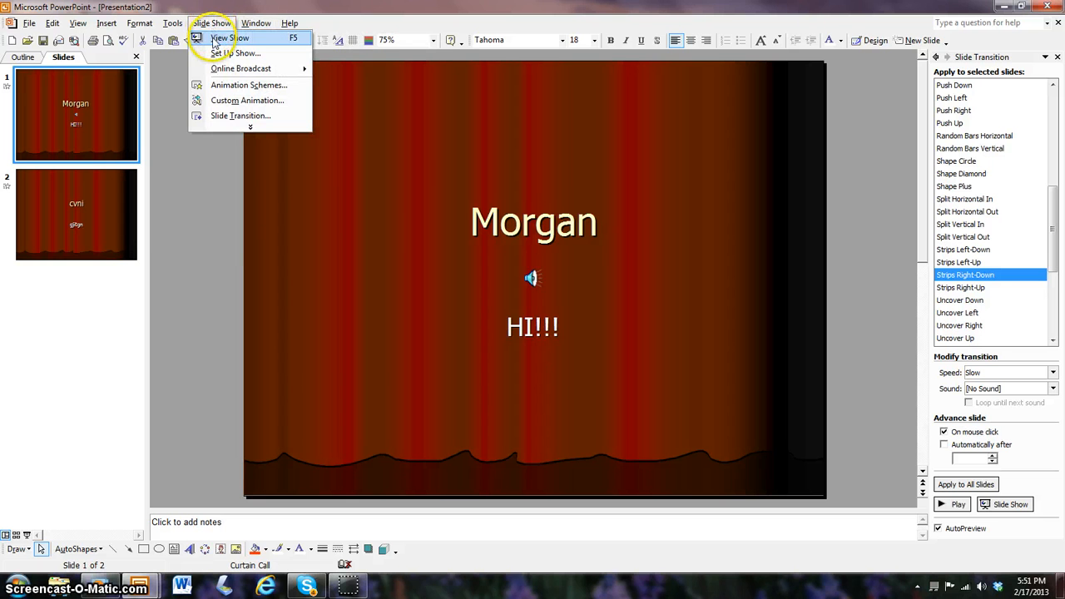
click(229, 37)
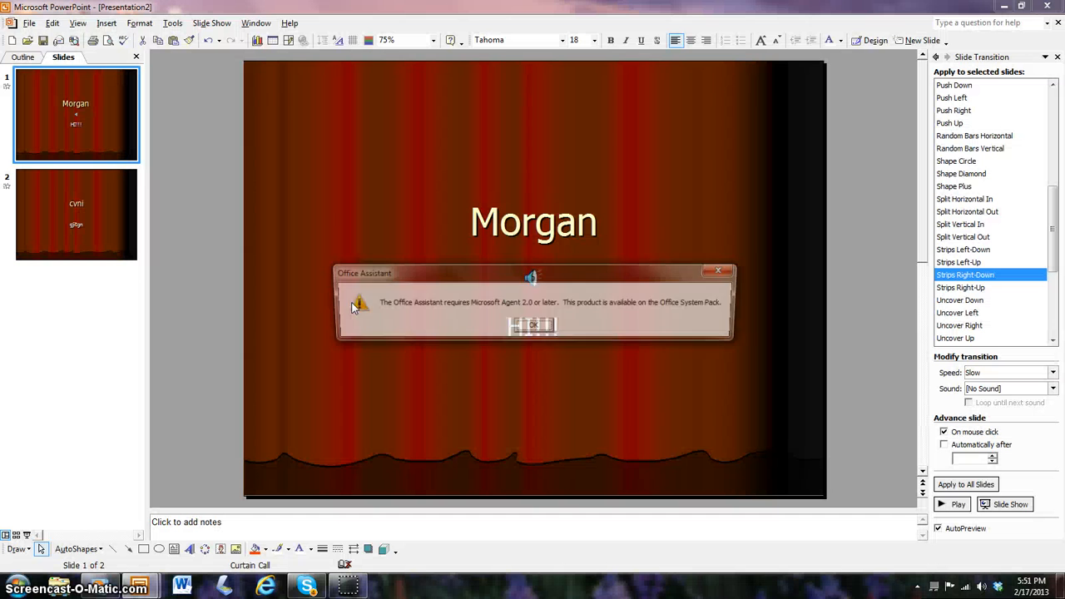
click(717, 272)
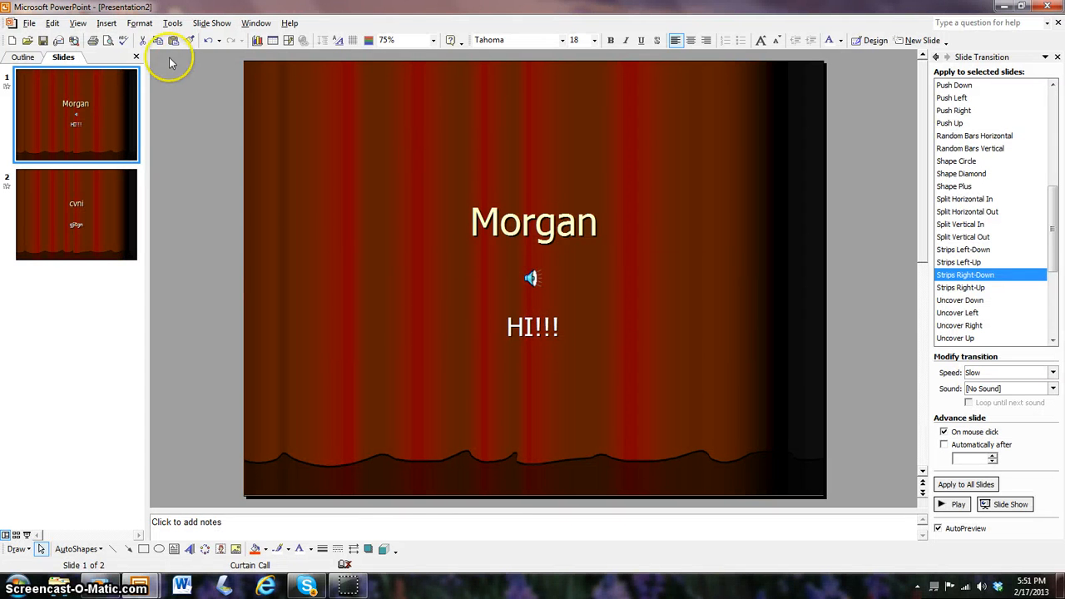
mouse_move(503, 389)
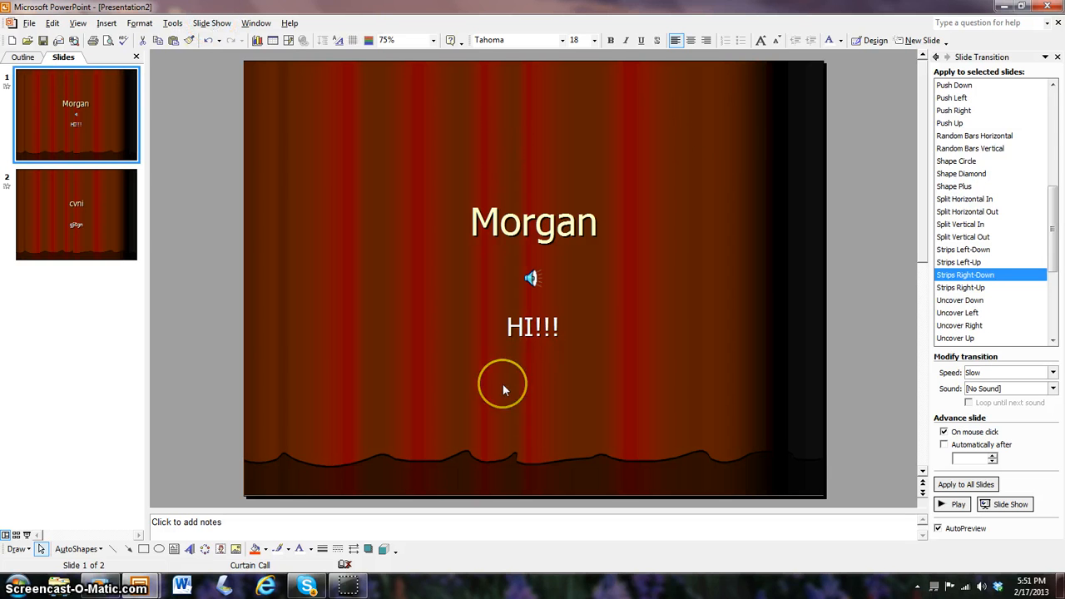
mouse_move(1005, 41)
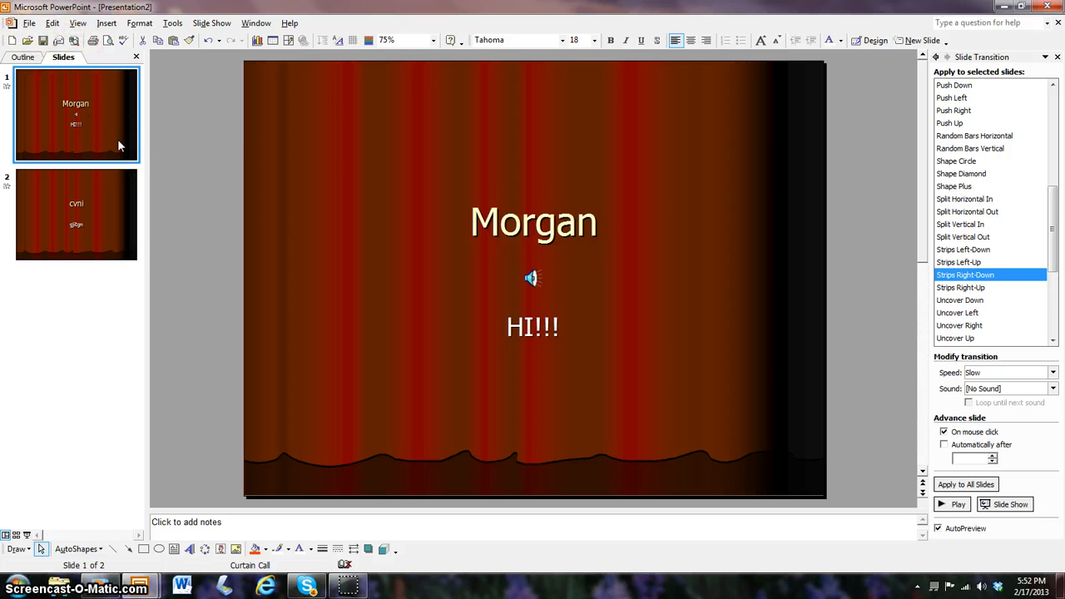
Close PowerPoint, start saving Presentation2, then cancel the Save As dialog.
click(29, 23)
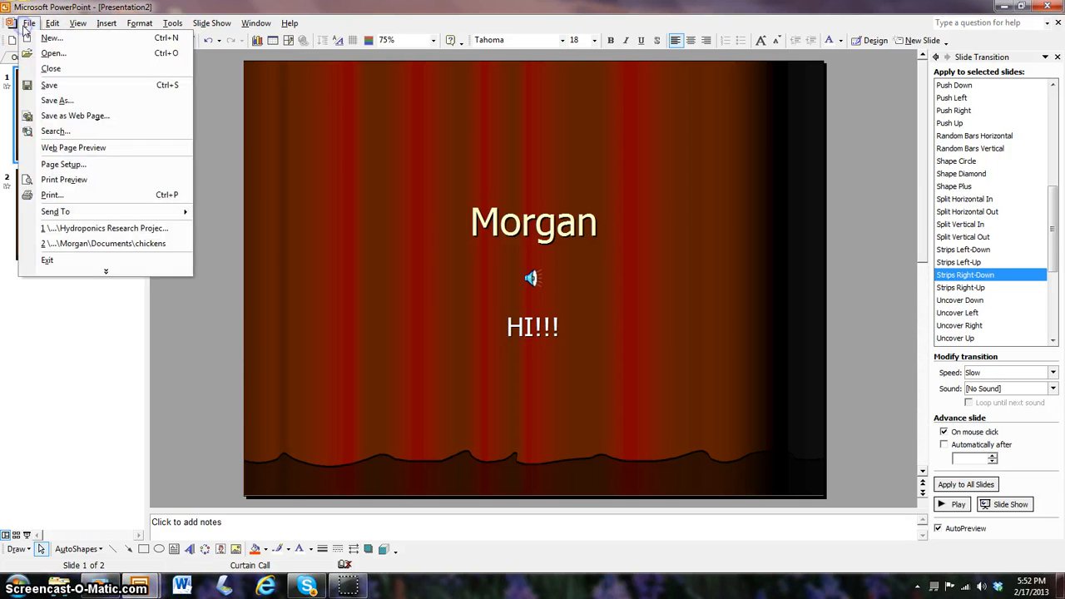
mouse_move(49, 85)
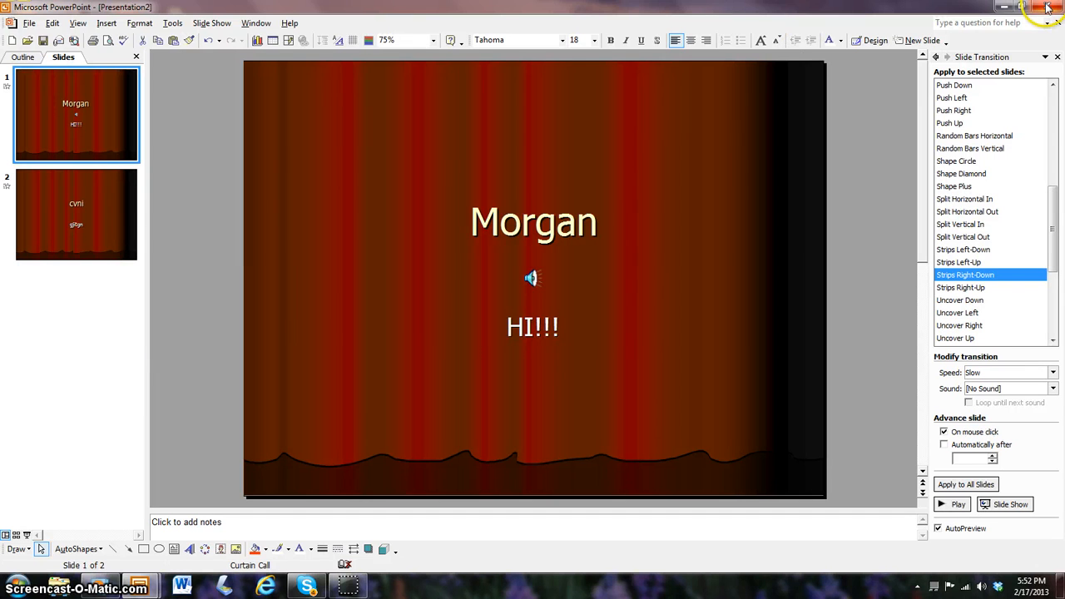
click(1048, 6)
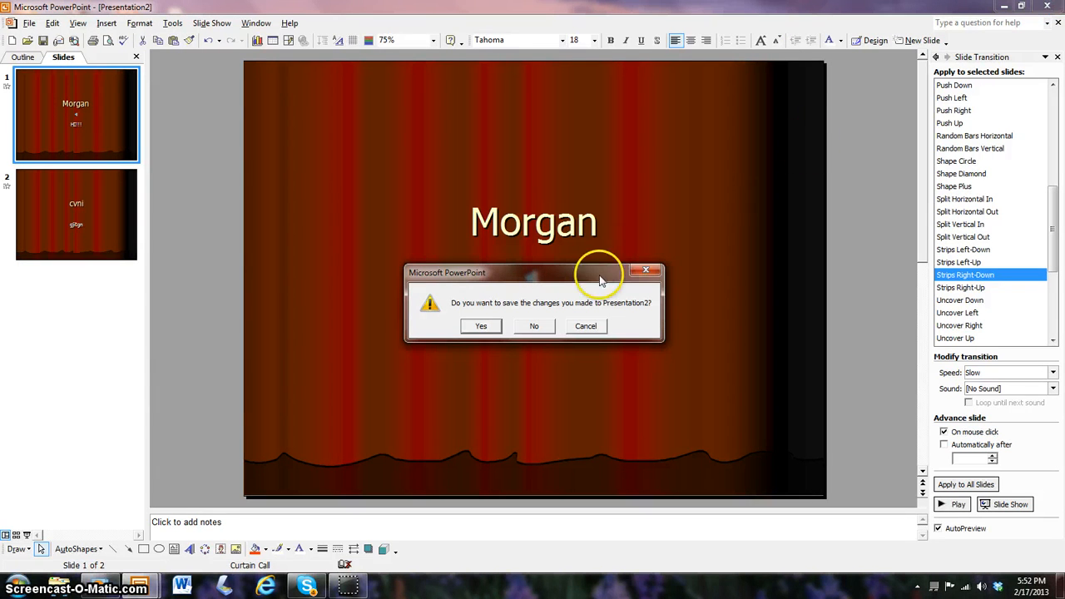
click(480, 325)
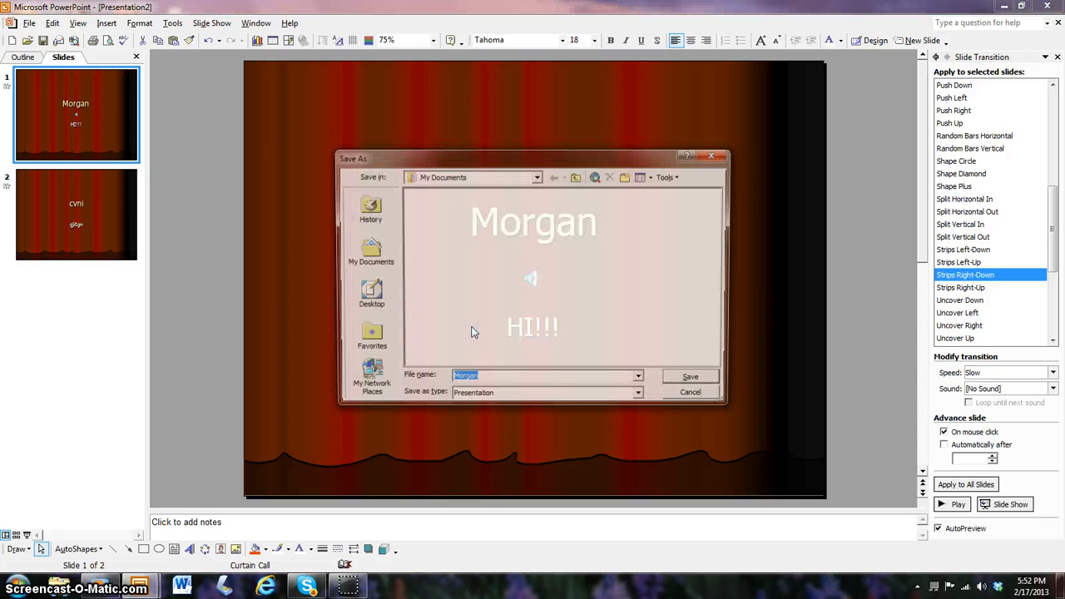
click(690, 391)
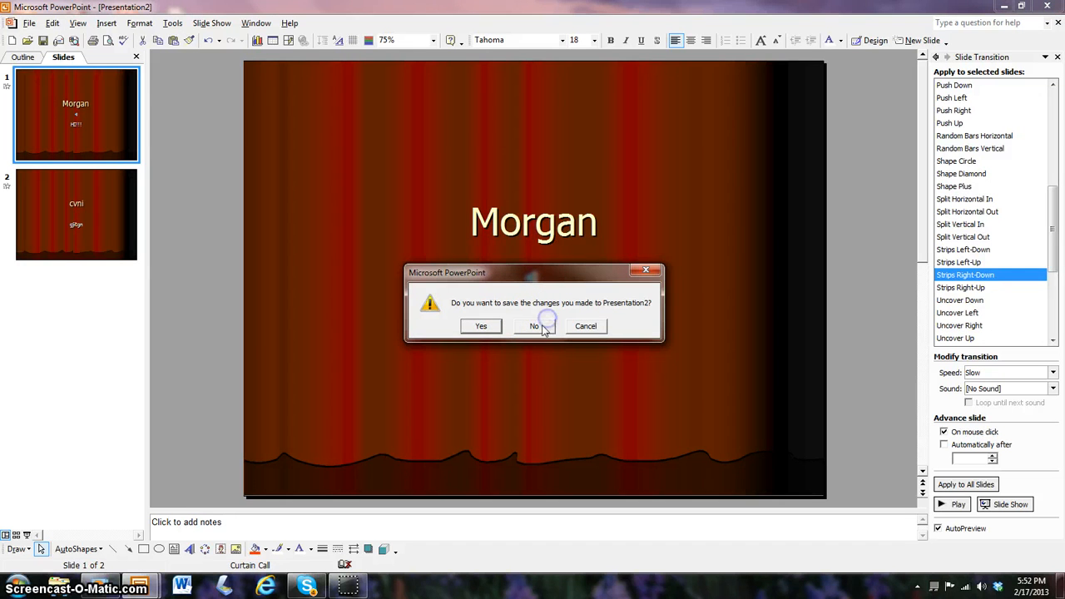
Discard changes to Presentation2 and Presentation1, leaving the desktop showing.
click(533, 325)
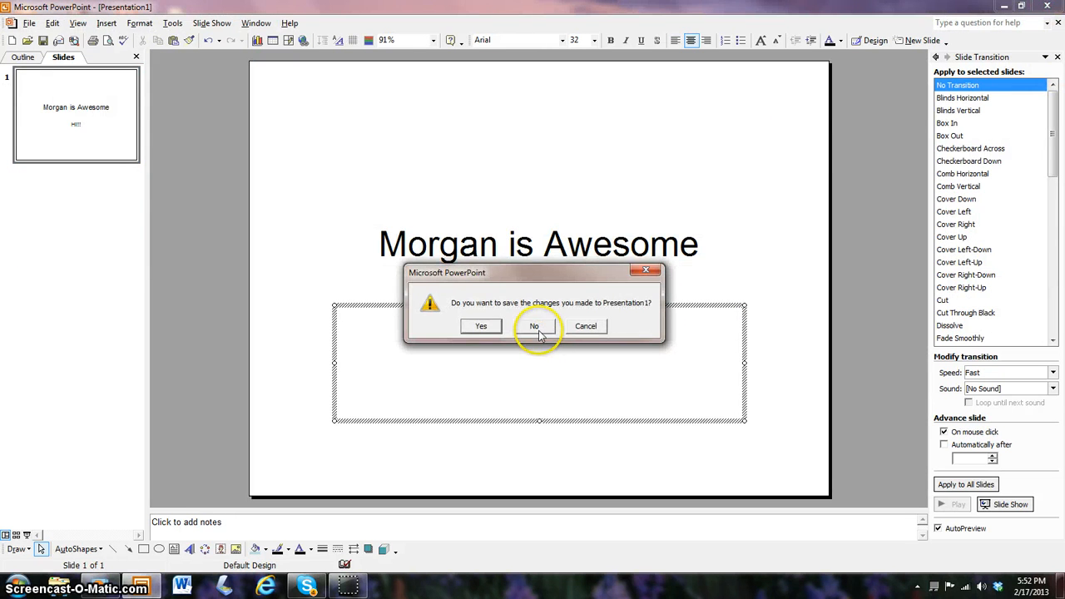
click(534, 325)
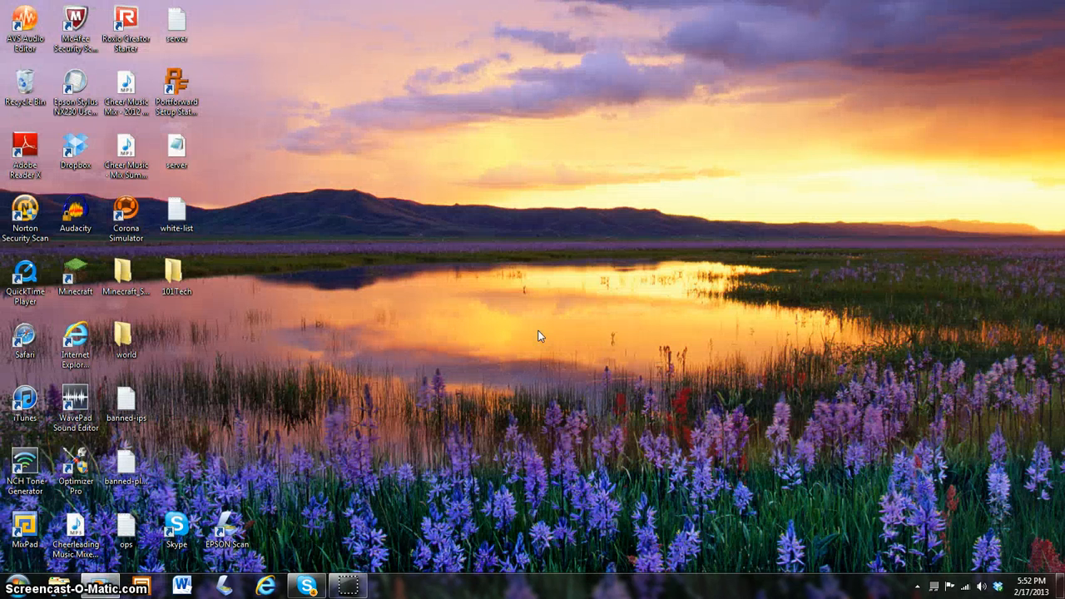